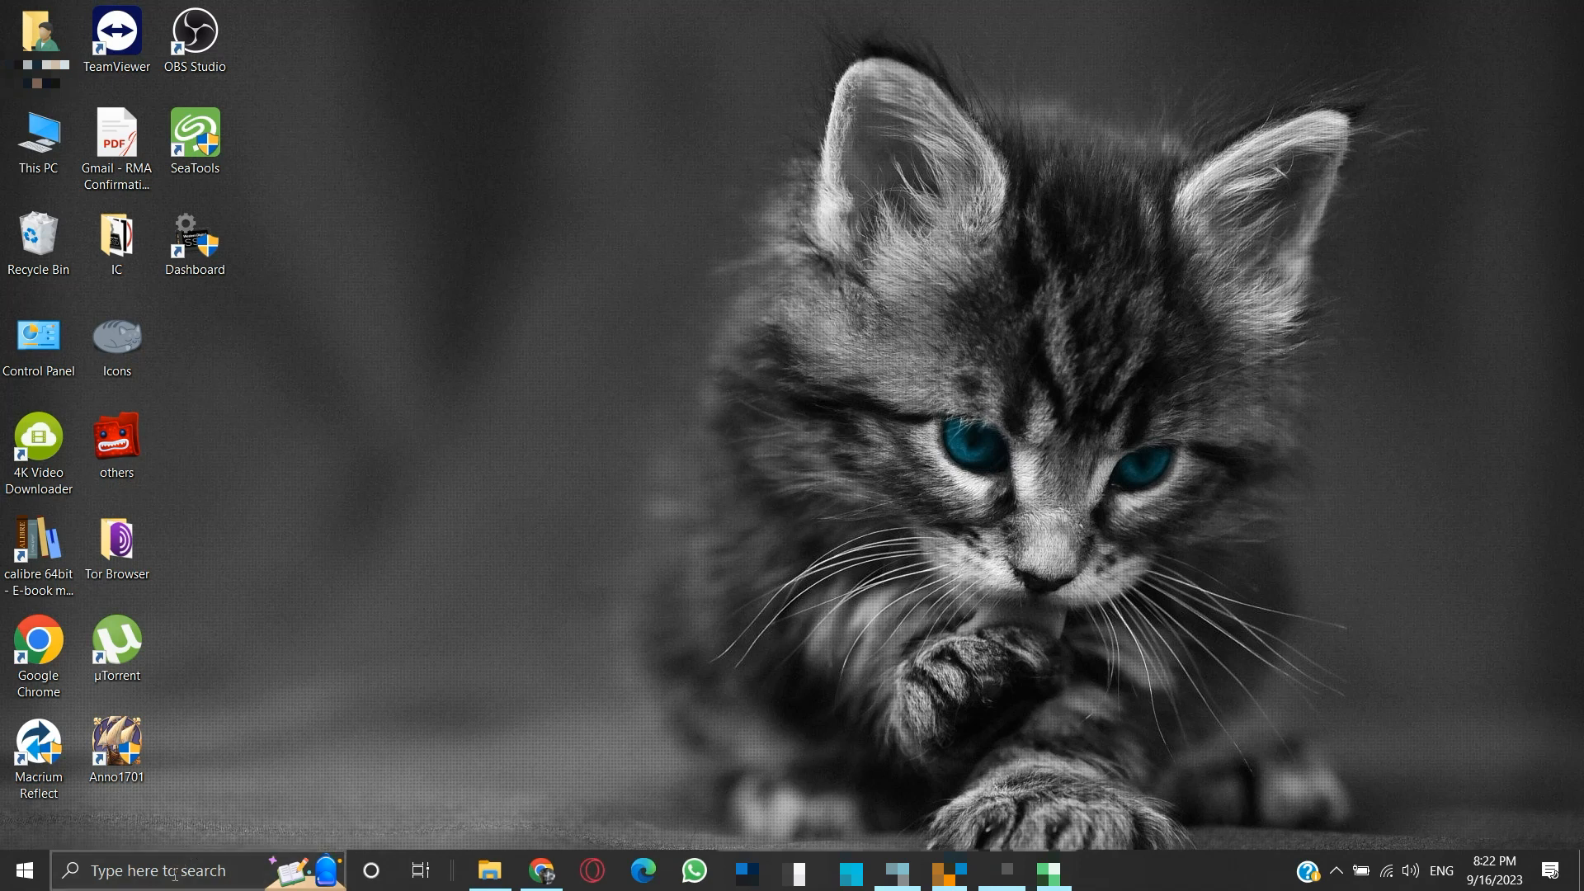
Step: Launch cmd from search and enter the query 'wmic diskdrive get model, status'
text(cmd)
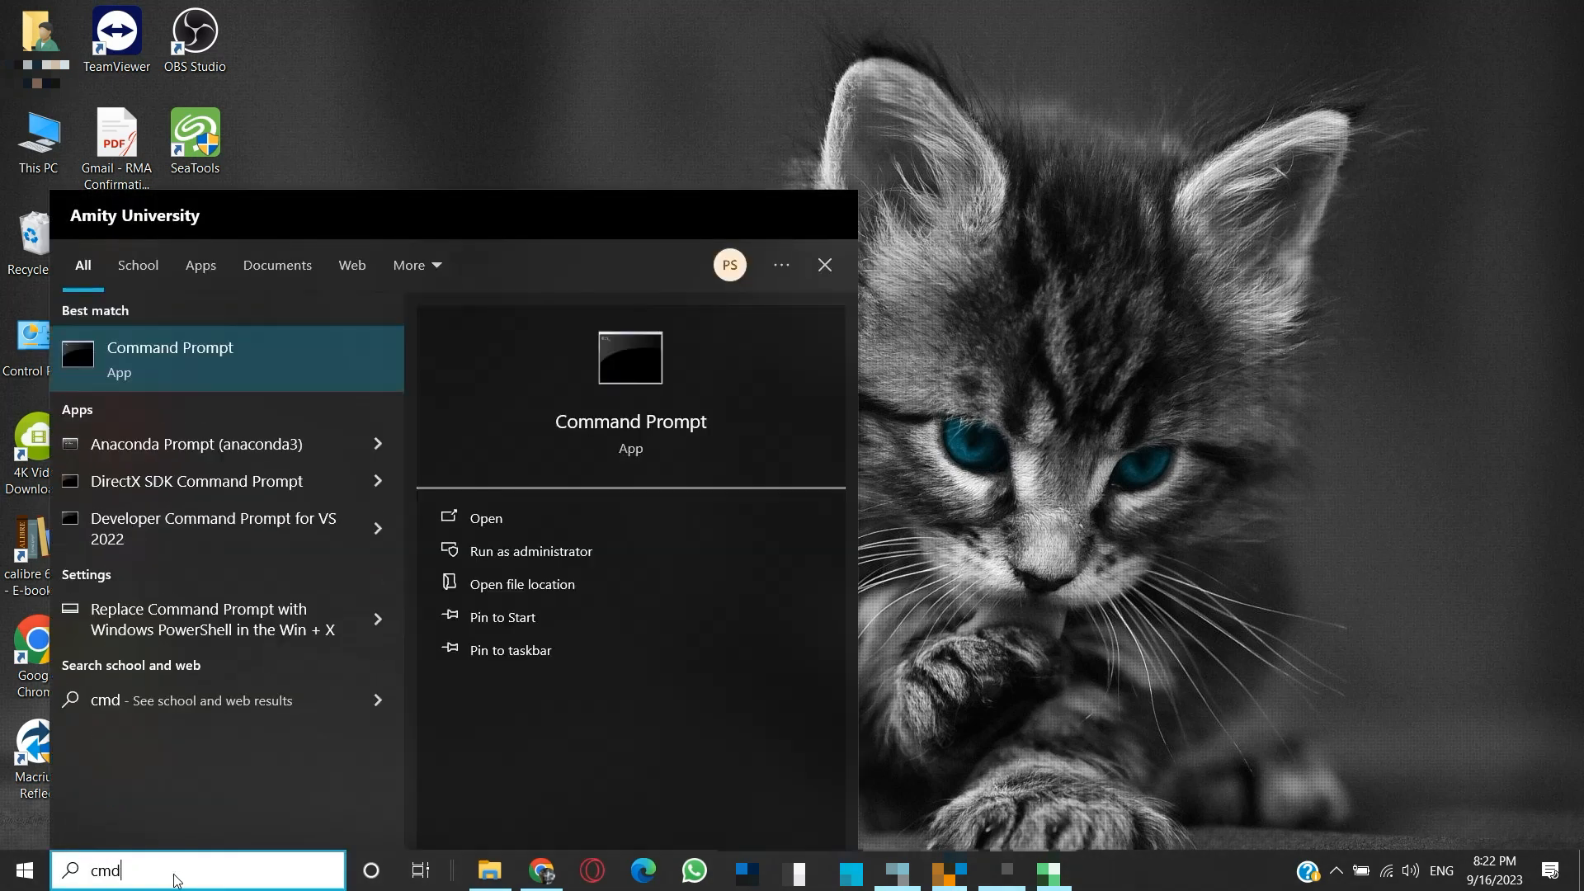
mouse_move(254, 402)
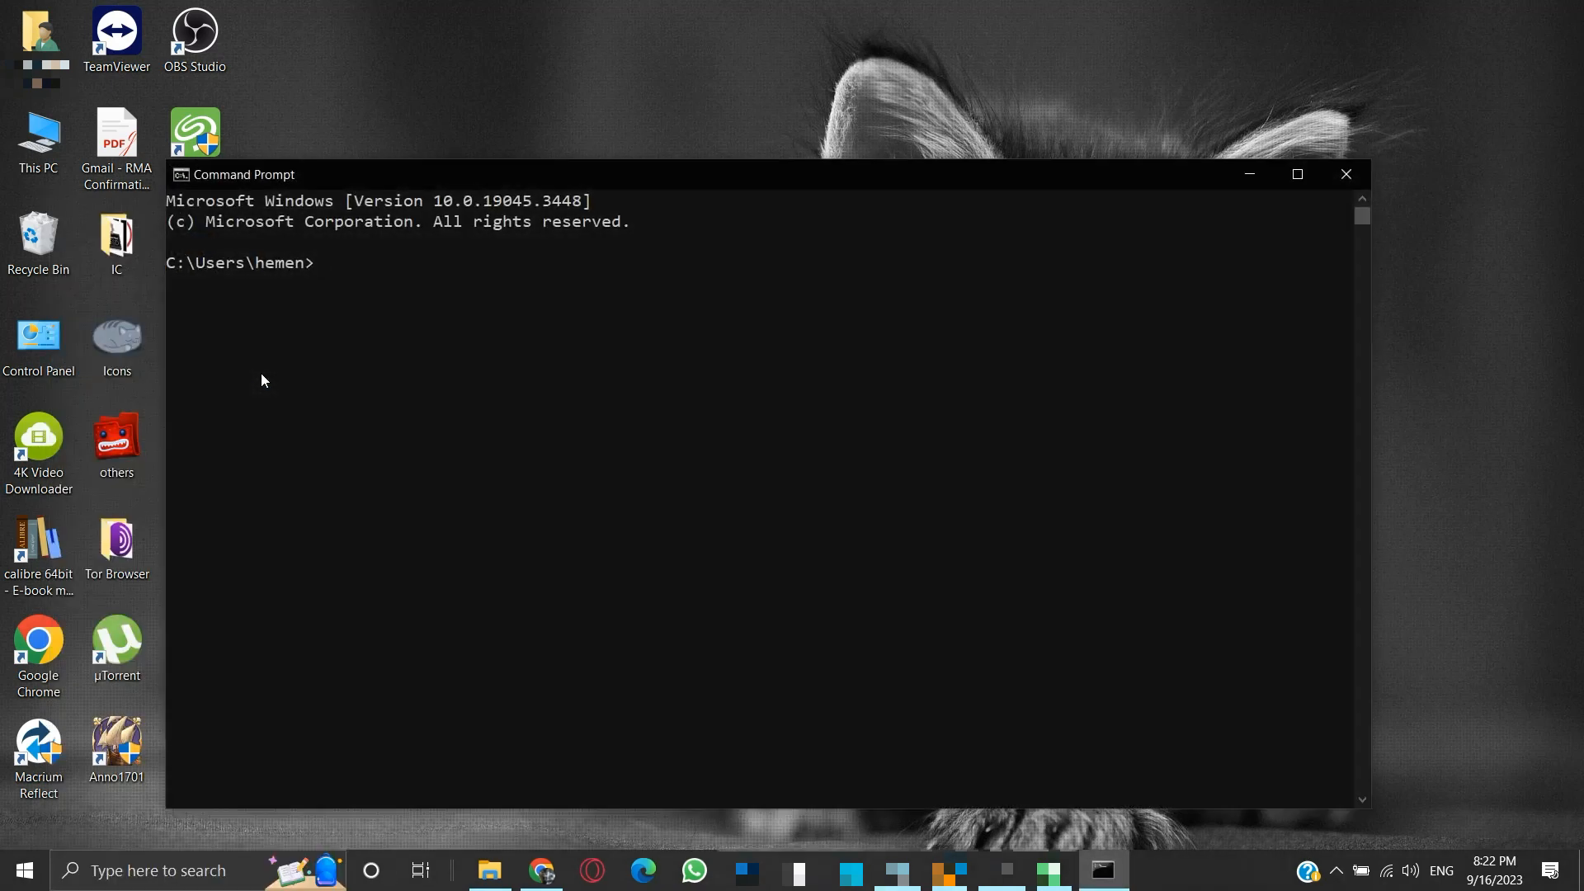
text(wmi)
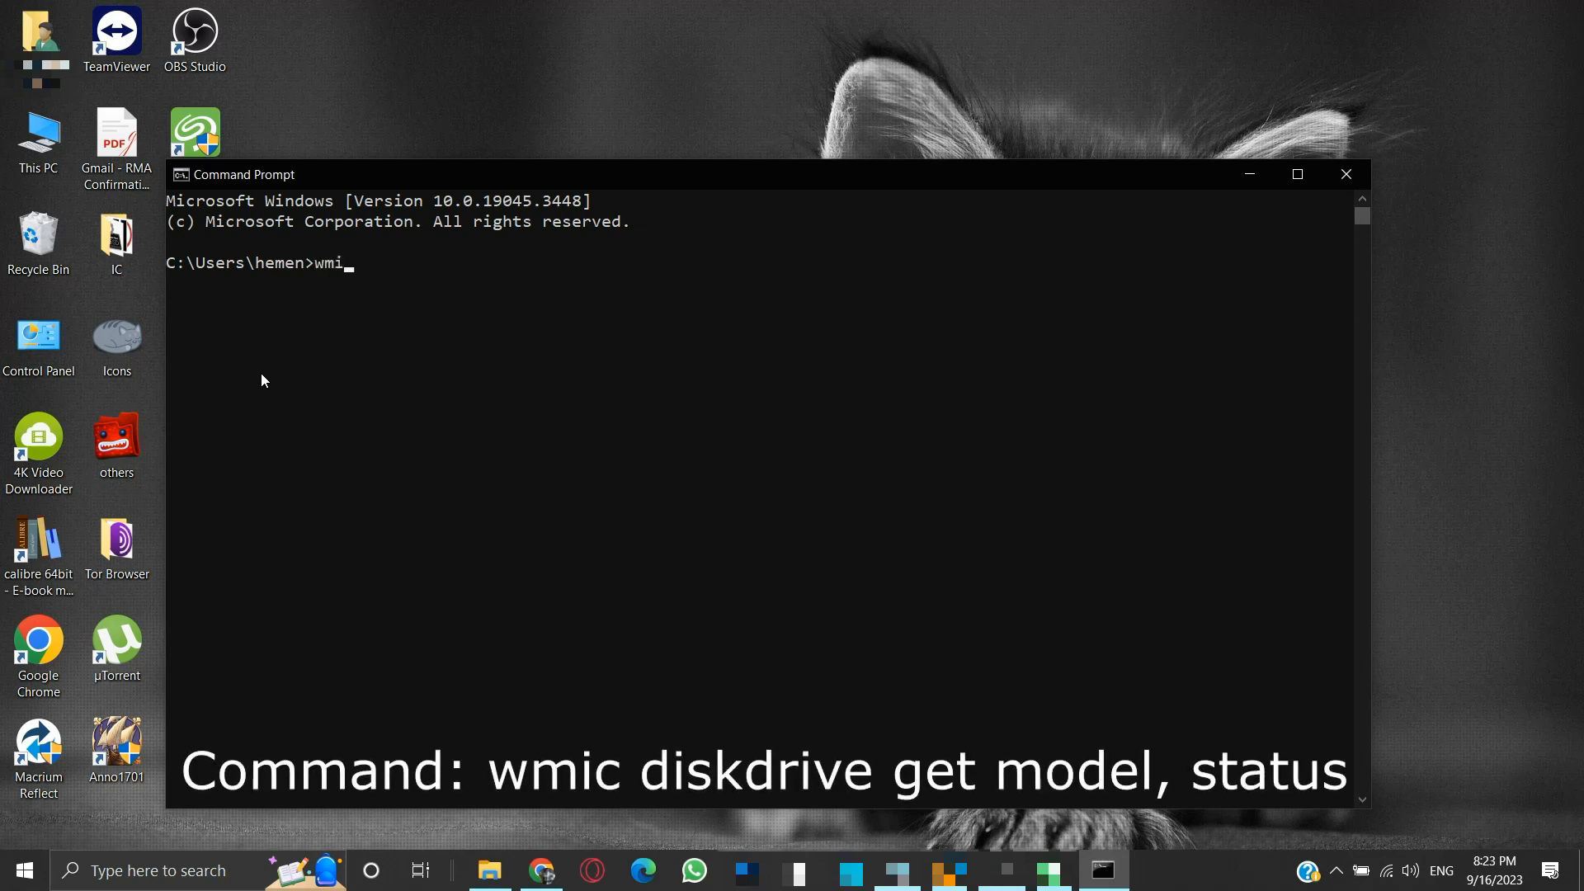
text(c di)
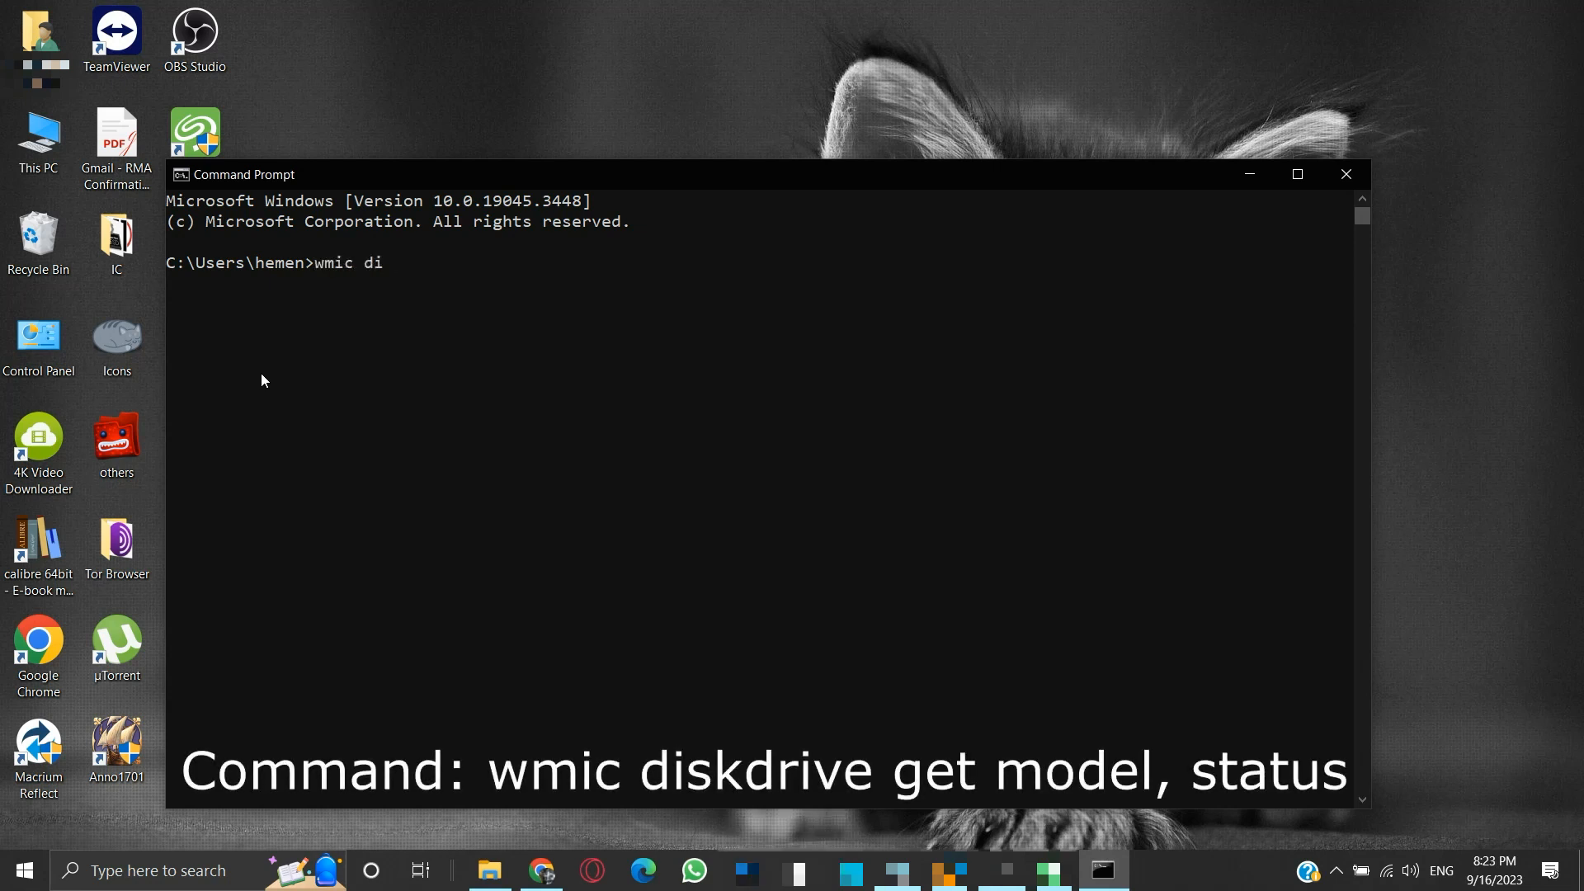
text(skdrive get)
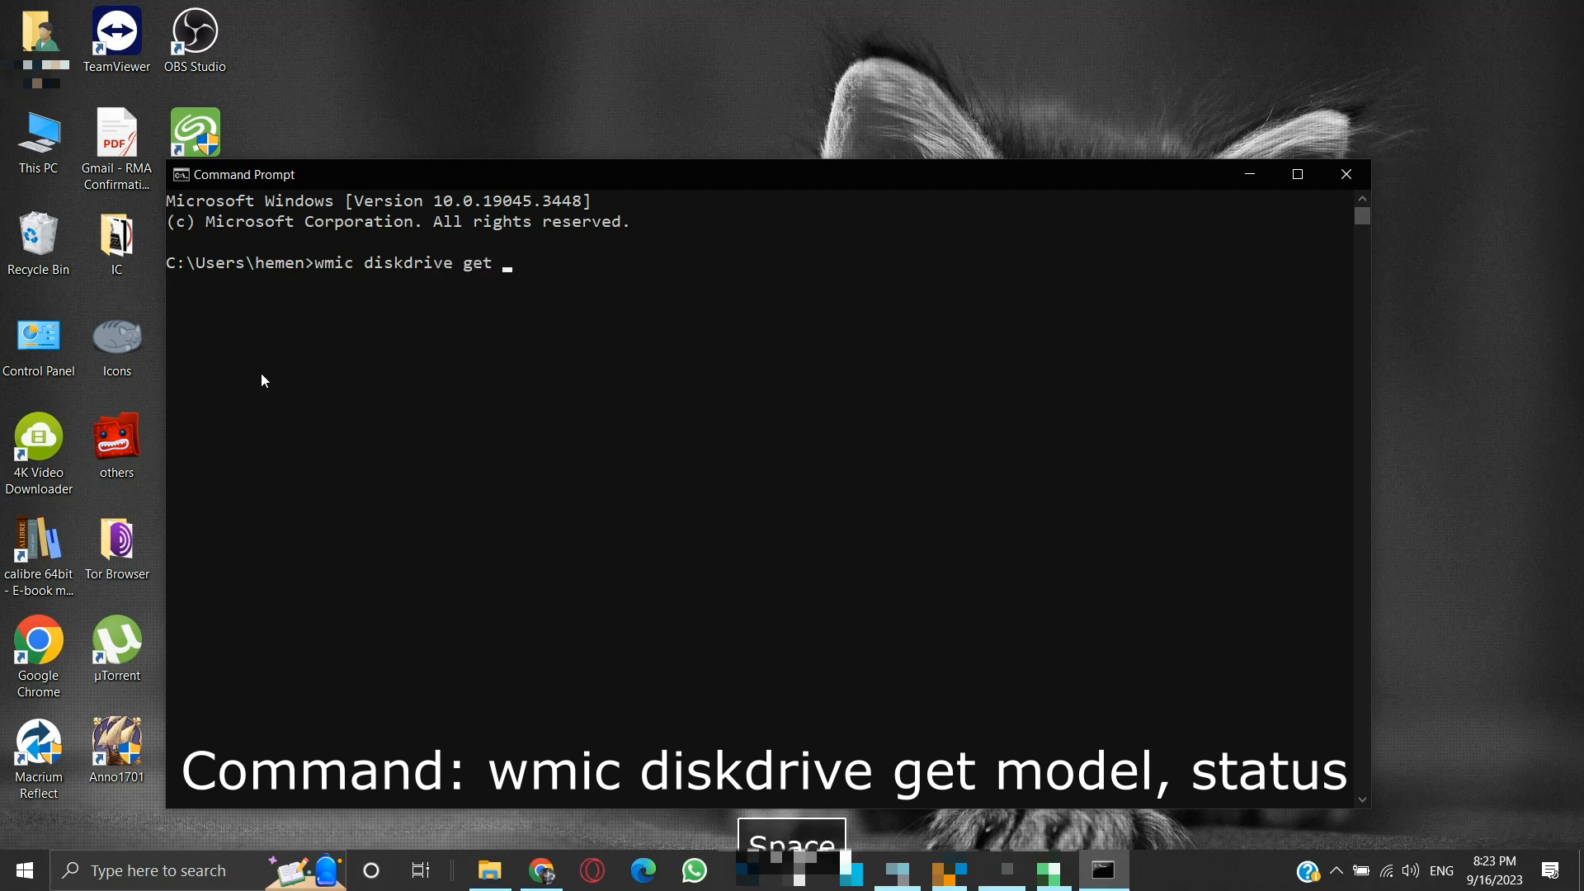
text(model)
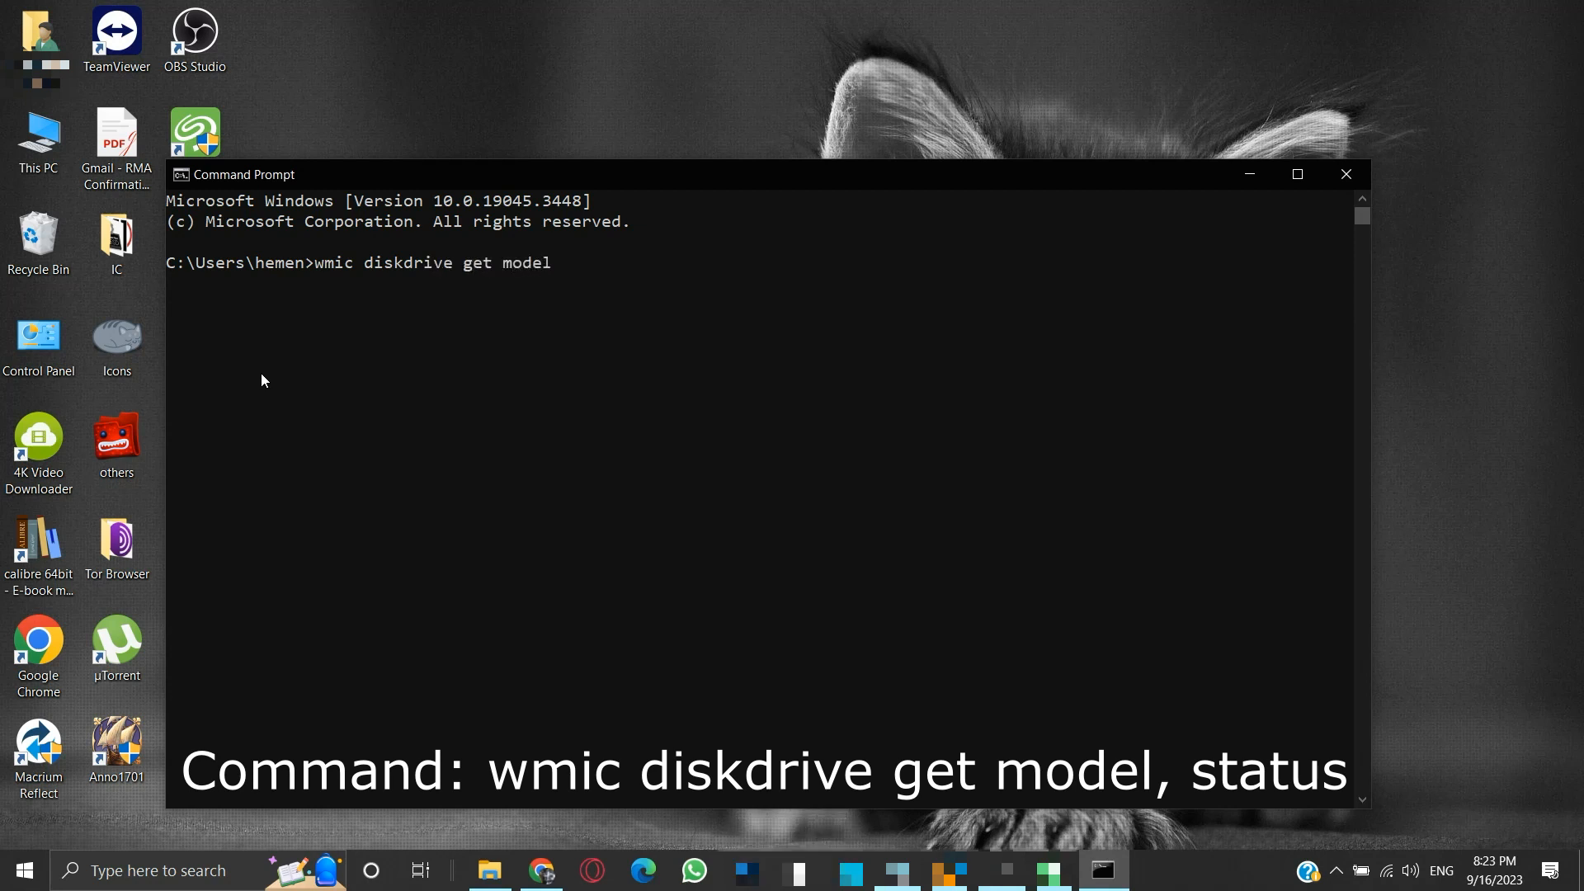
text(,)
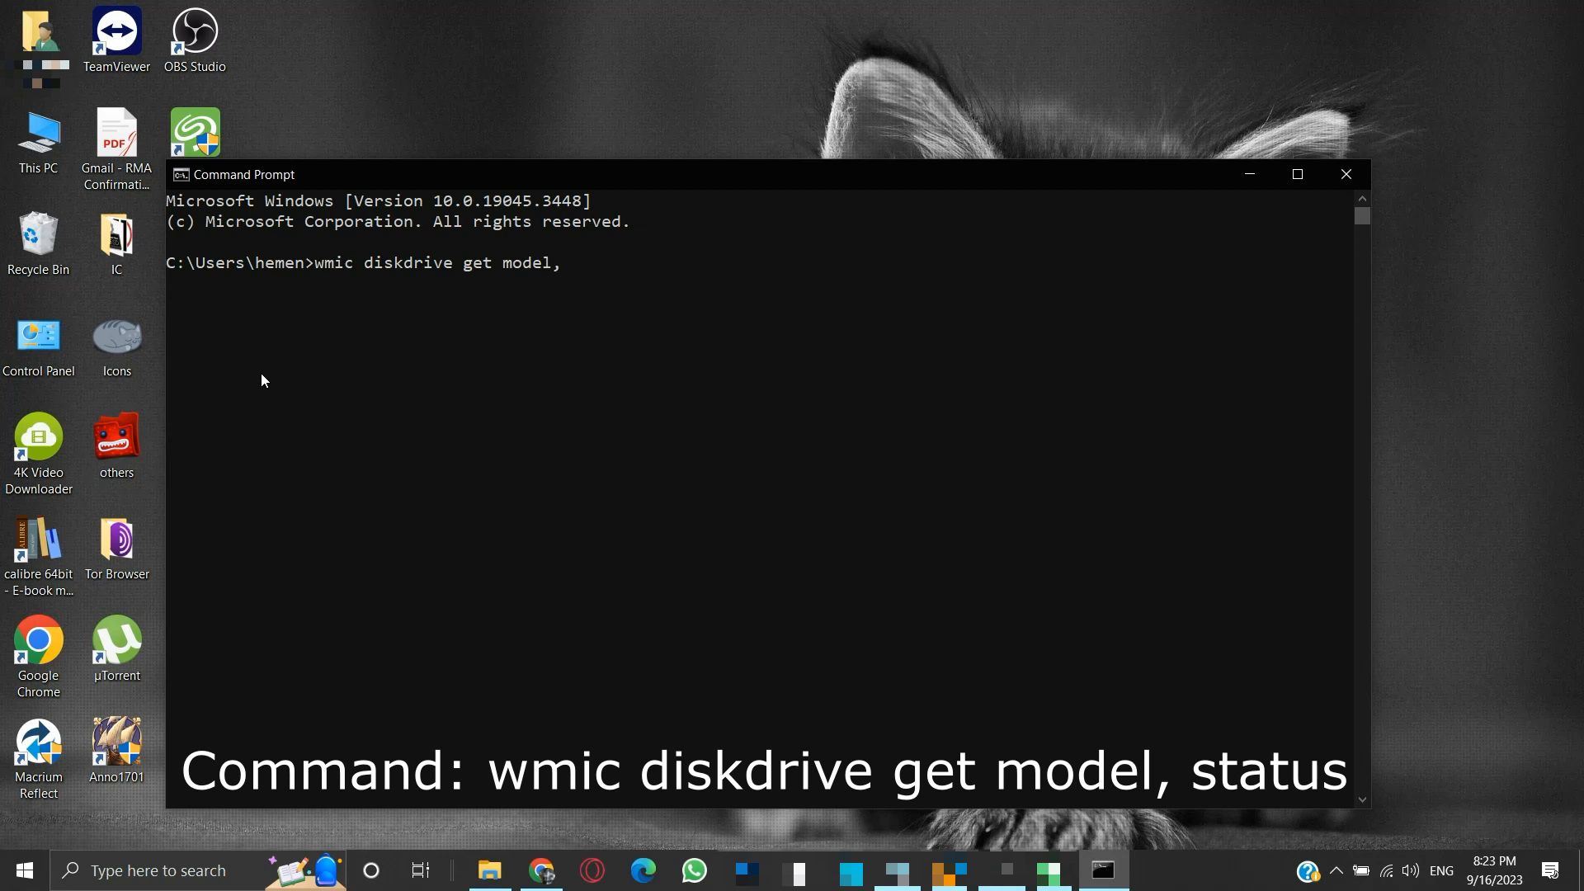
text(status)
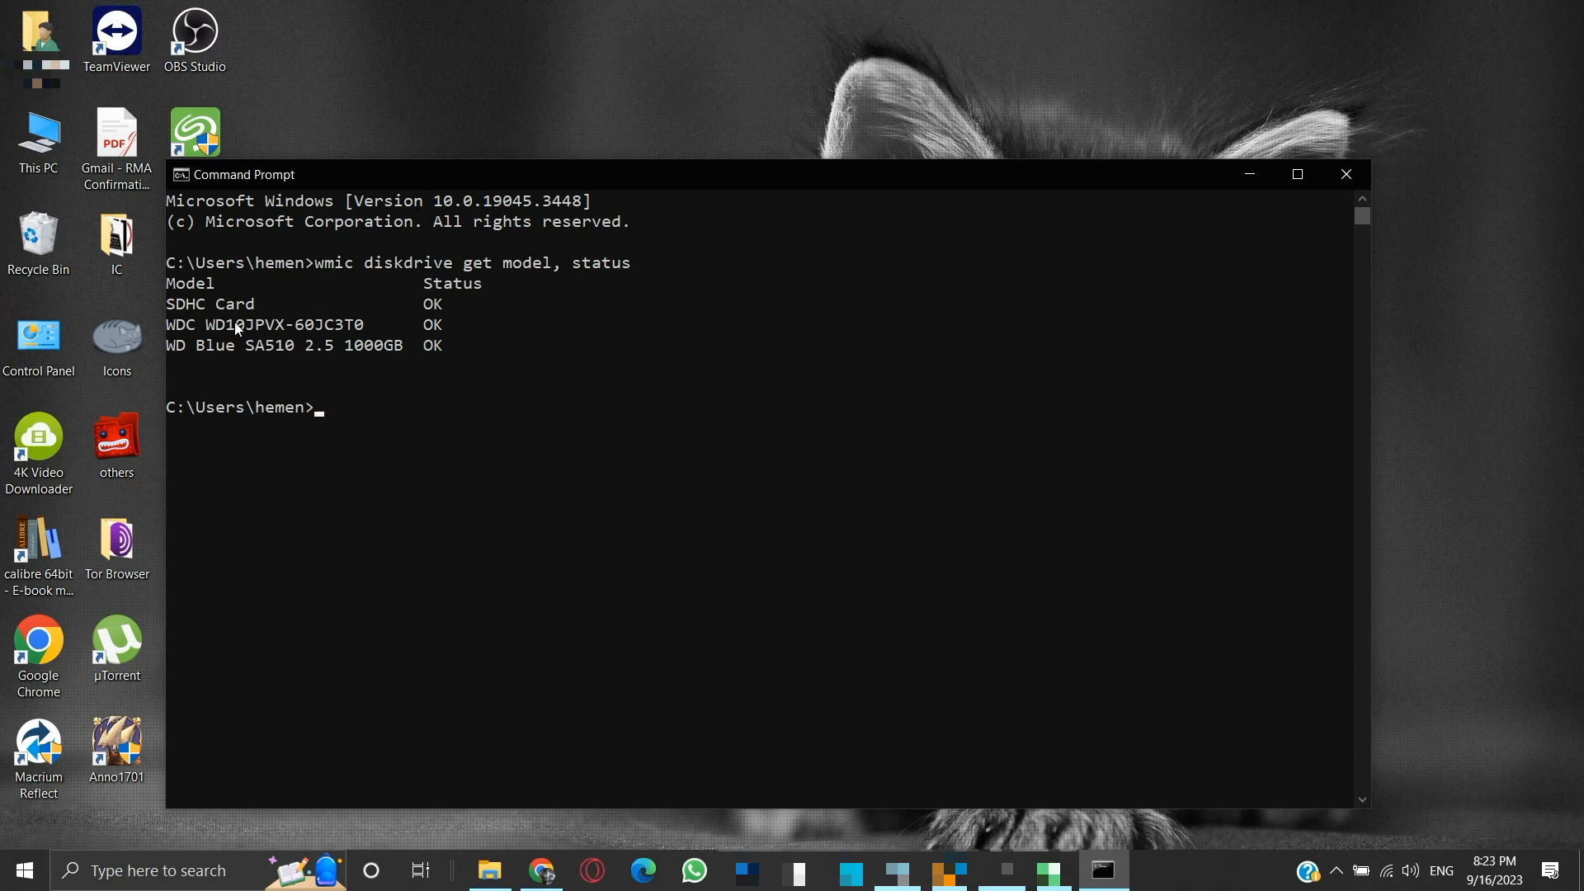
mouse_move(439, 294)
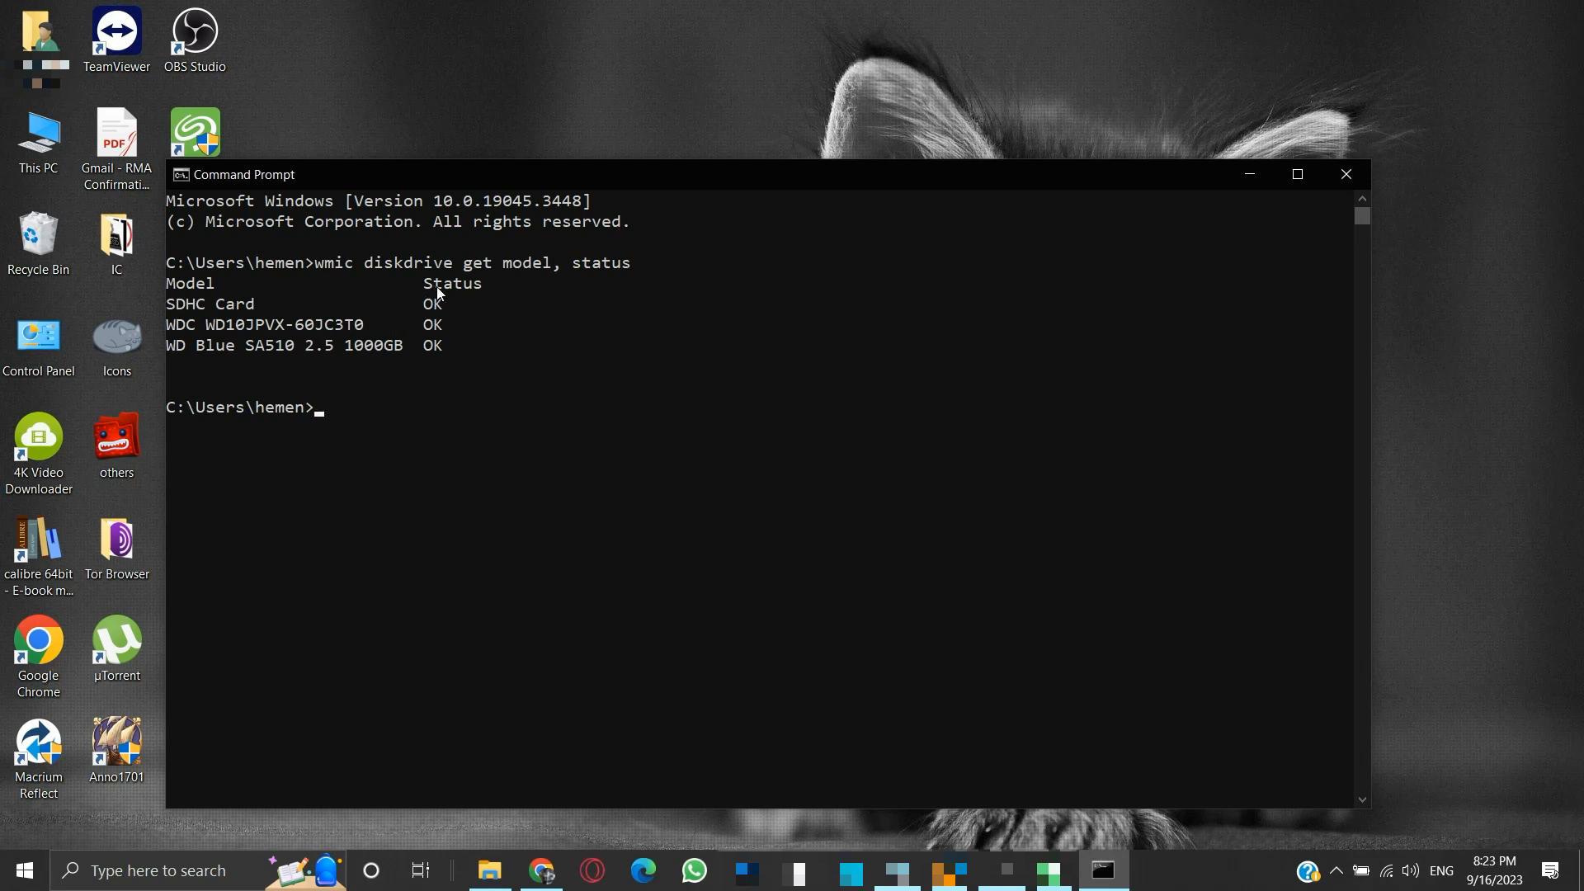
mouse_move(424, 353)
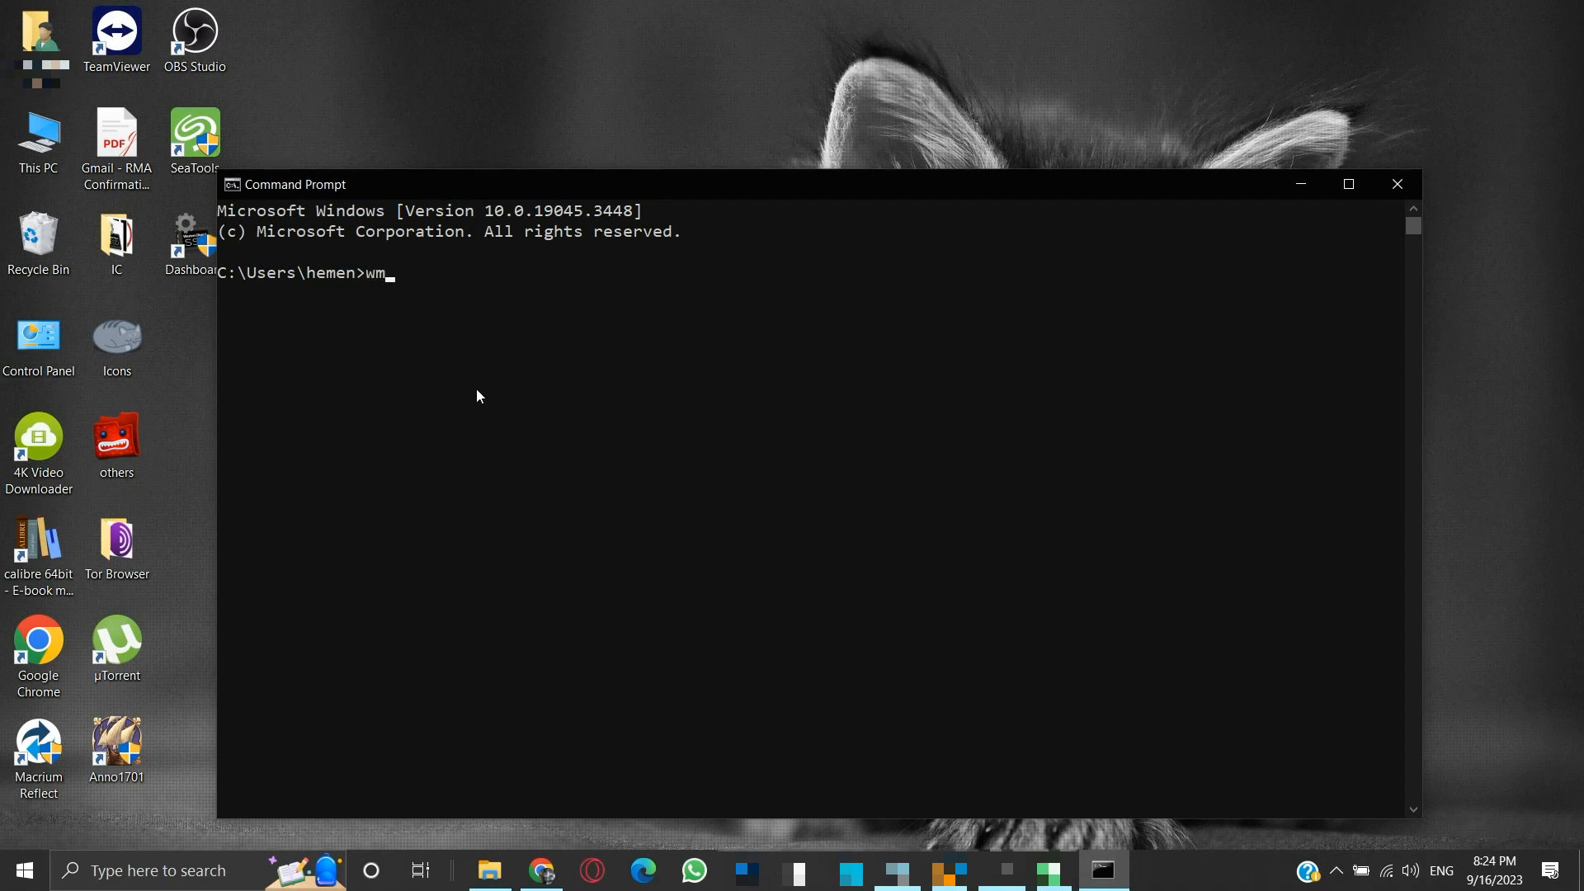
Step: Run 'wmic diskdrive get model, status' and get the not-recognized error
text(ic diskdrive)
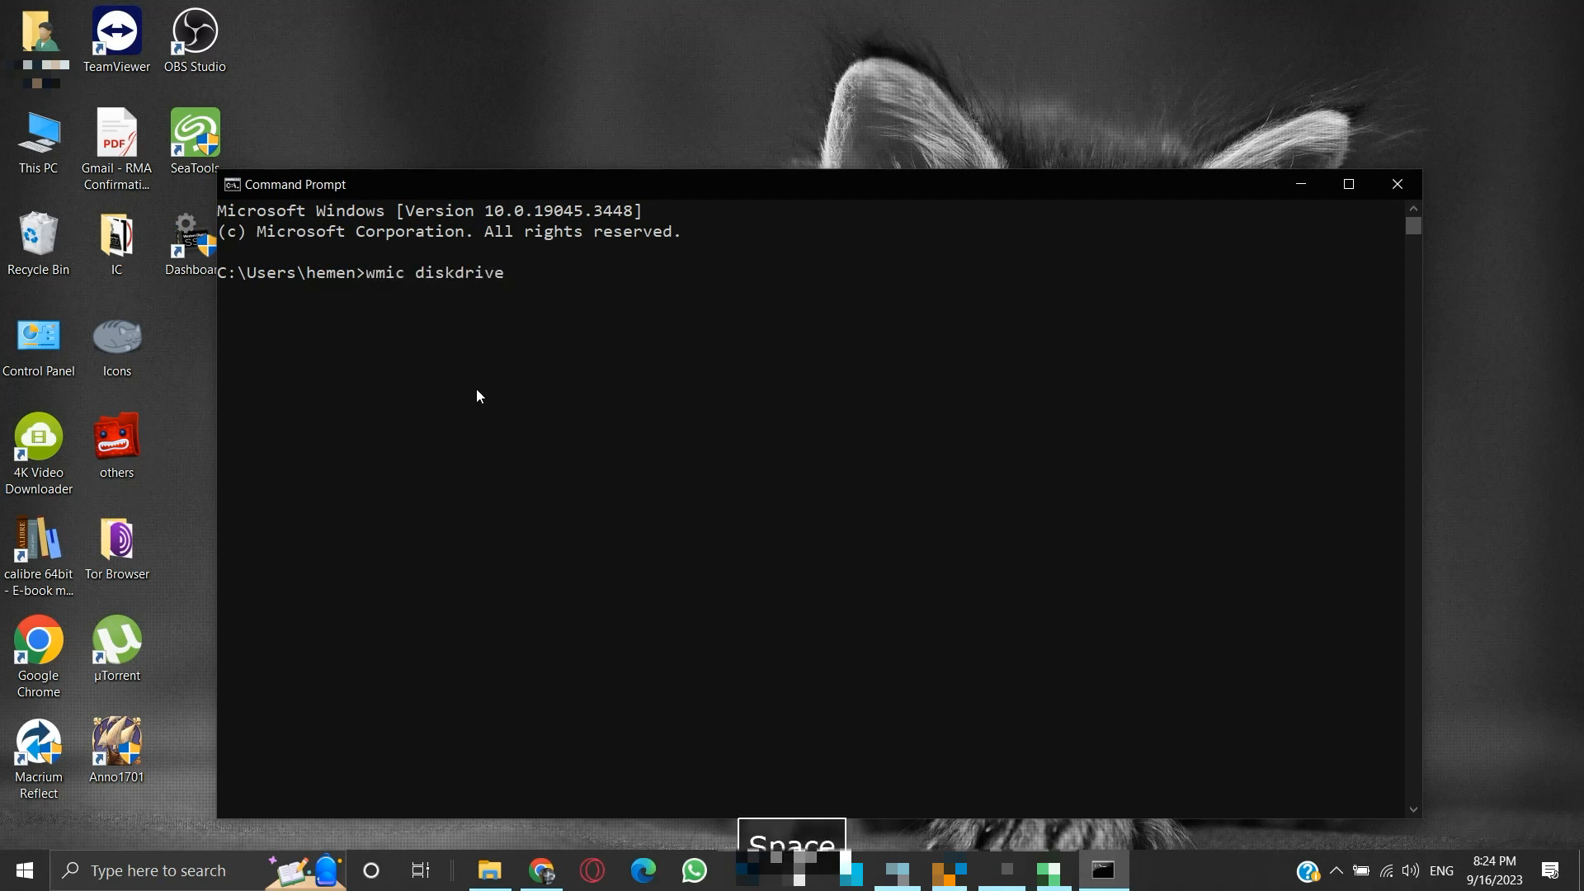
text(get model, status)
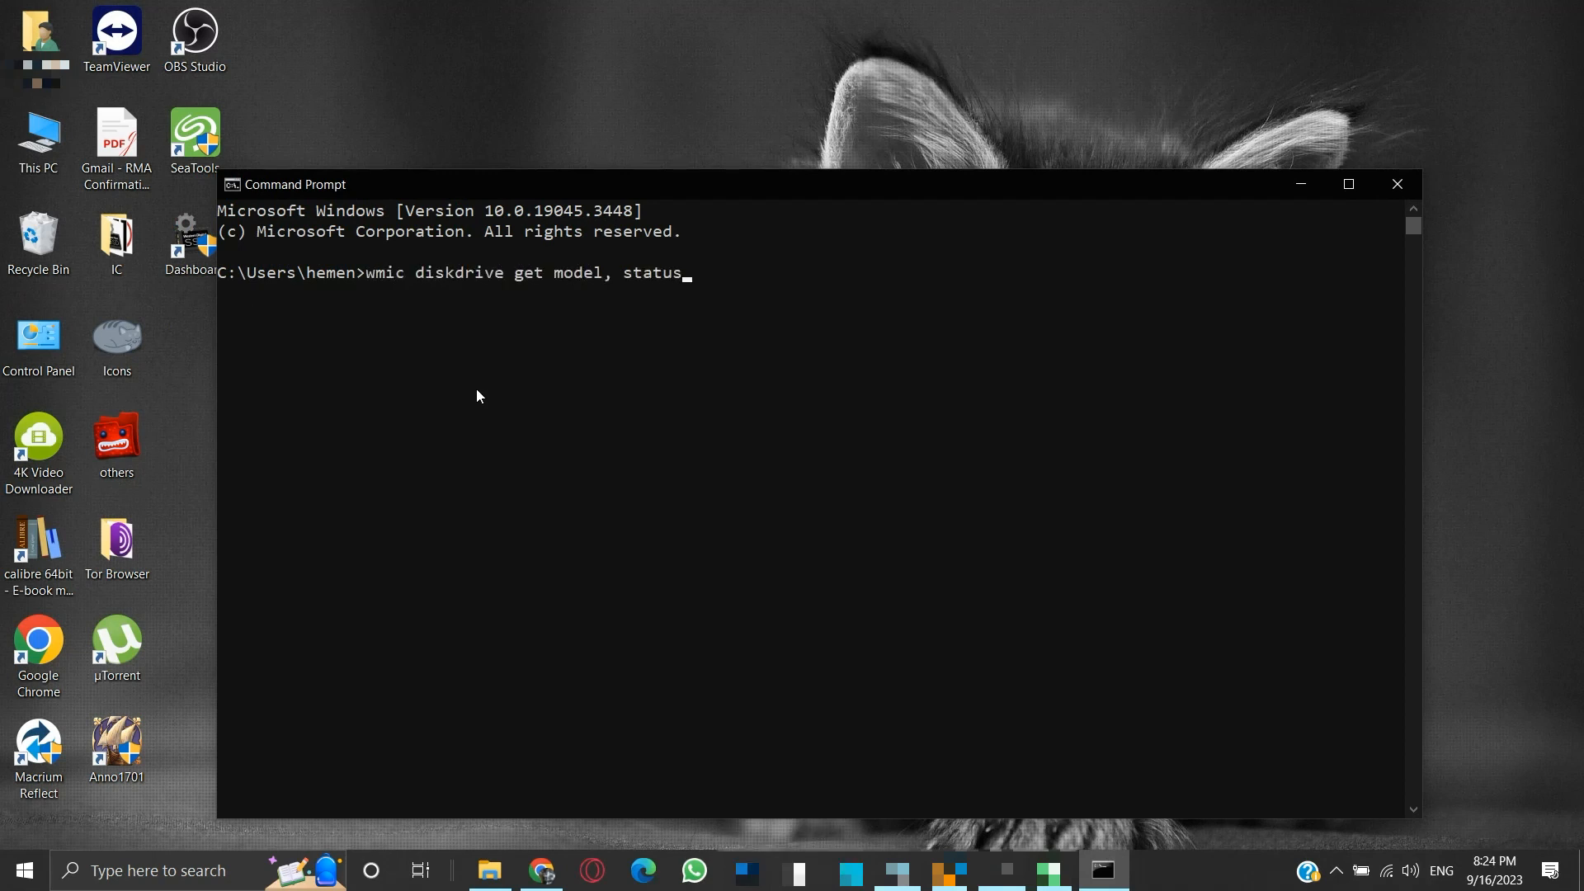
key(Return)
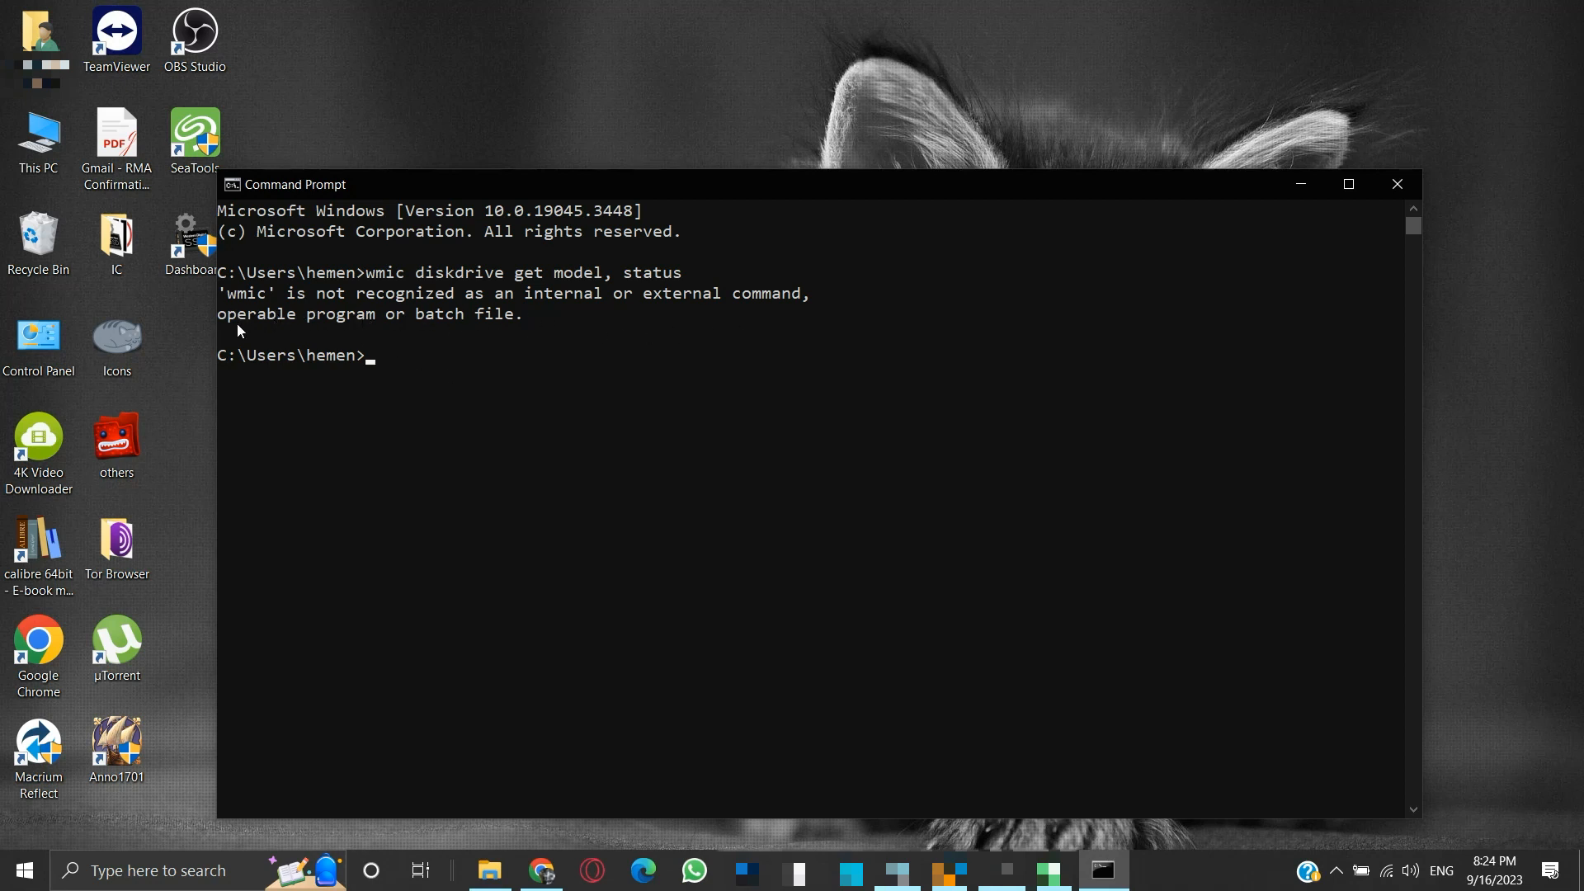
mouse_move(409, 381)
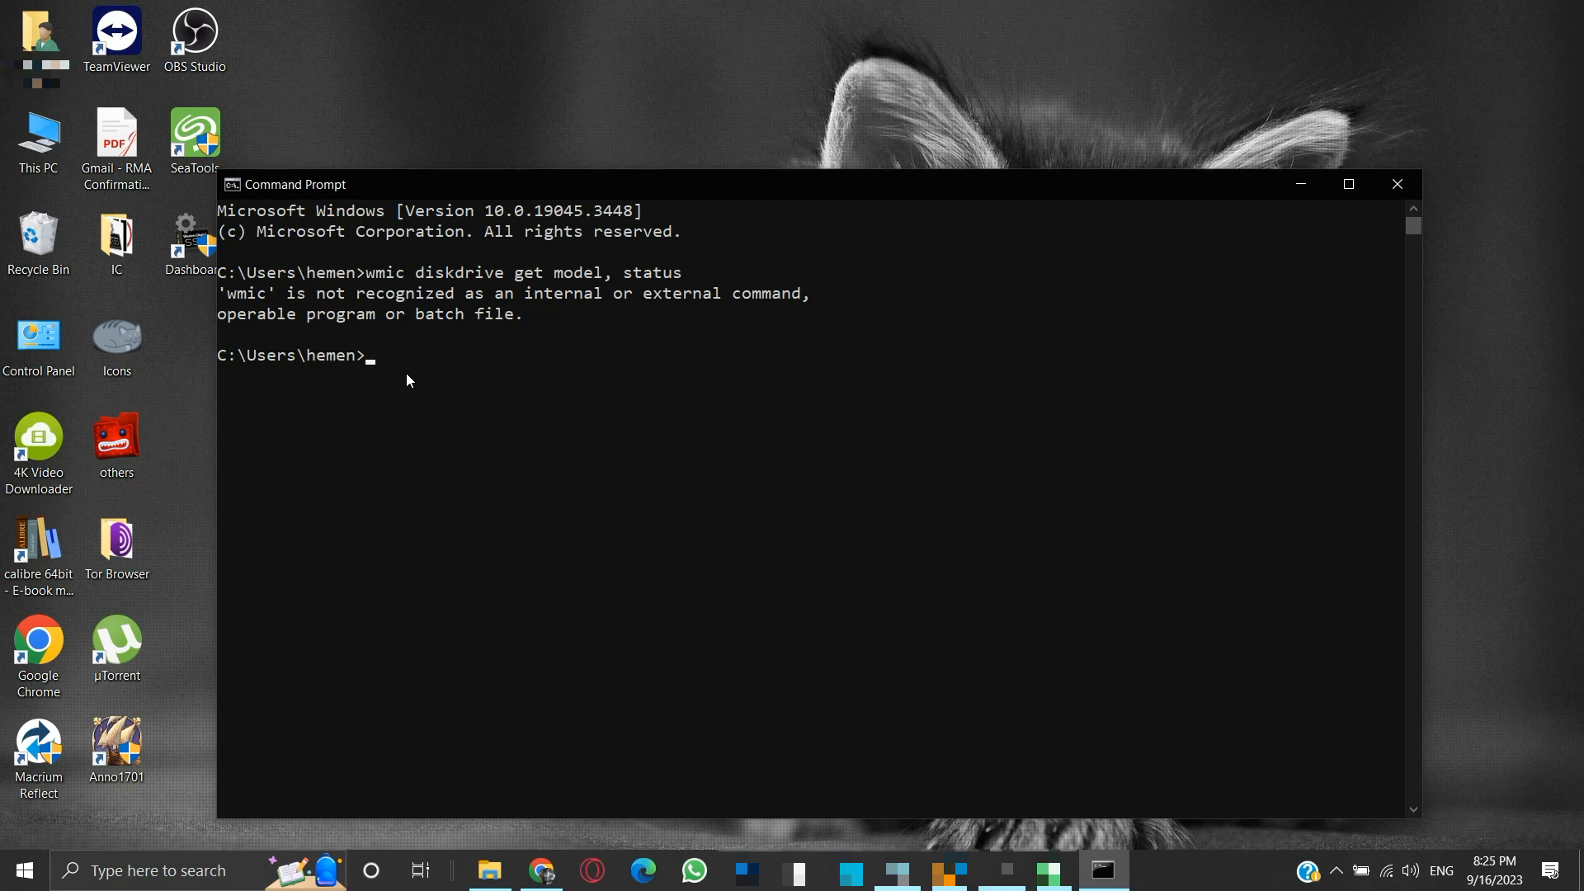
Step: Rerun the query via "C:\Windows\System32\wbem\wmic.exe" so all three drives report OK
text("C:\Windows\System32\wbem\)
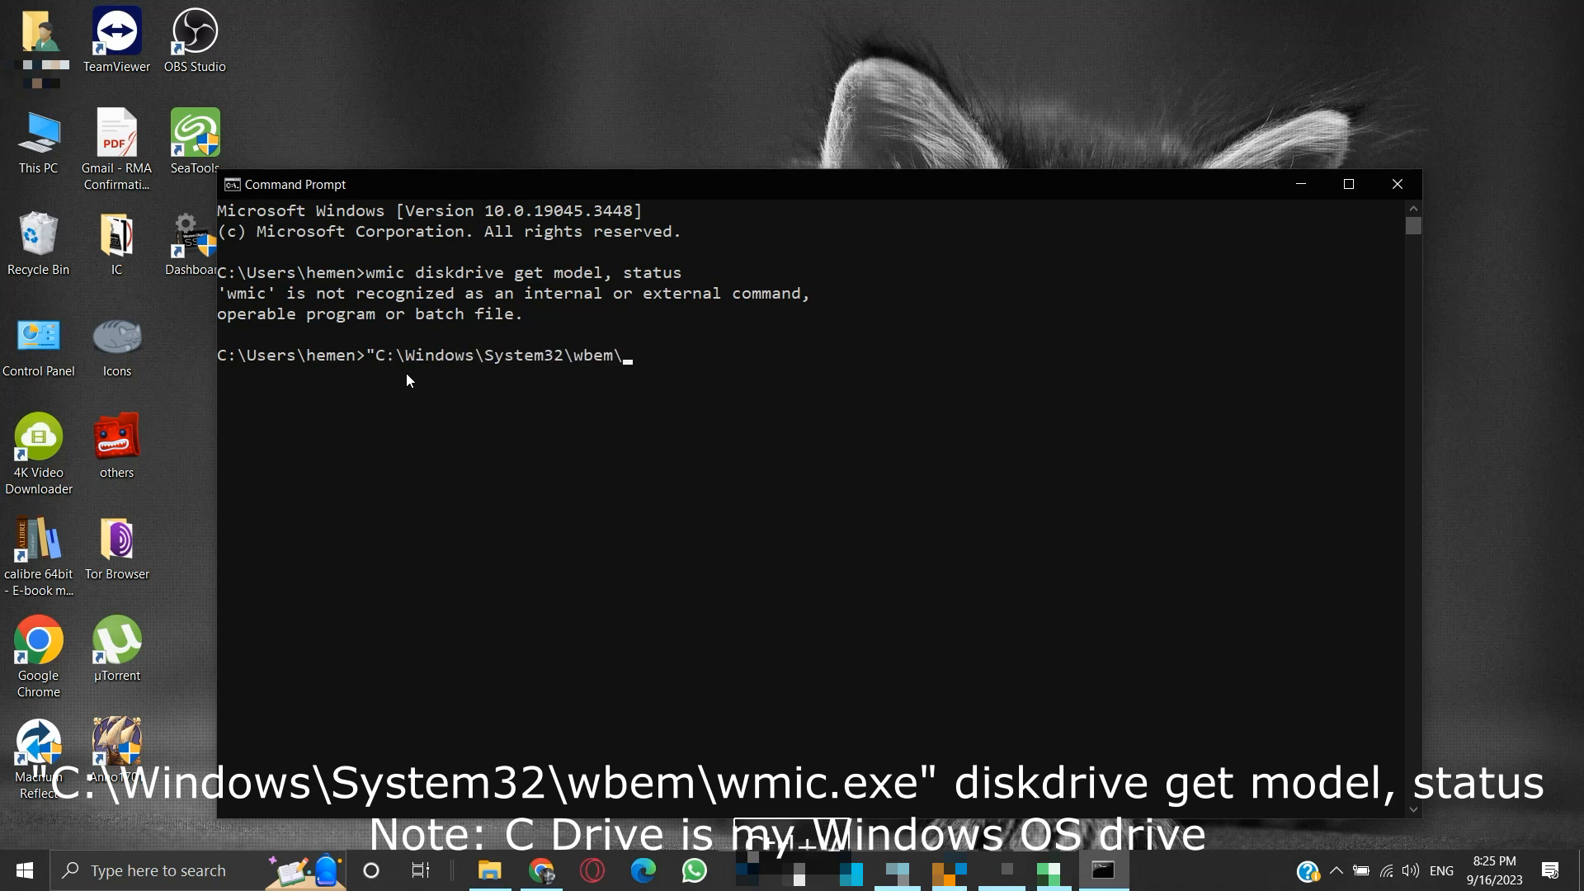
text(wmic.exe)
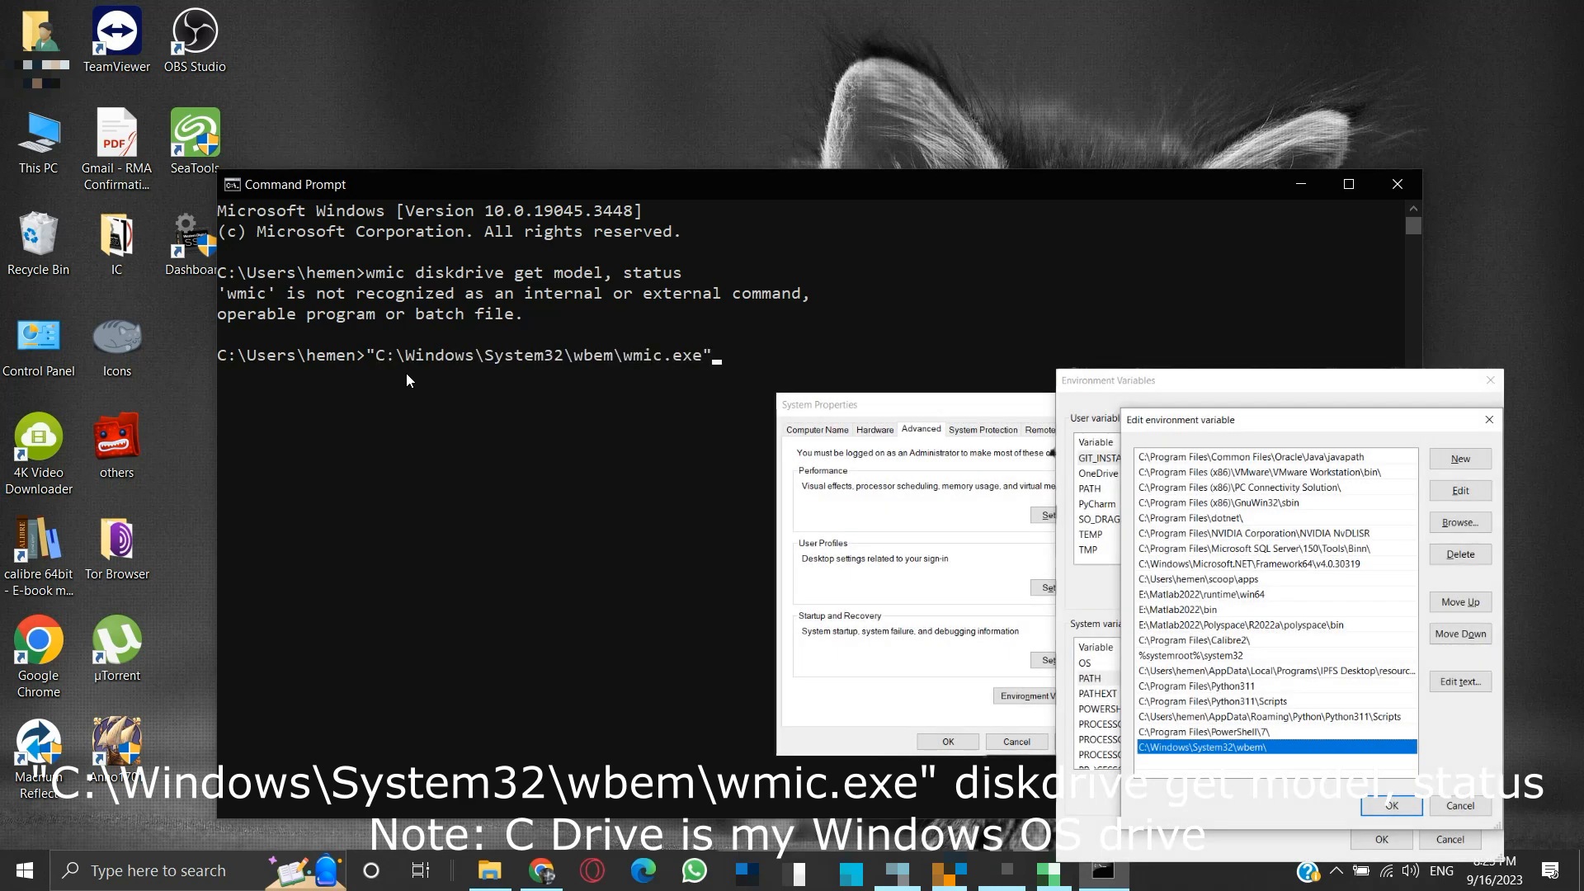
text(diskdrive get model)
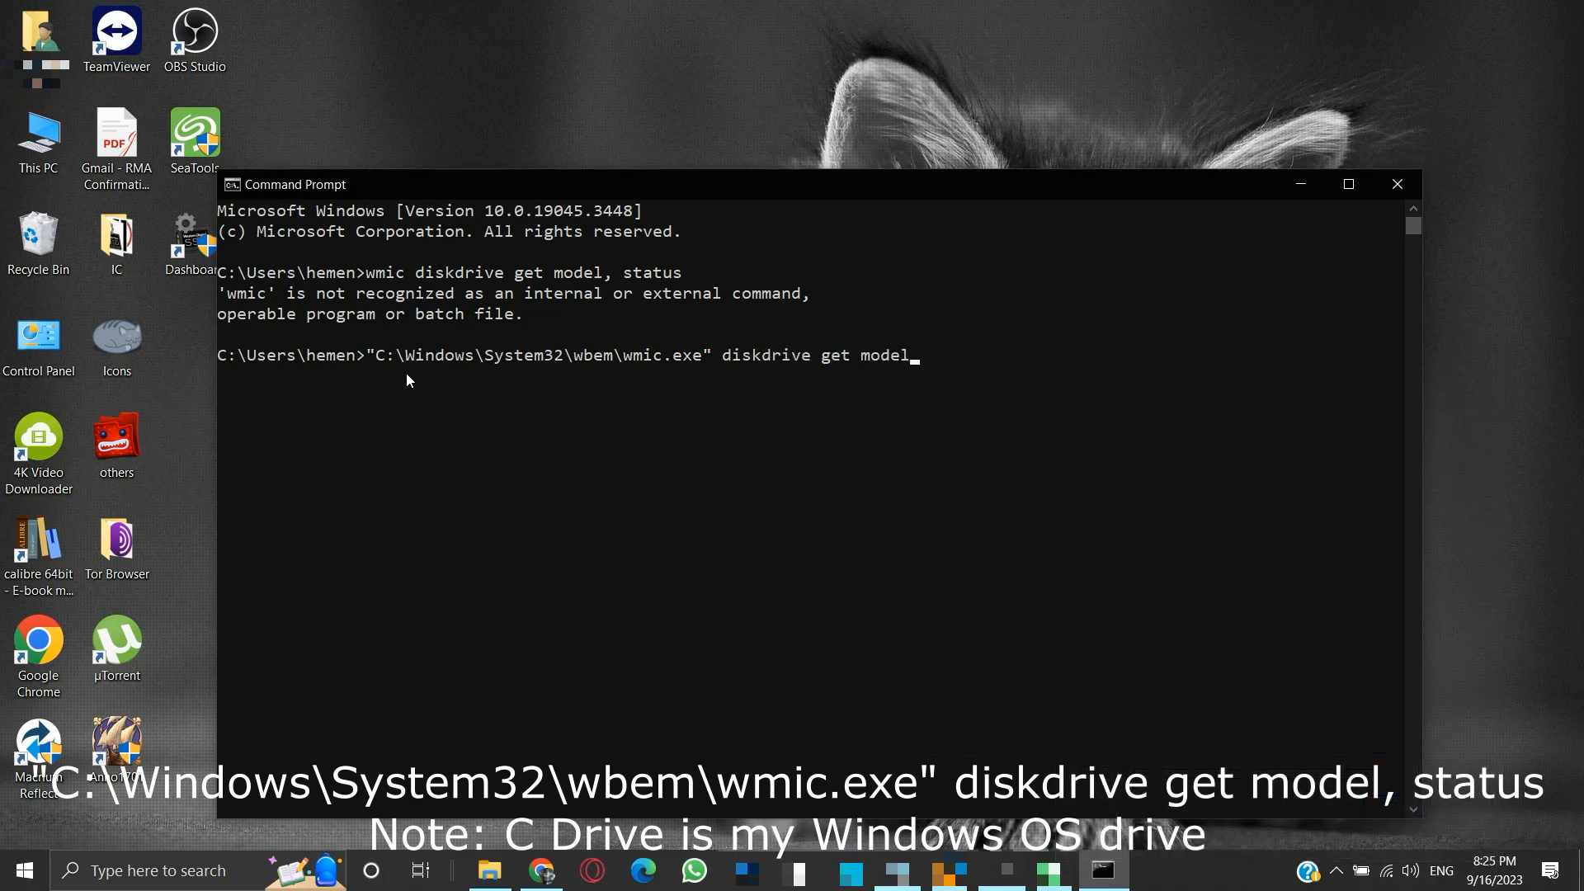
text(, status)
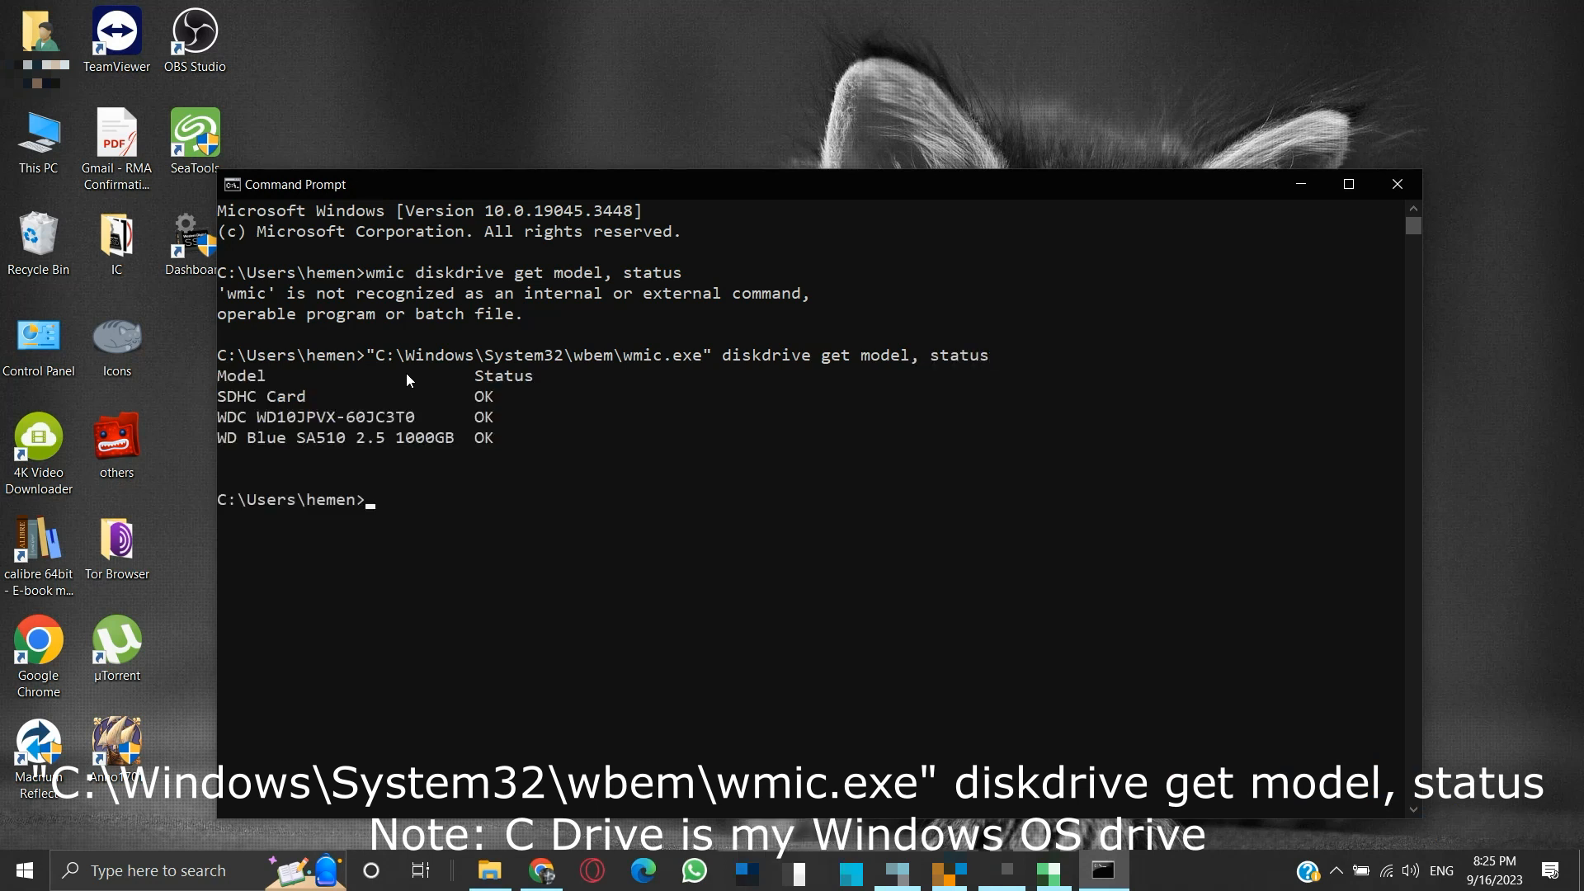
mouse_move(541, 393)
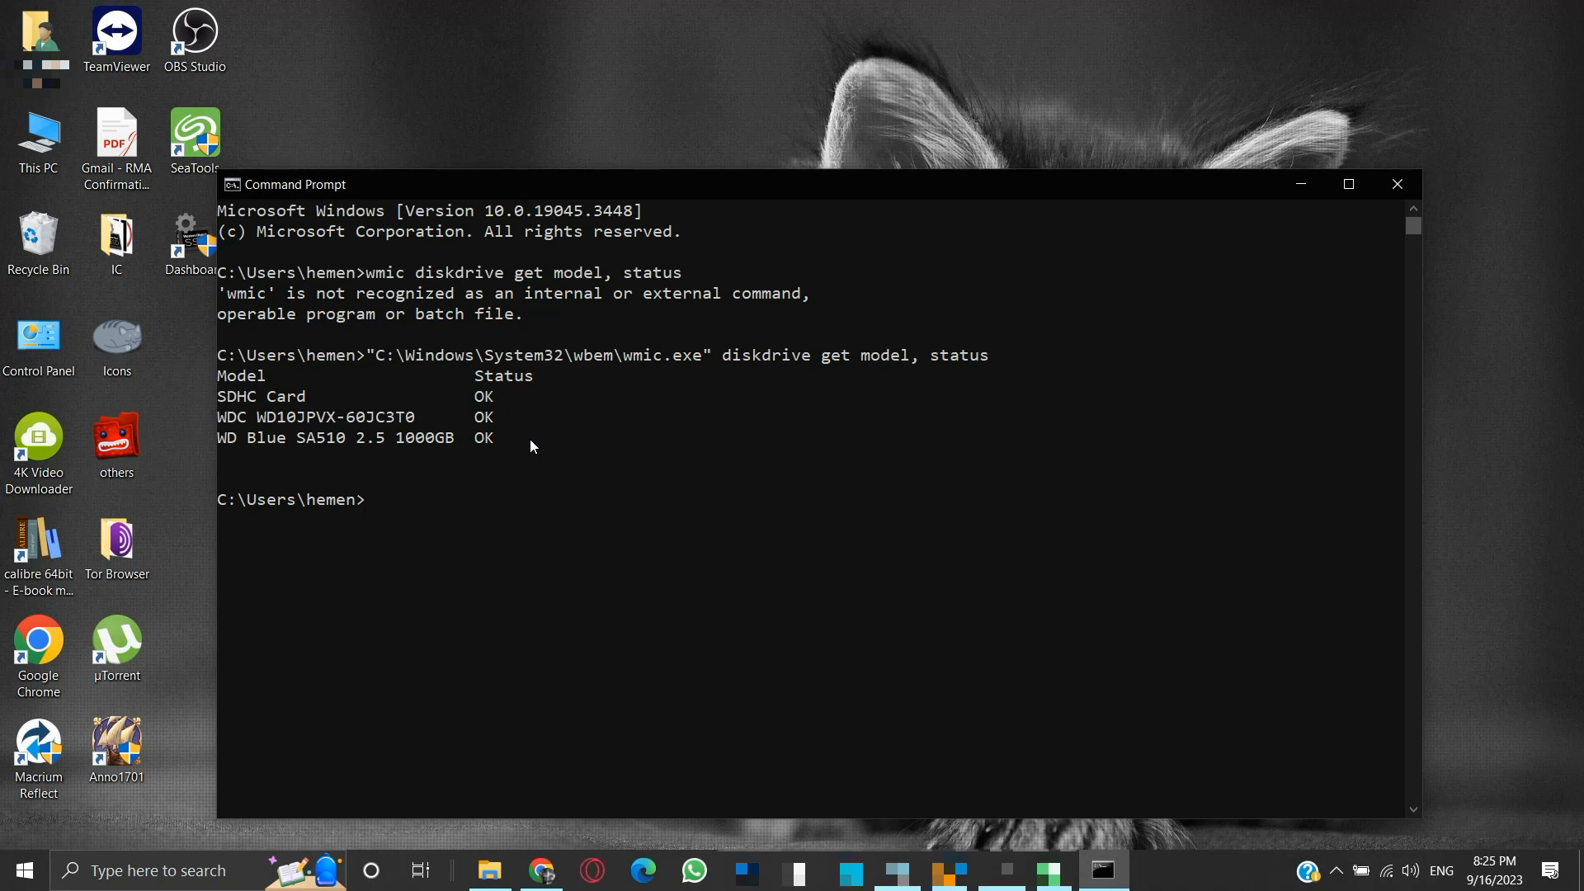
mouse_move(525, 452)
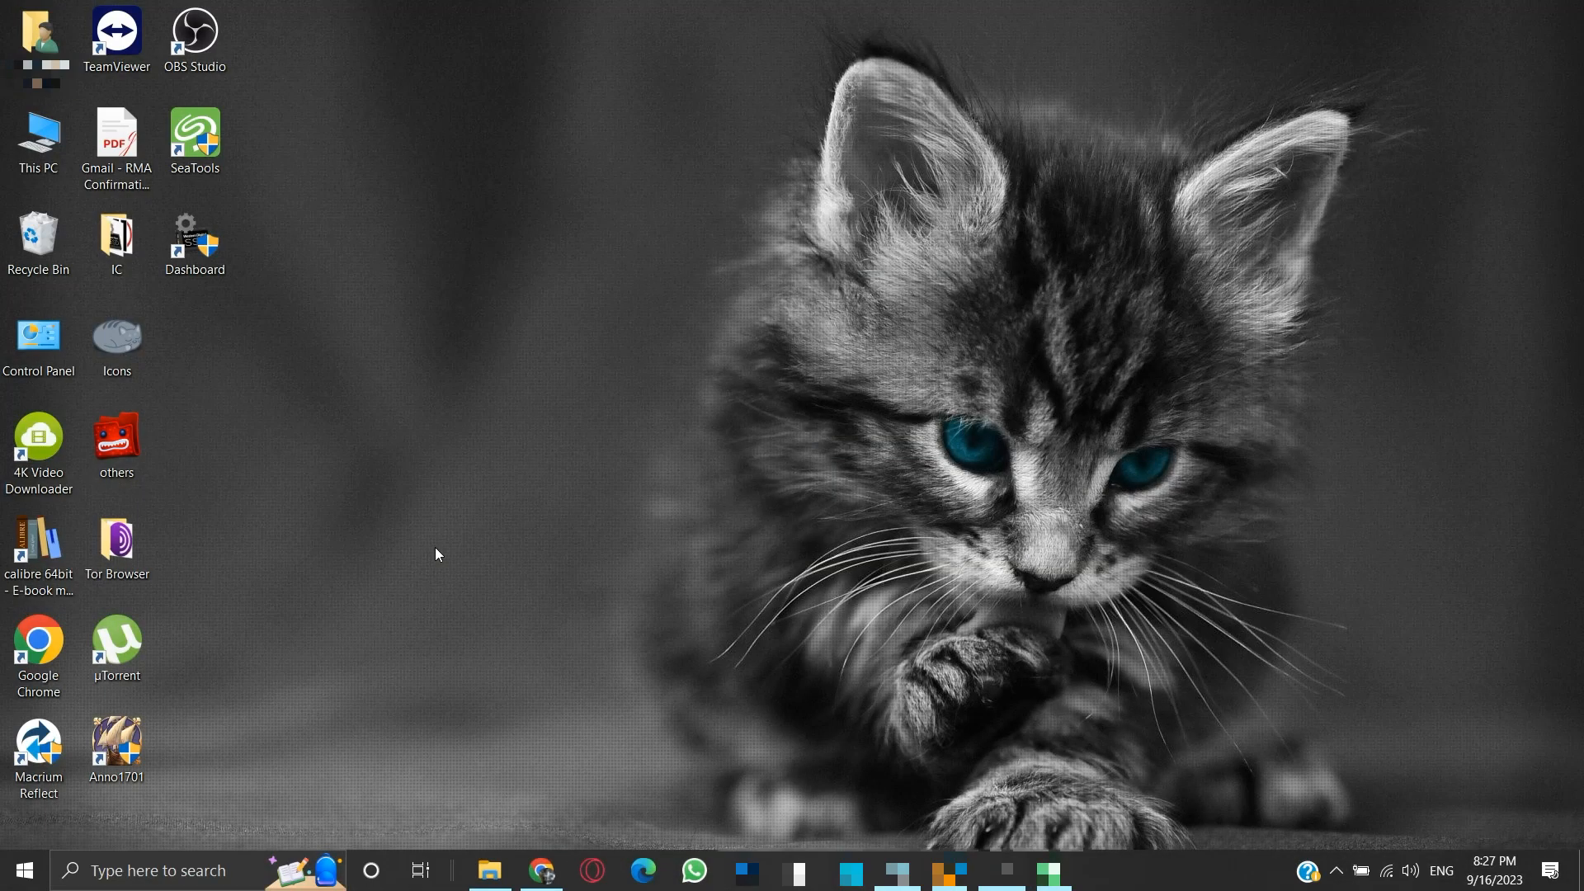
Step: Launch Command Prompt as administrator from the taskbar search for 'cmd'
click(21, 869)
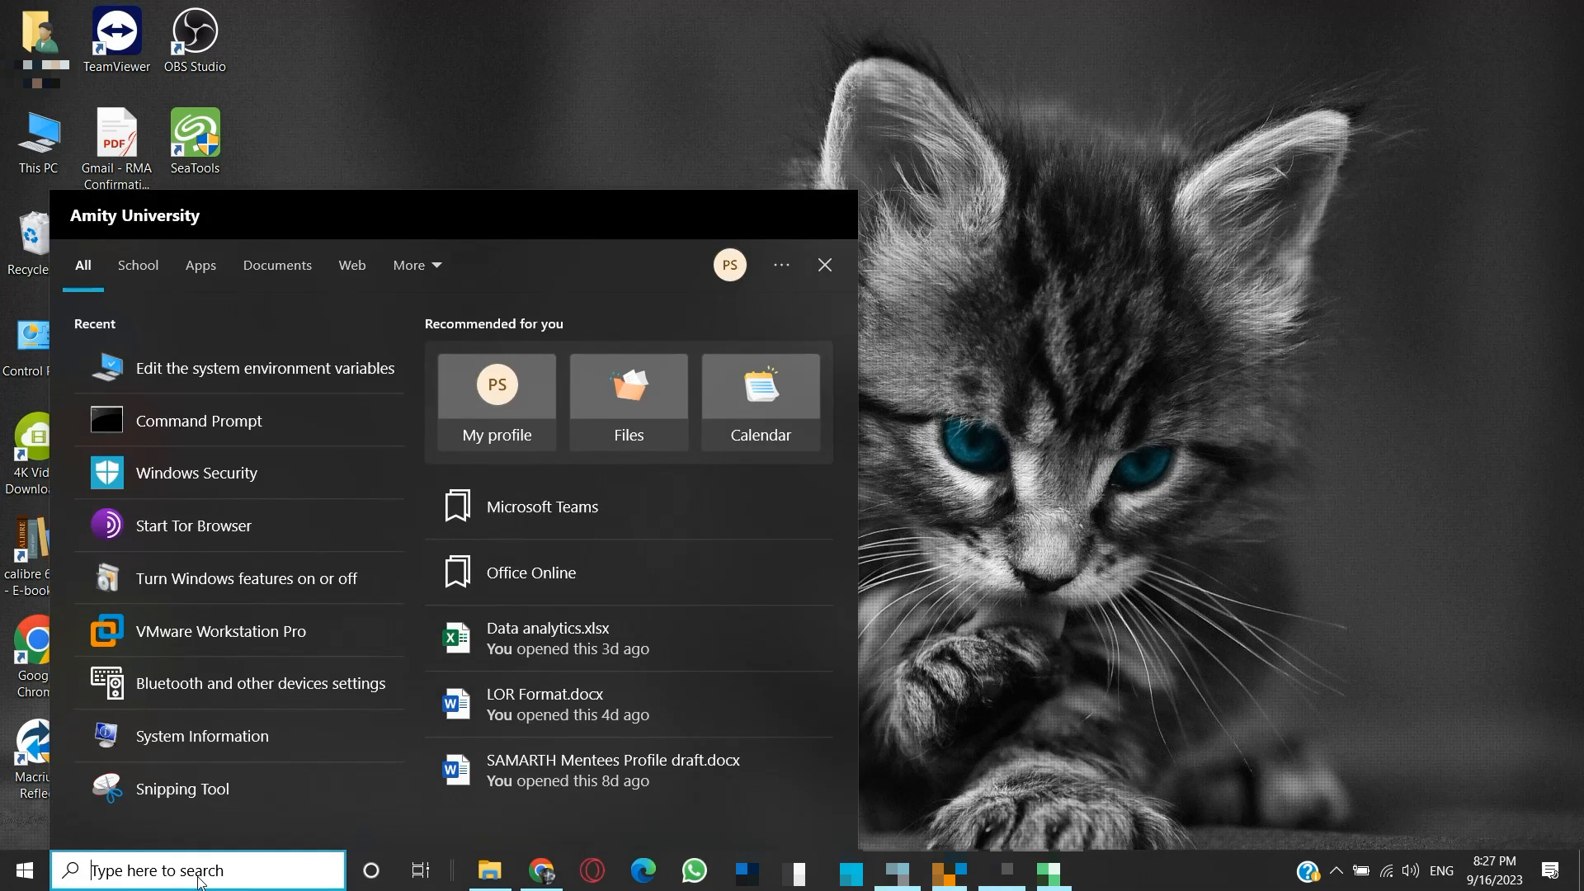
text(cmd)
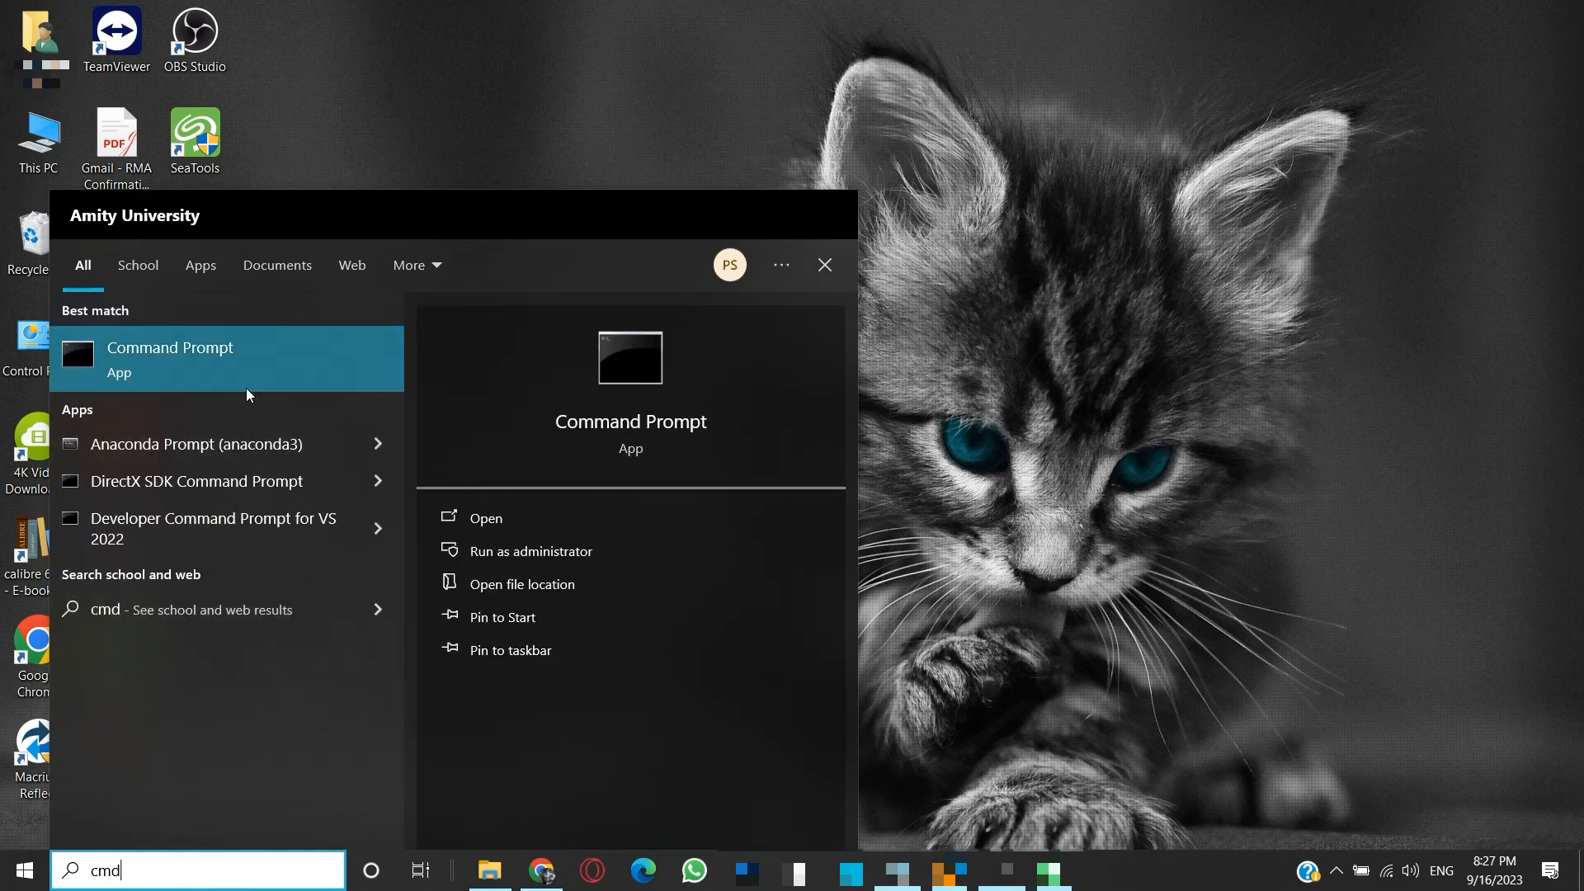
mouse_move(543, 556)
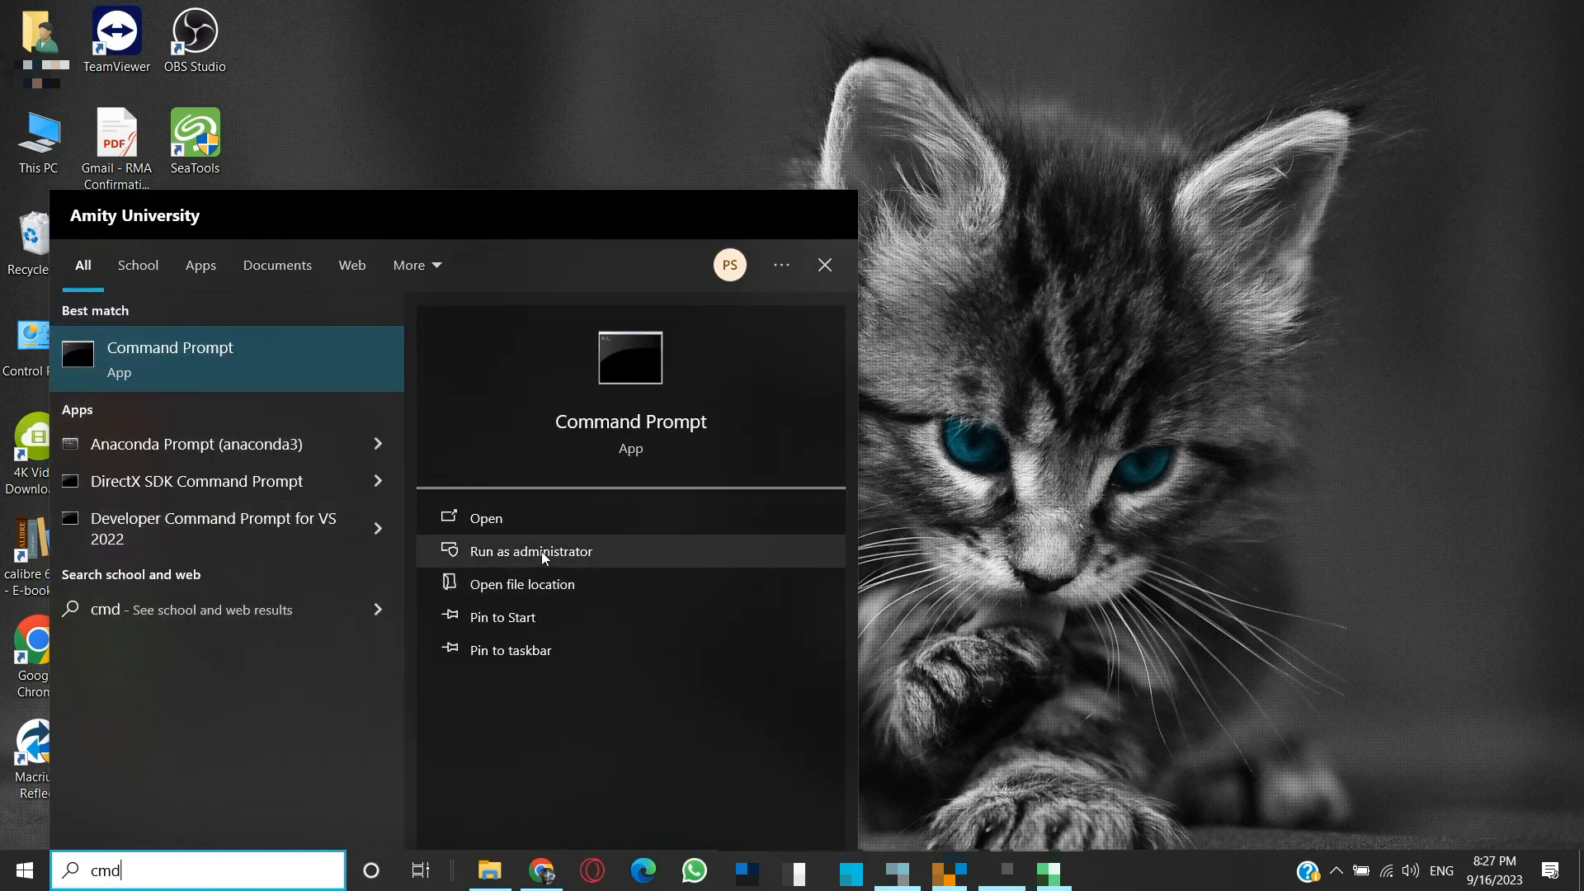
click(529, 551)
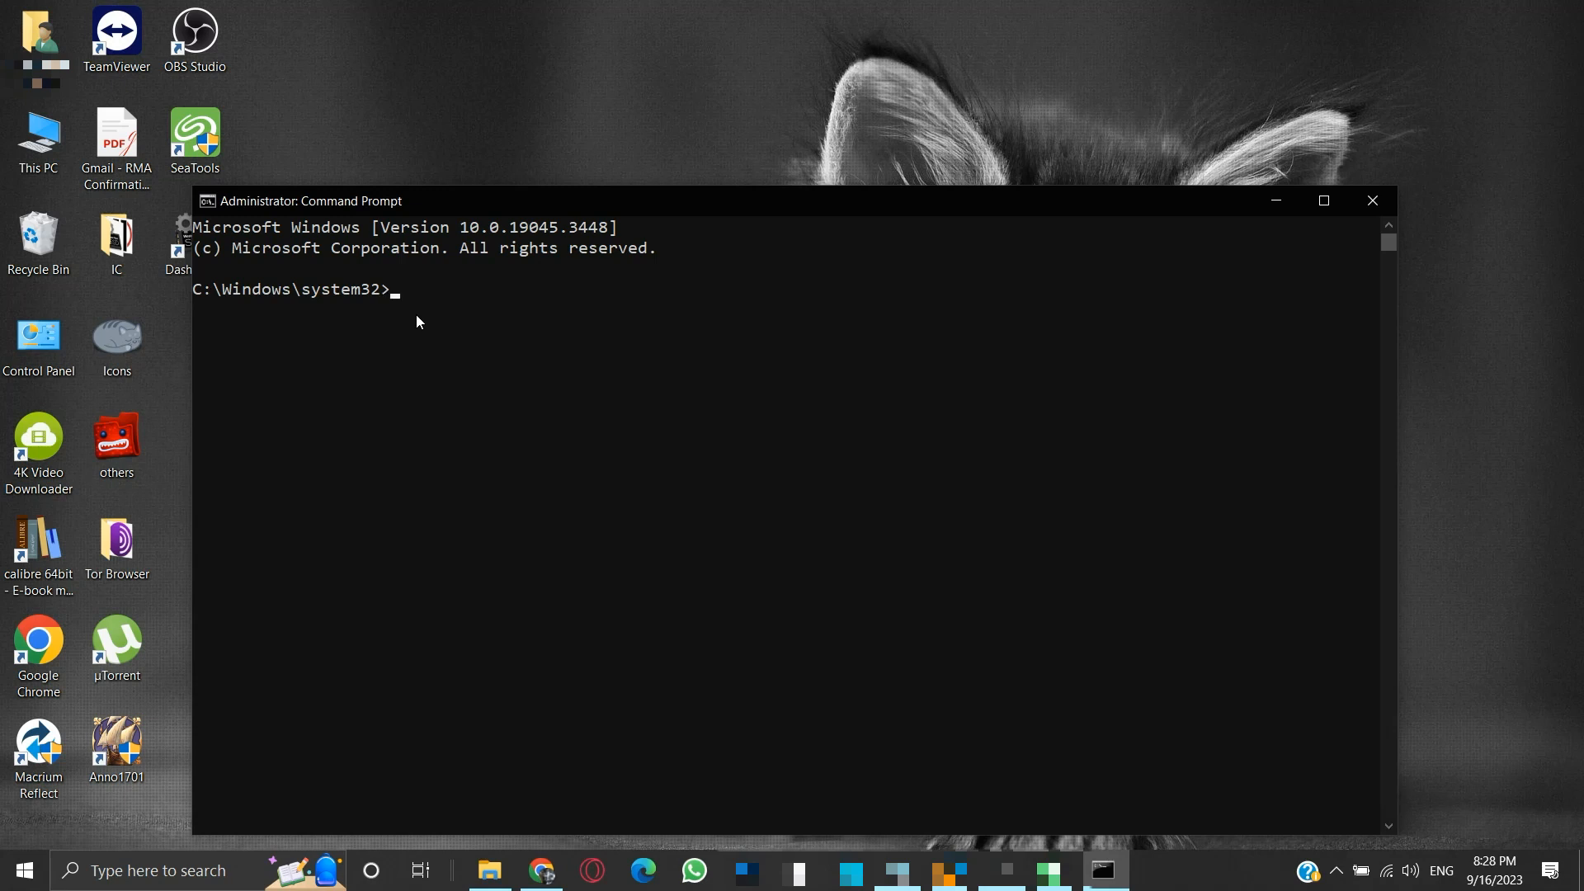
Step: Enter 'chkdsk g: /f' at the administrator prompt without running it yet
text(c)
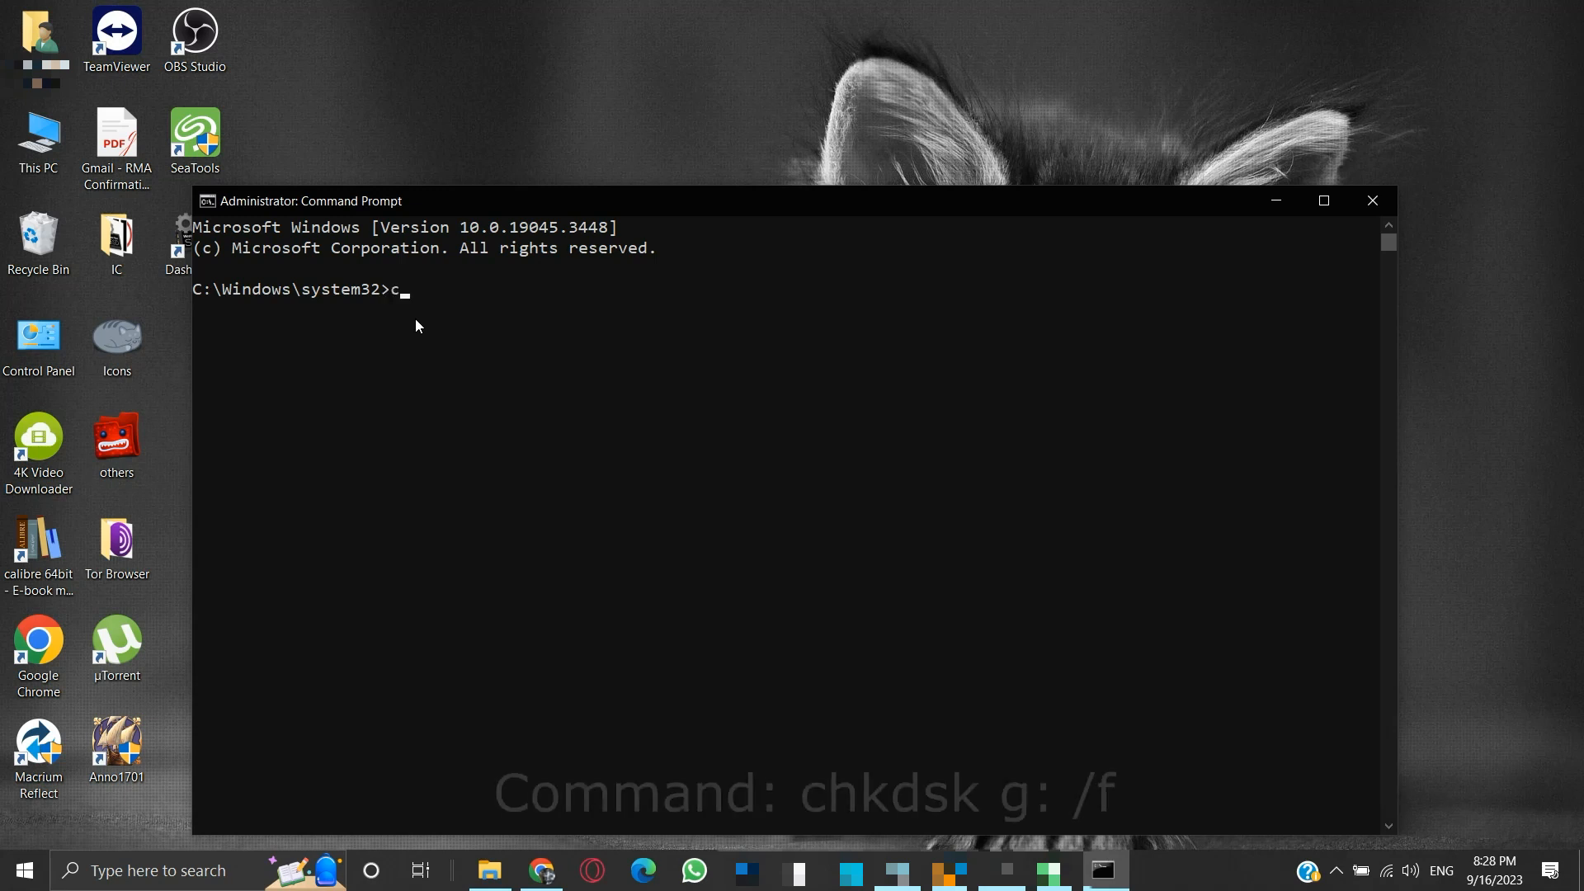
text(hkdsk)
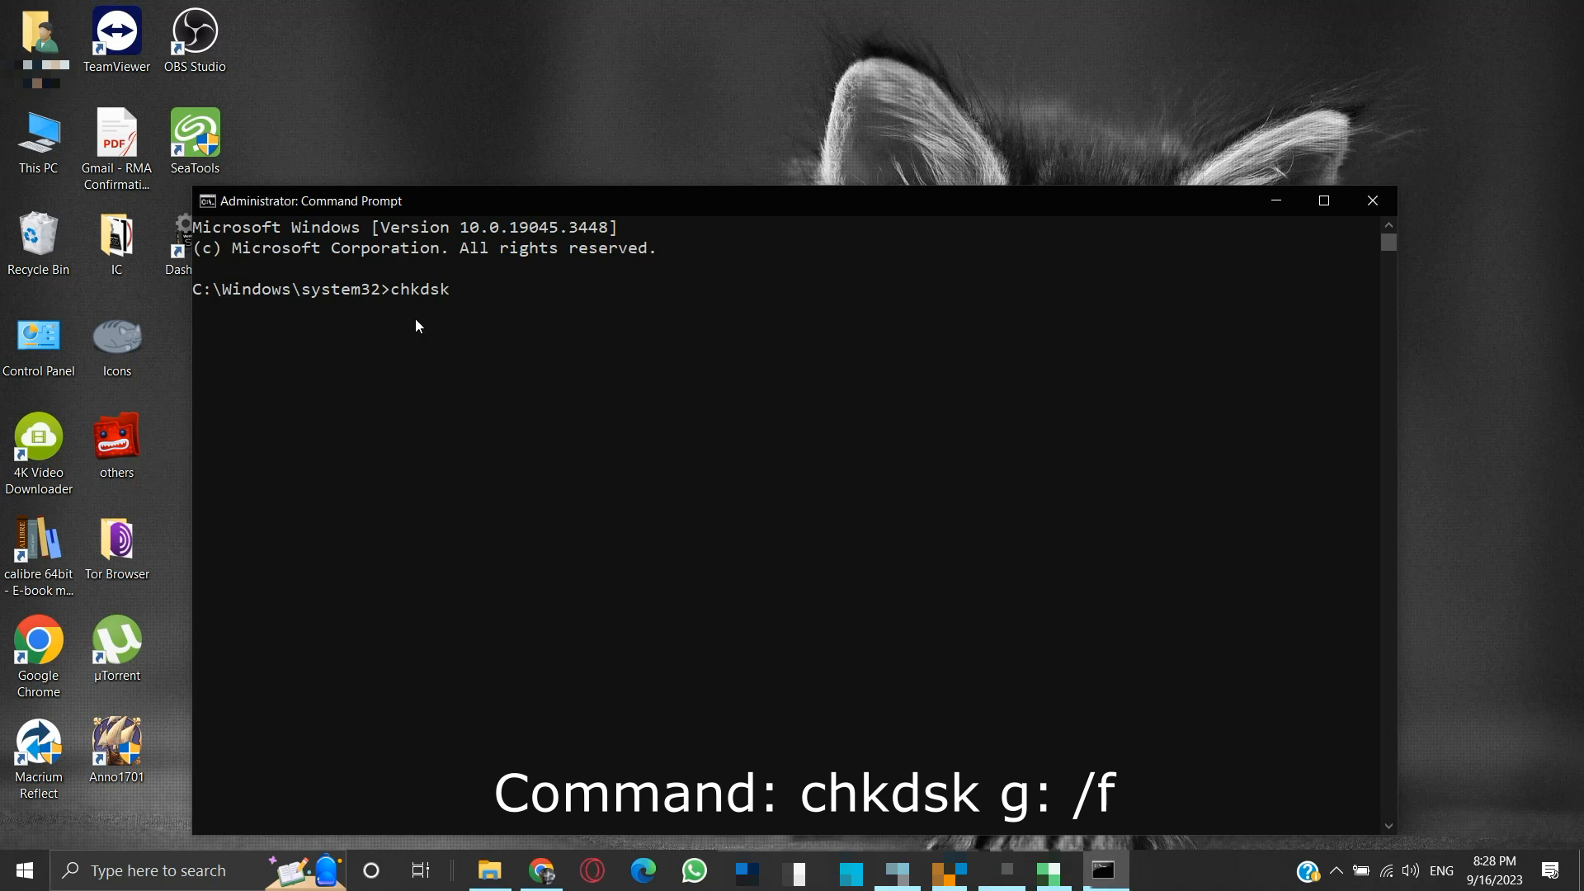
text(g)
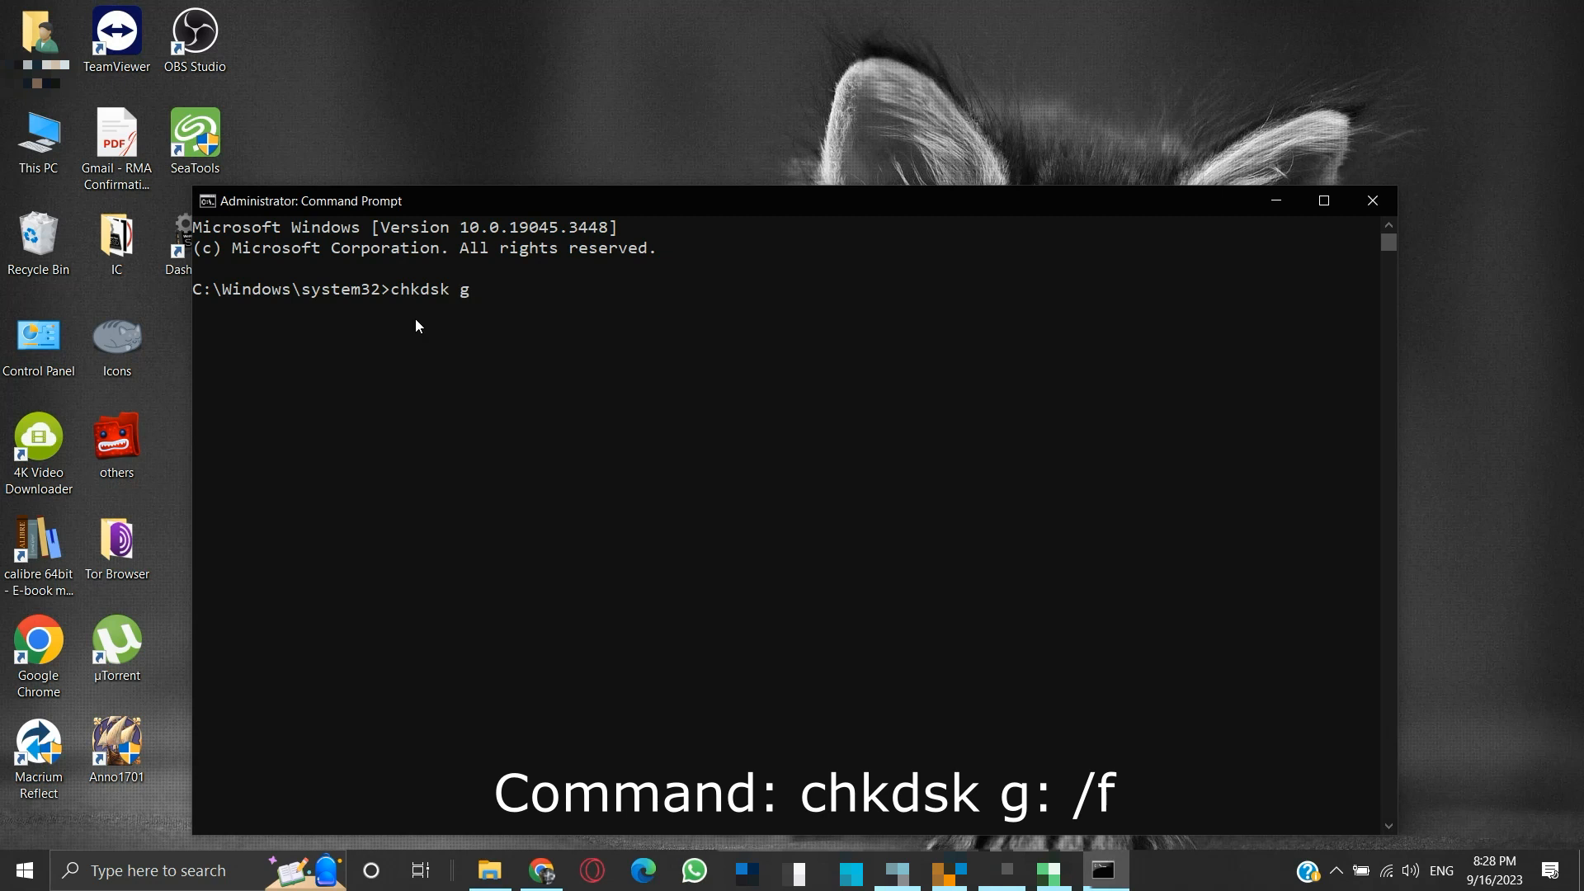
text(: /)
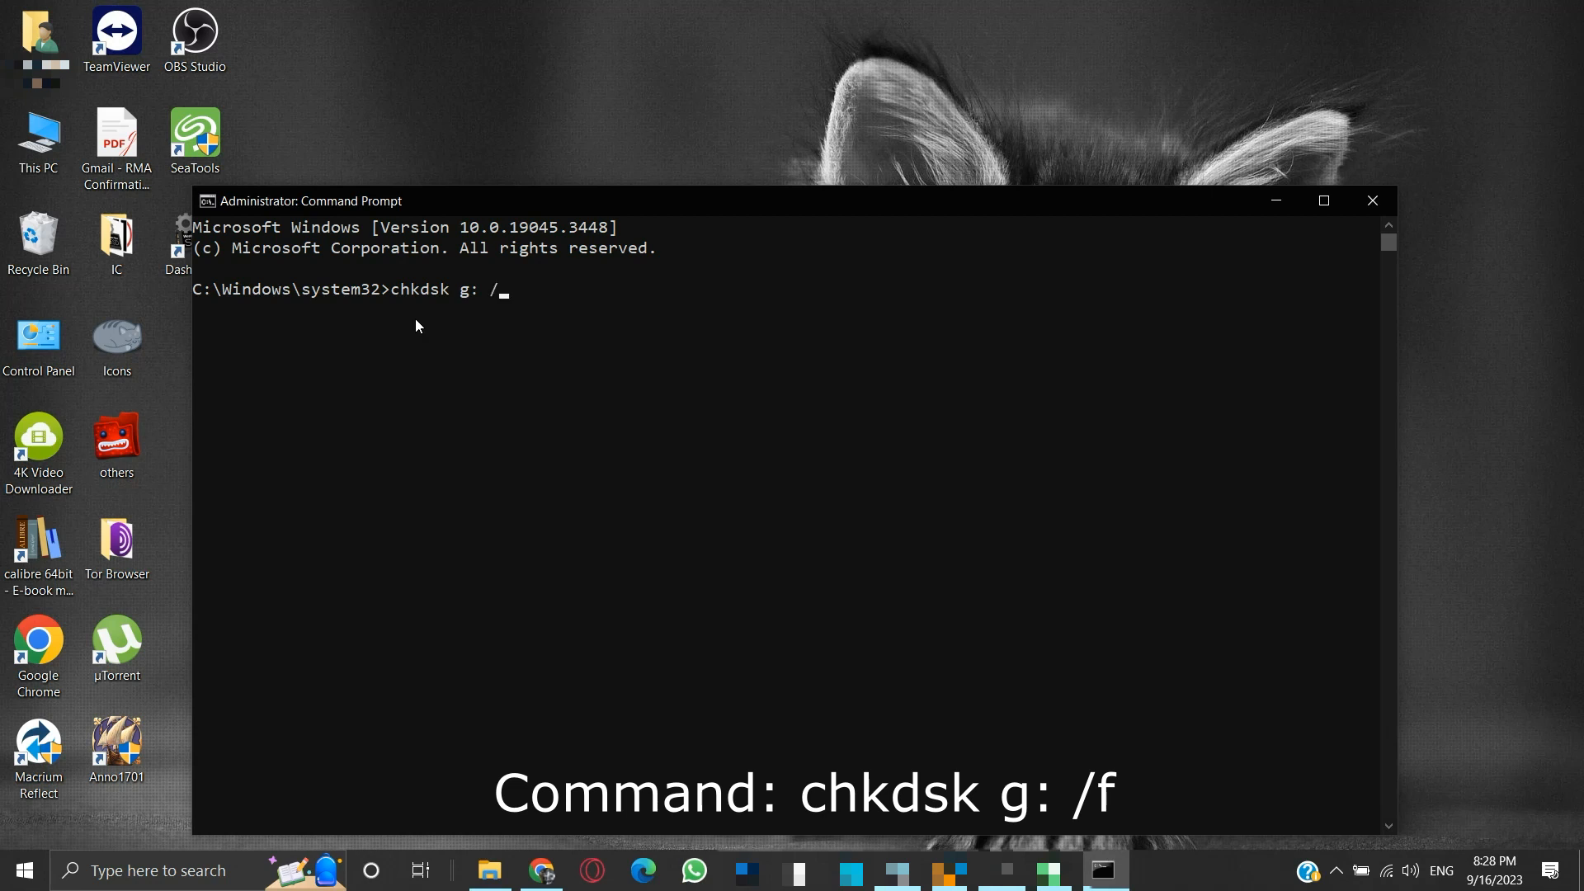
text(f)
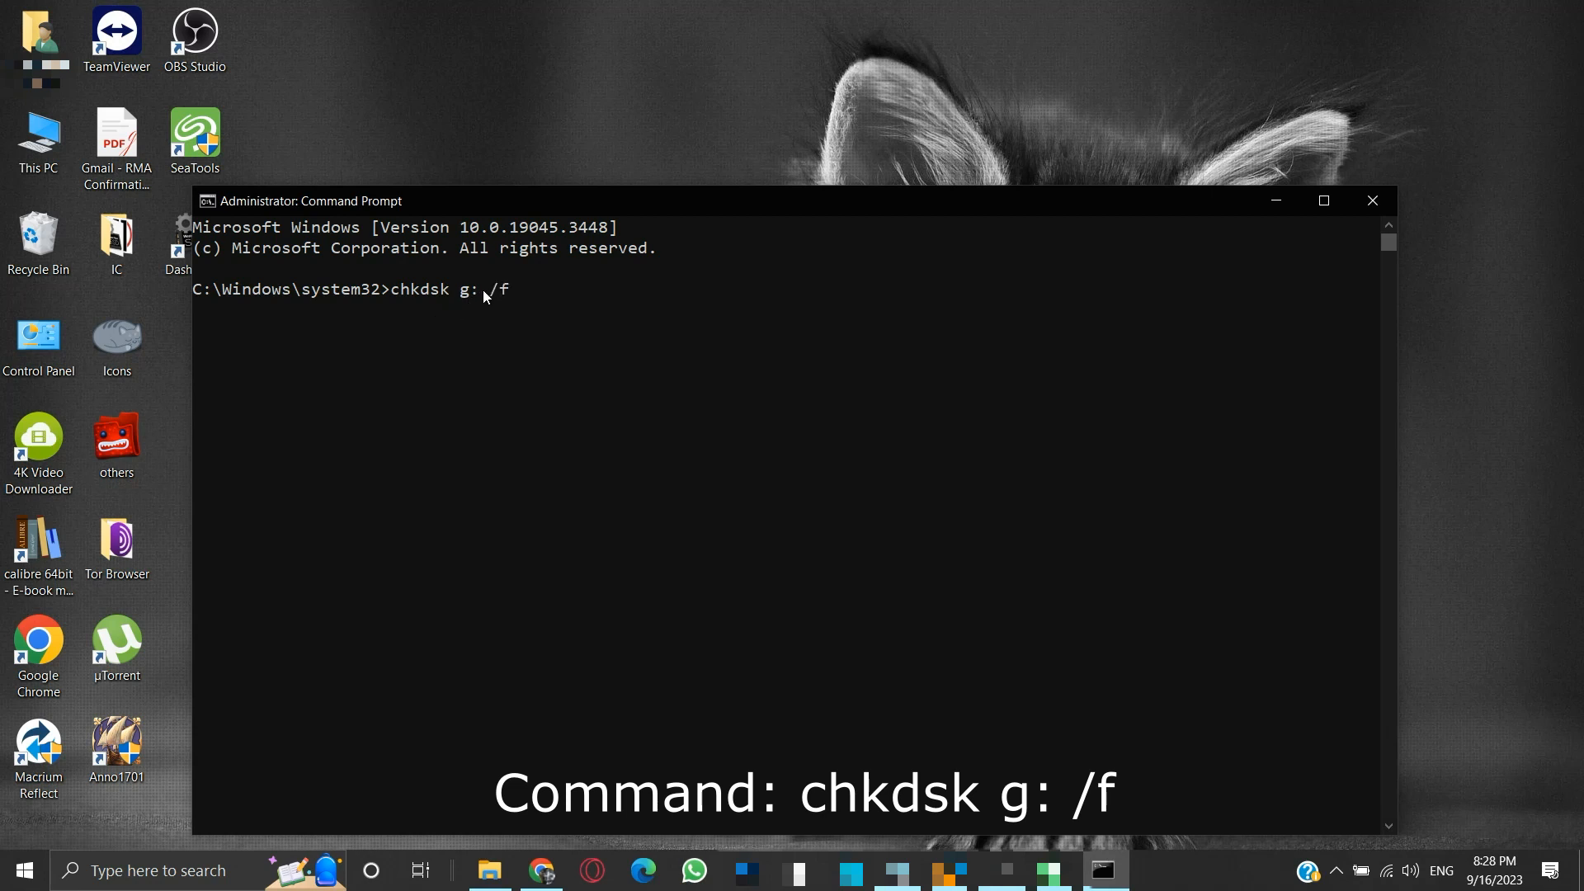
mouse_move(505, 322)
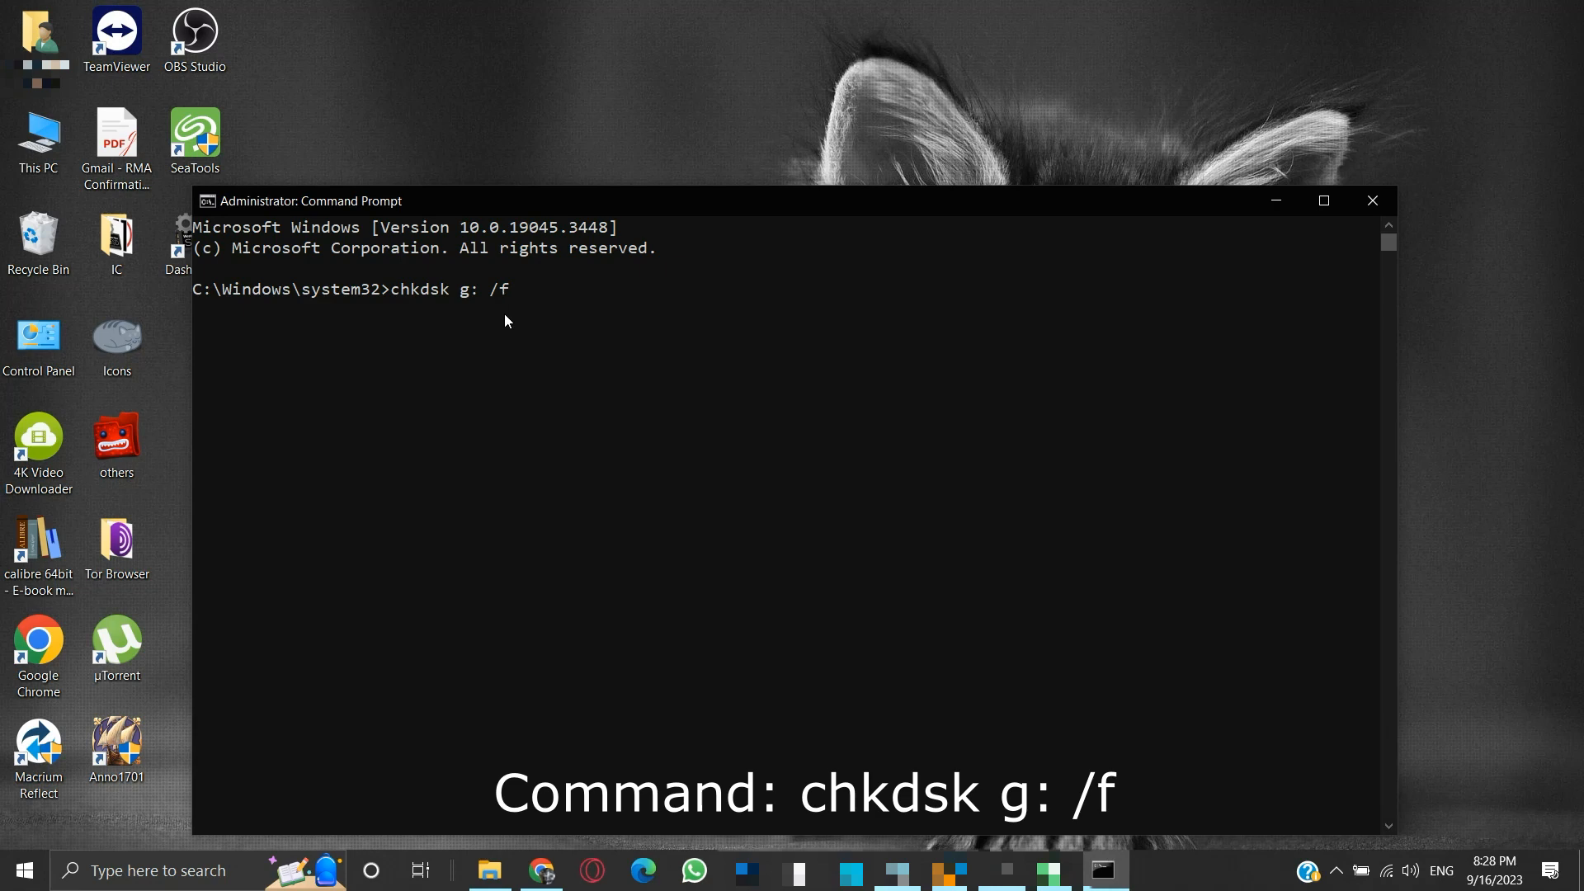
Step: Run chkdsk on G: and review its stages and summary showing 0 KB in bad sectors
key(Return)
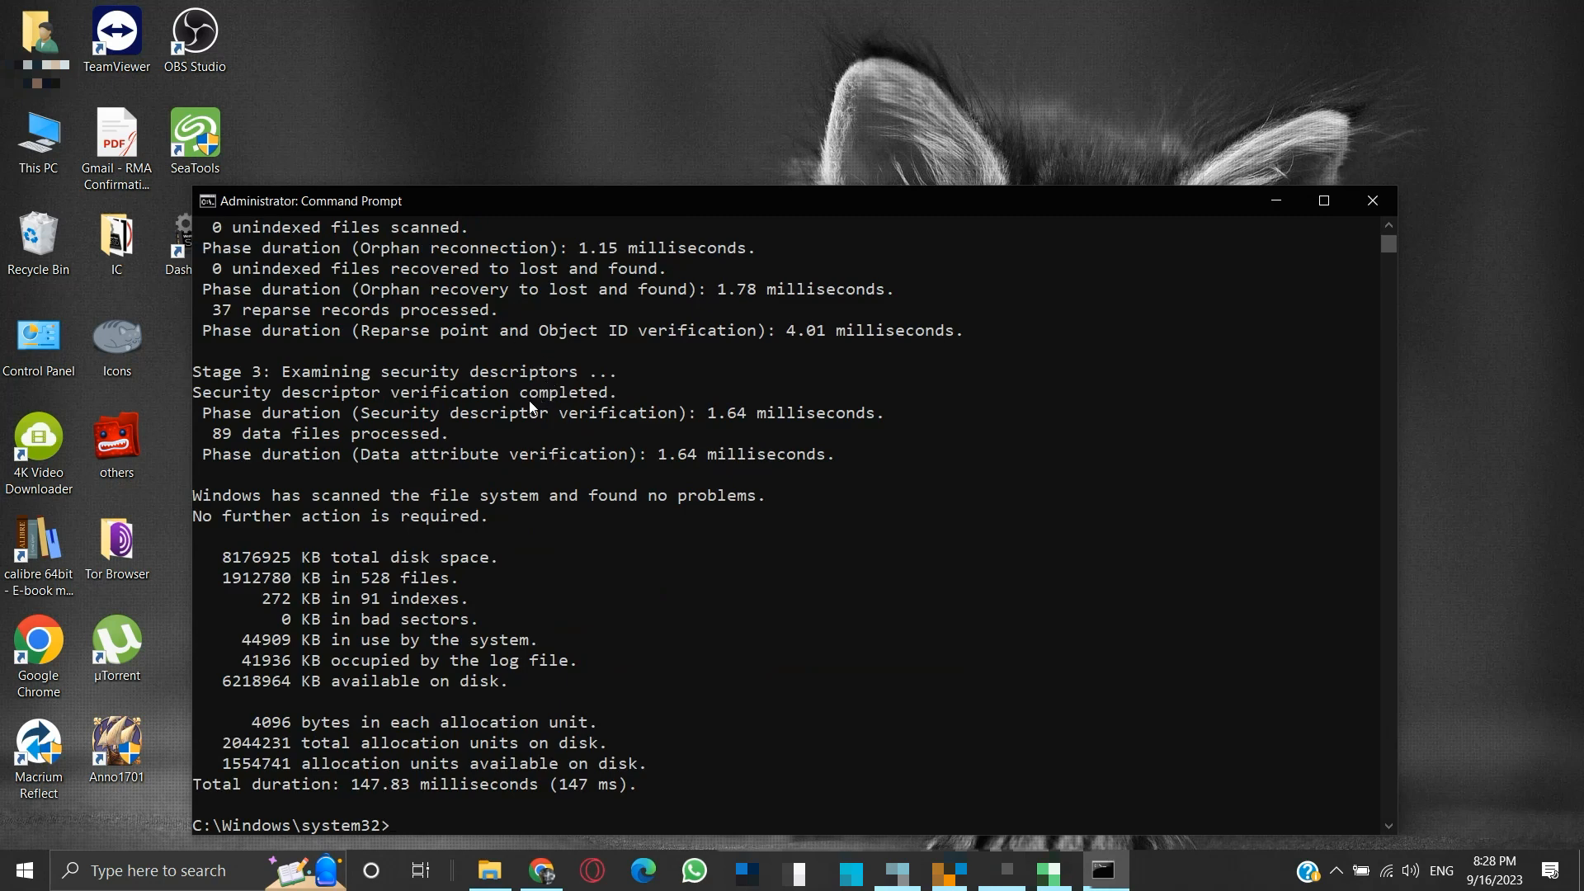
scroll(up, 3)
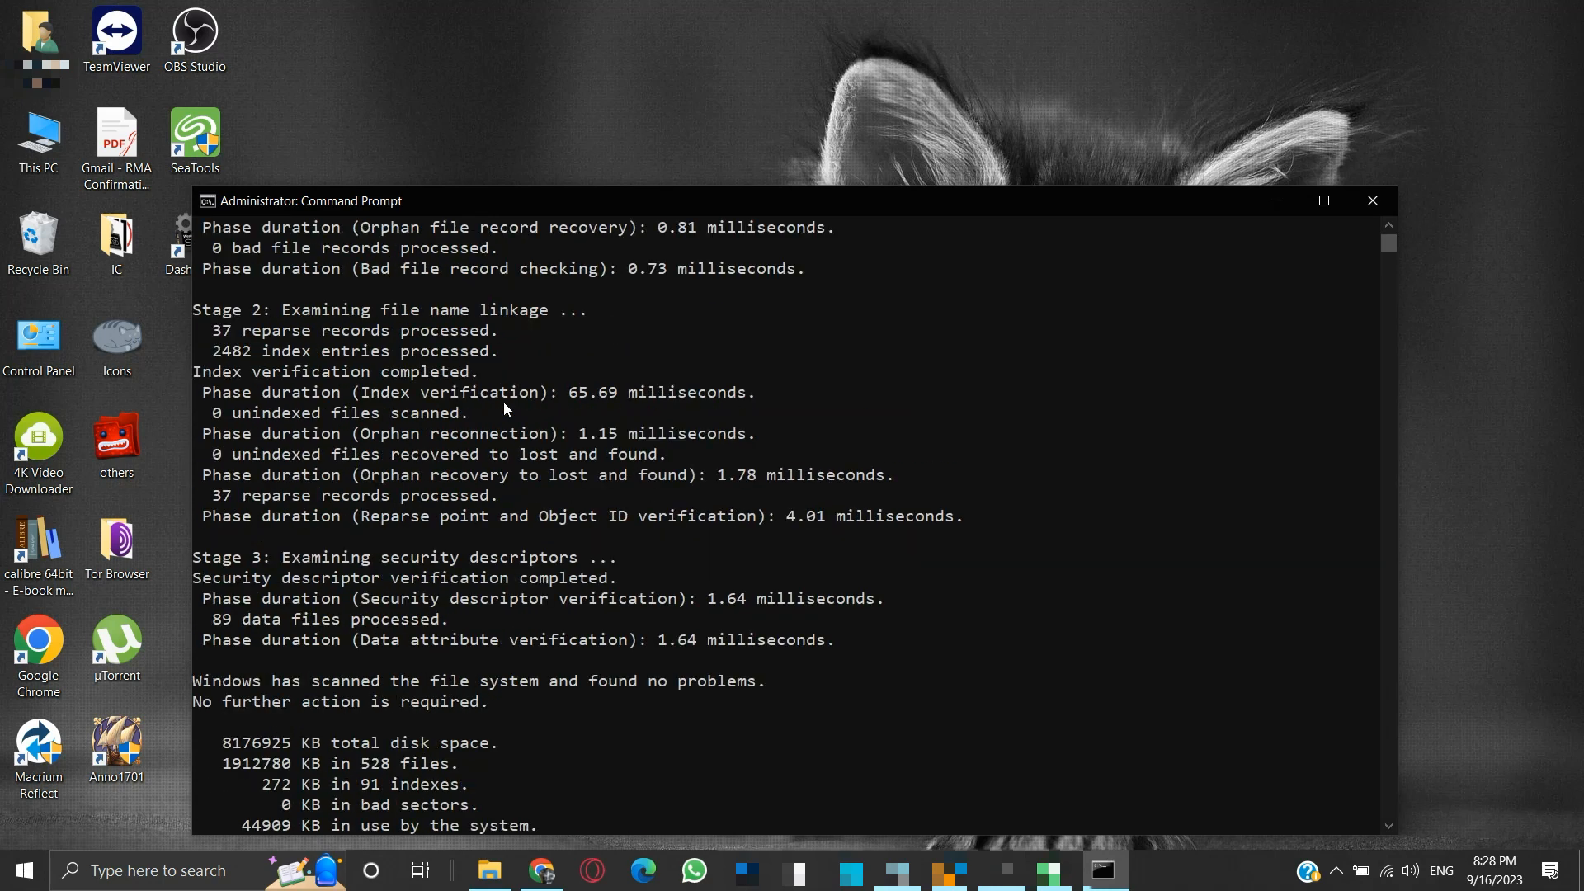
scroll(up, 3)
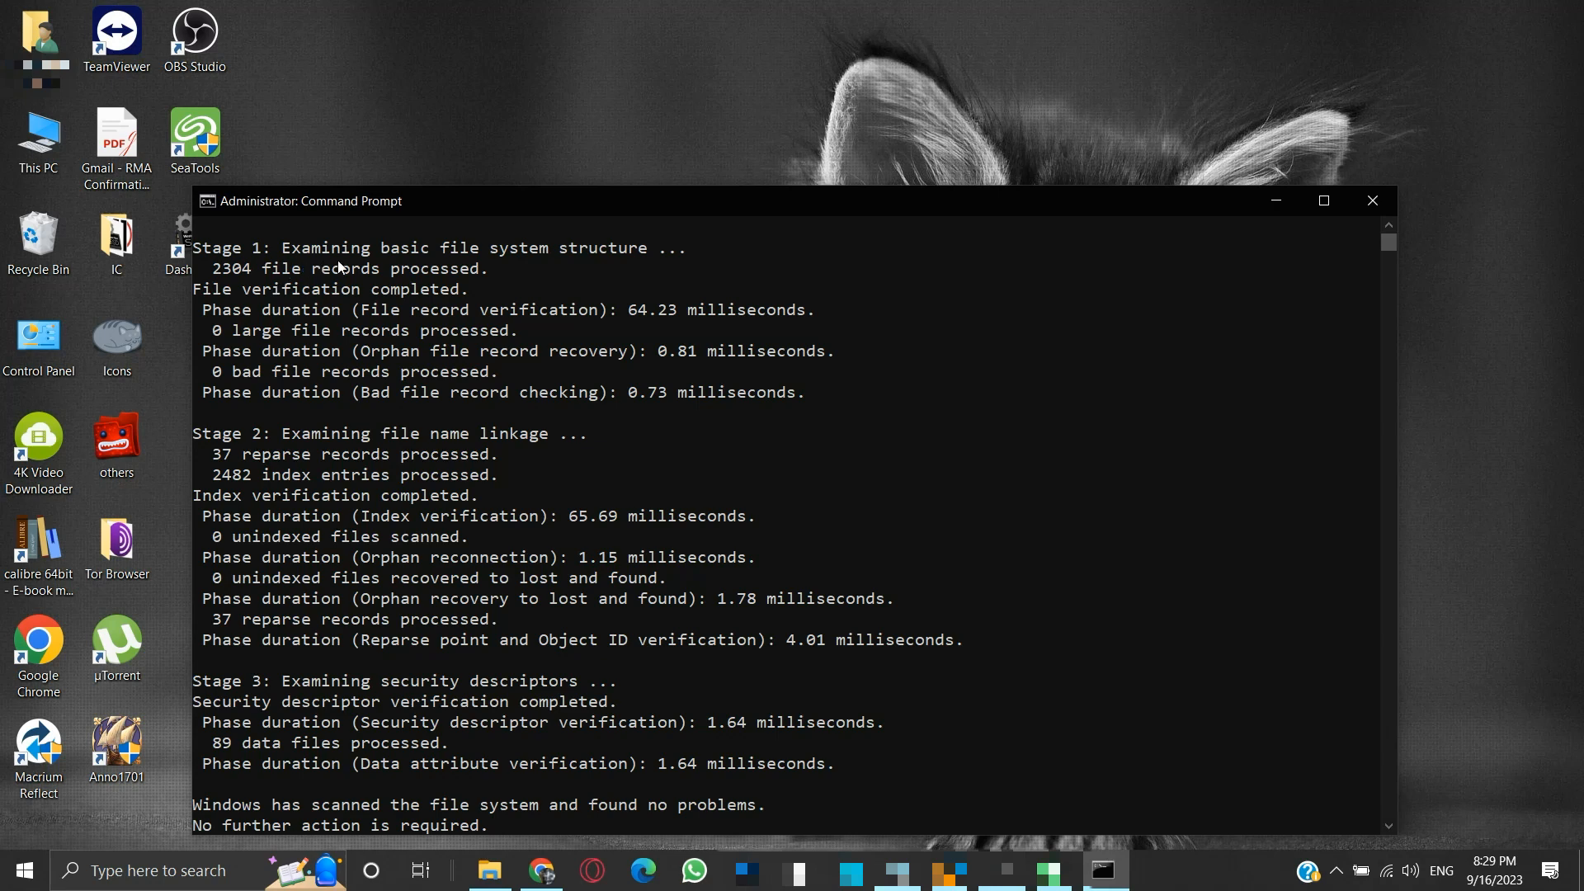
mouse_move(347, 439)
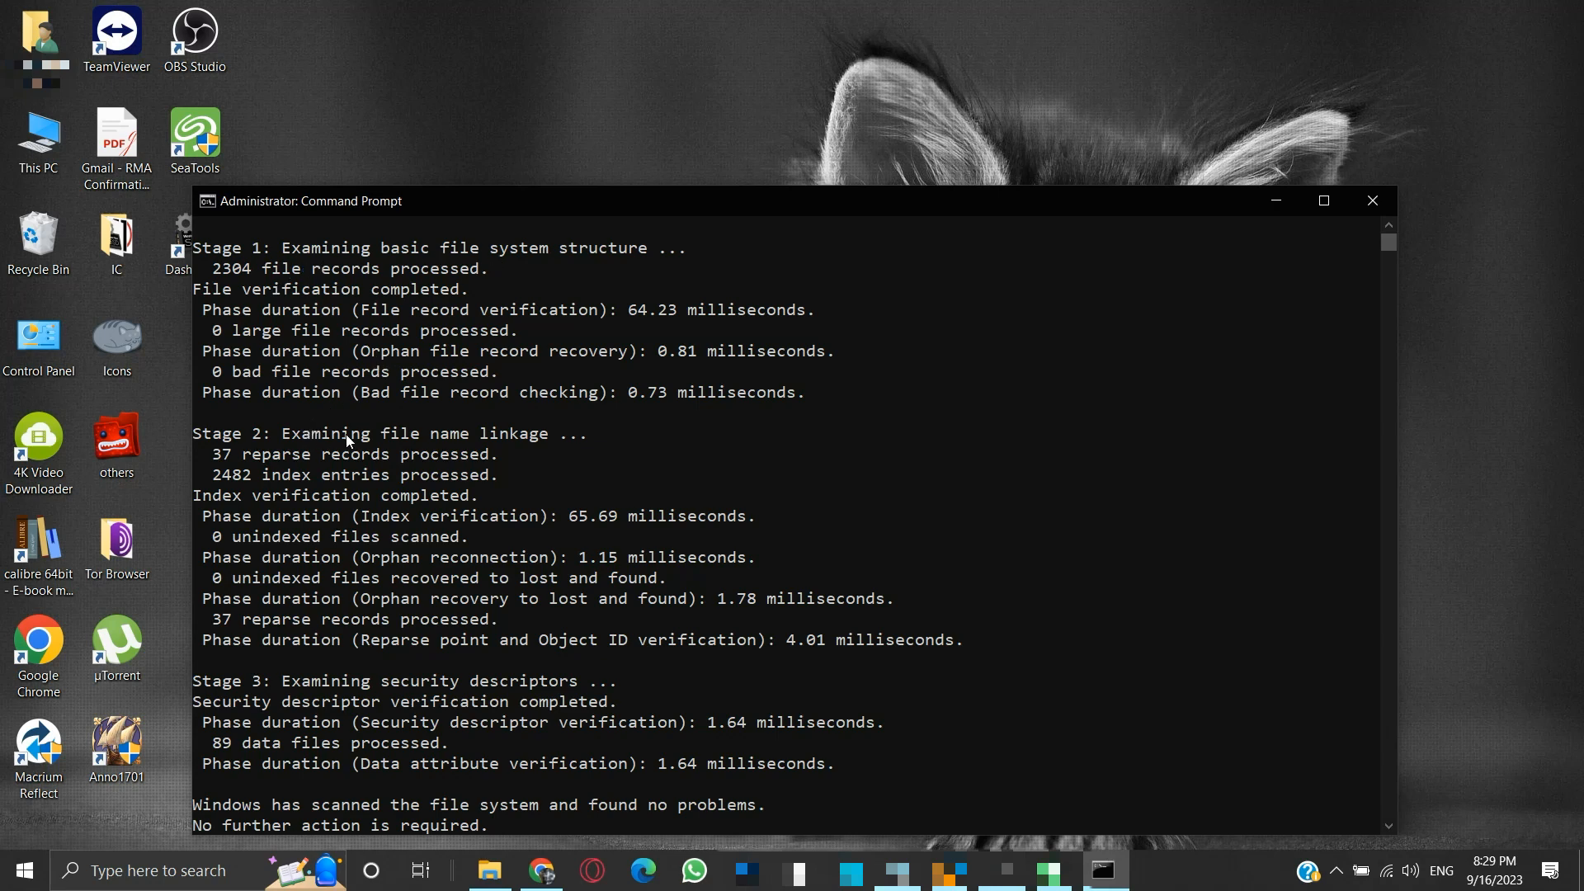
mouse_move(424, 681)
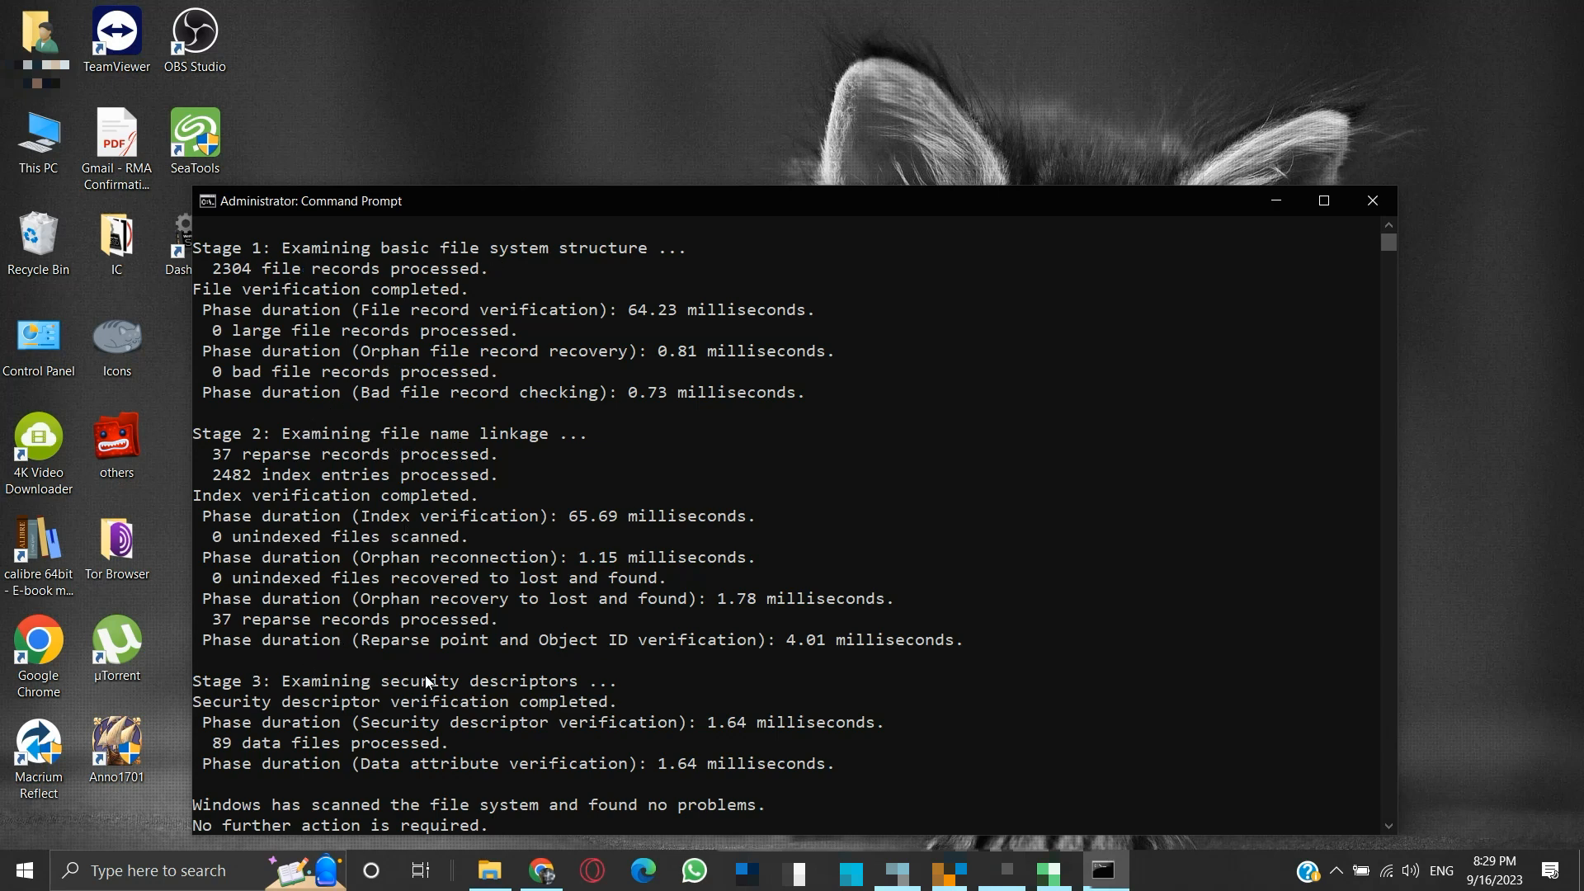
scroll(down, 3)
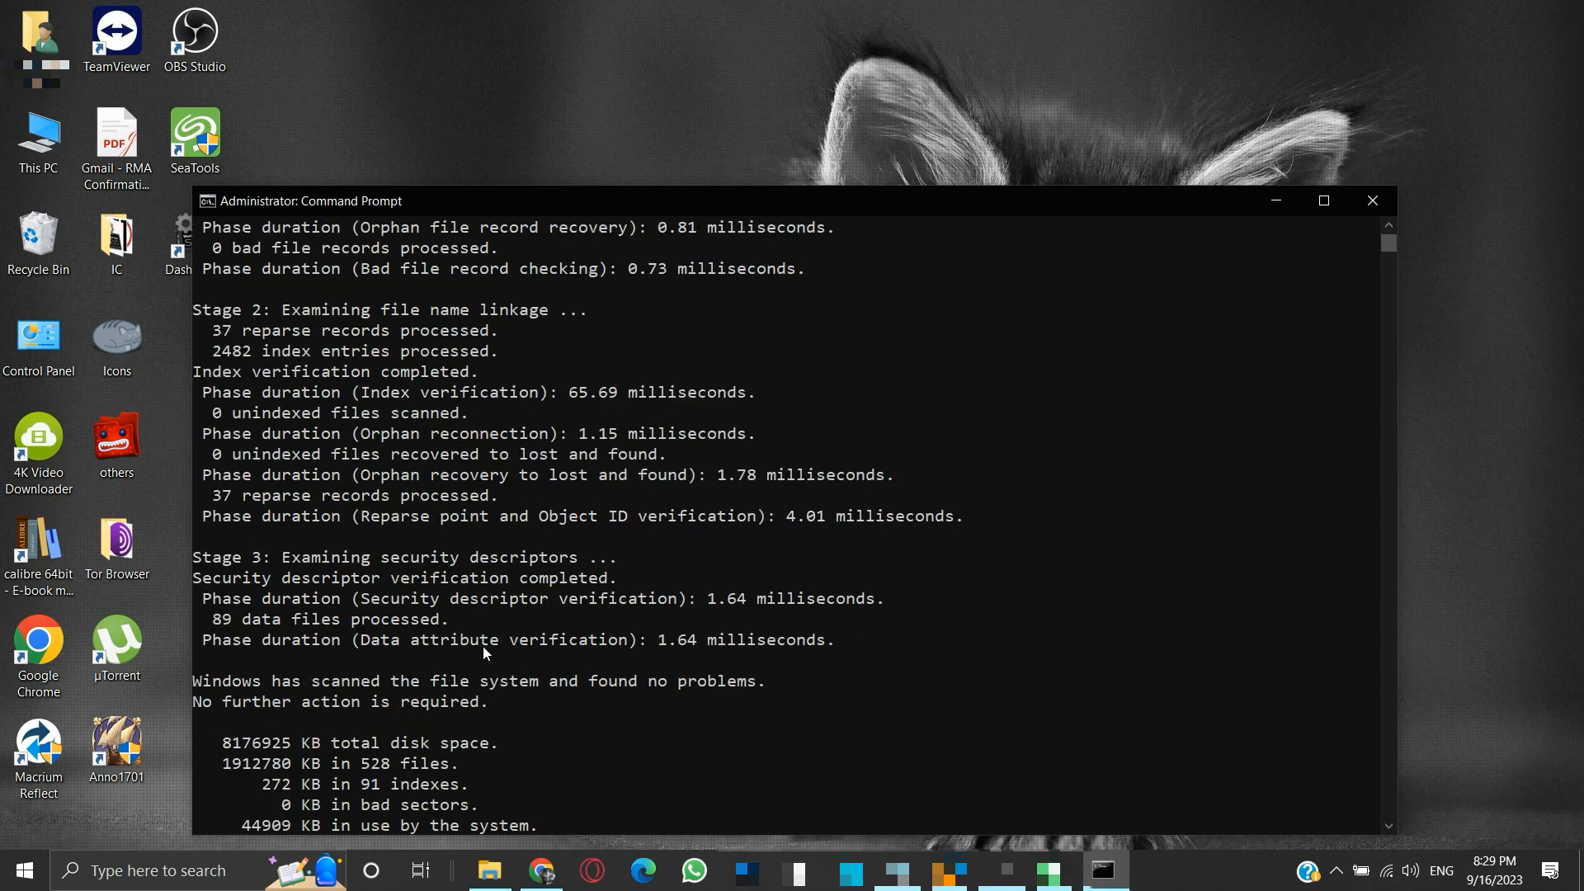
scroll(down, 3)
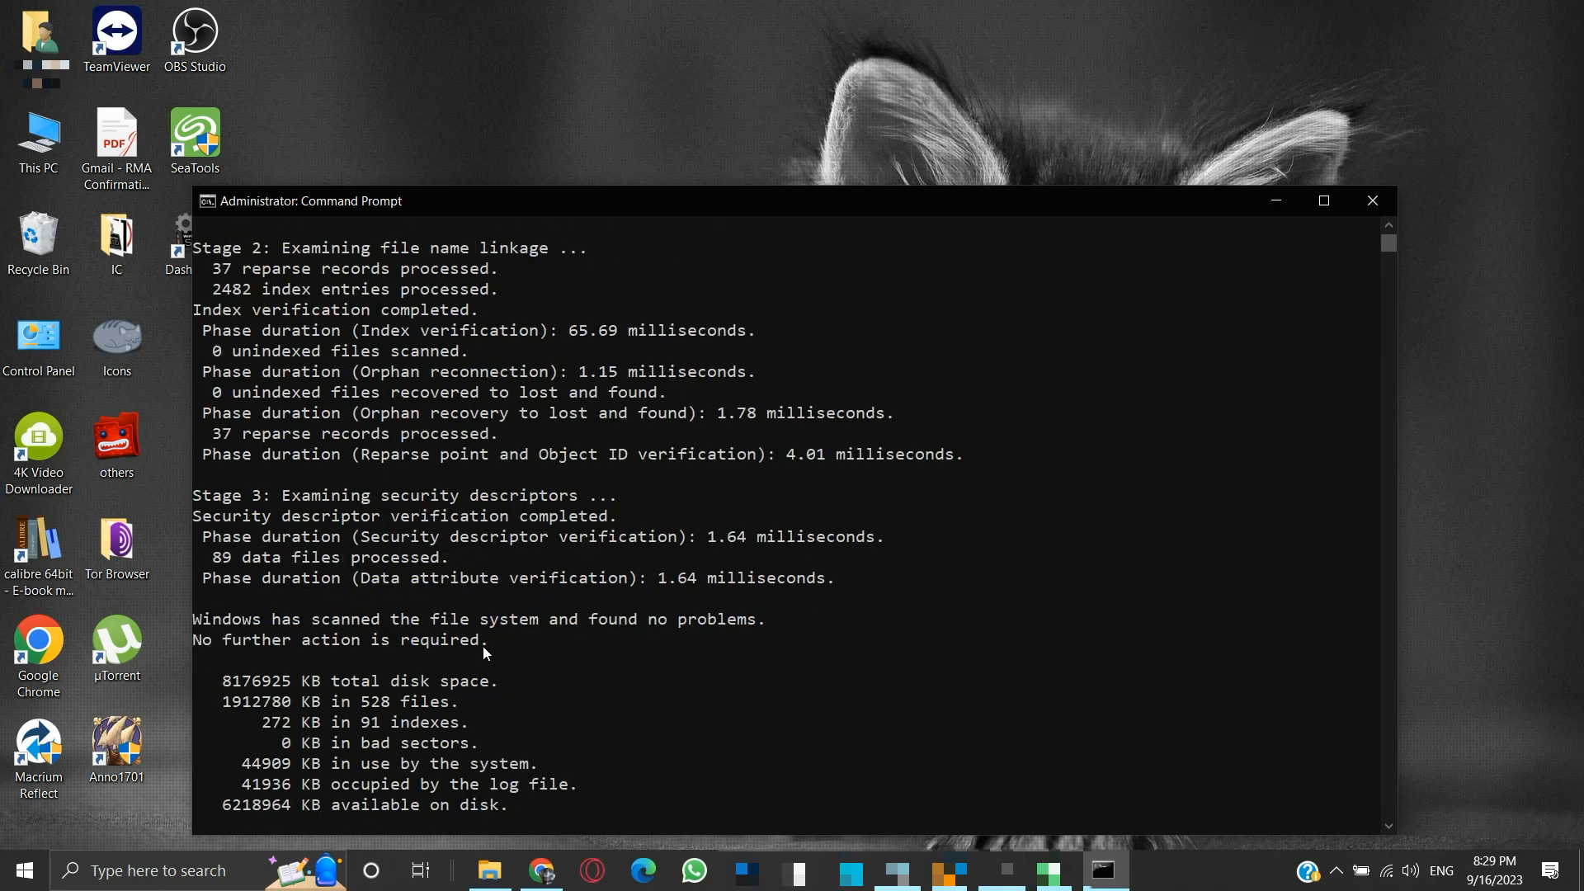
scroll(down, 3)
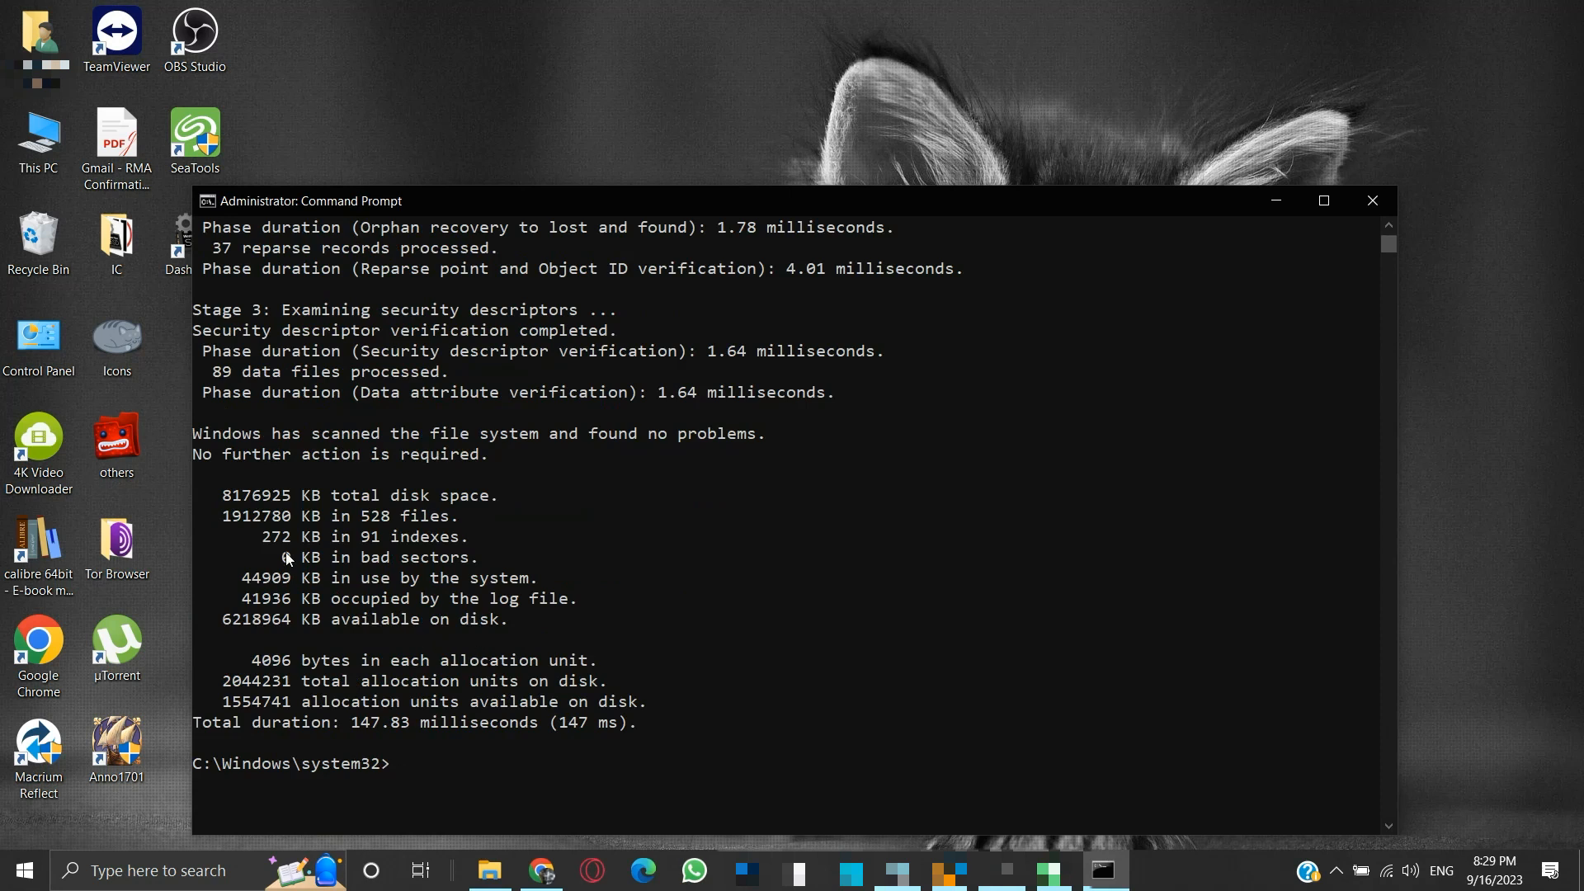
mouse_move(553, 465)
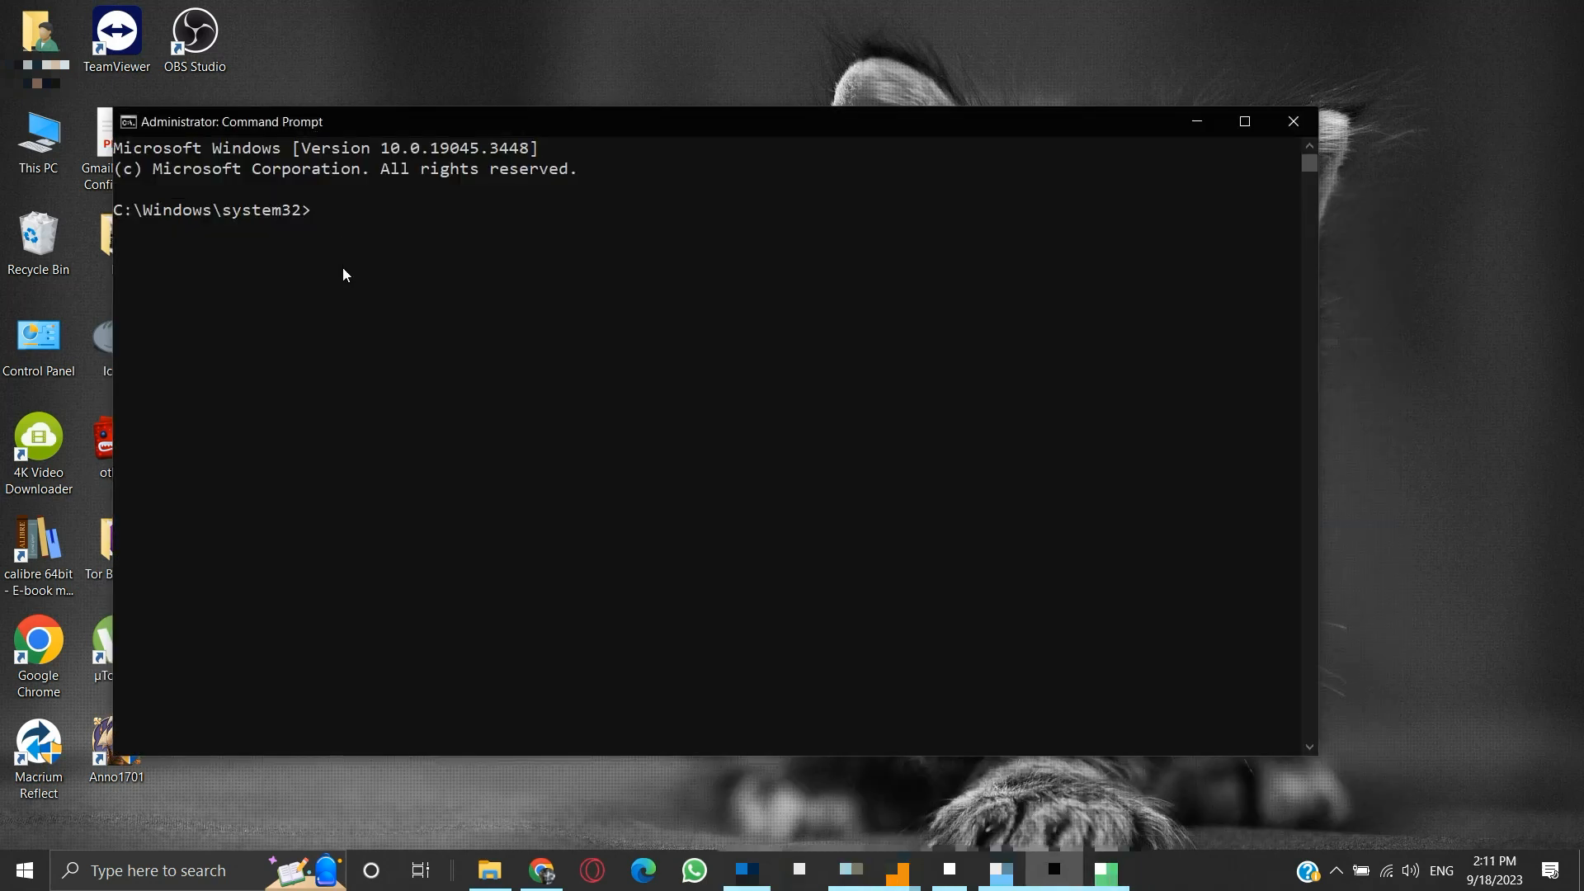
Step: Run 'chkdsk c: /r' and answer Y to schedule it for the next restart
text(c)
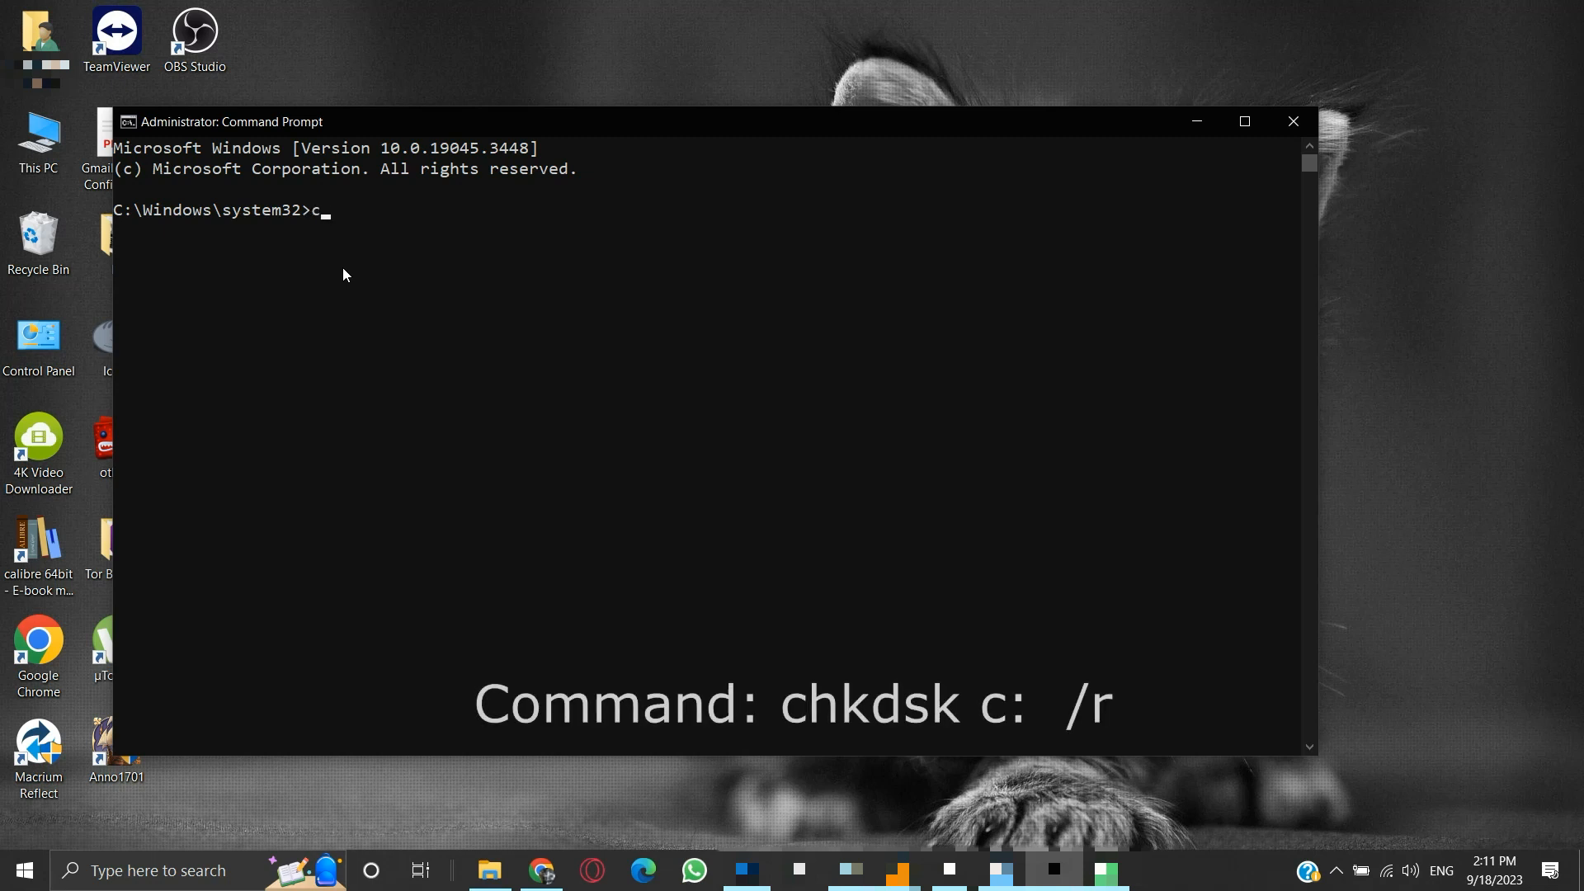
text(hkdsk)
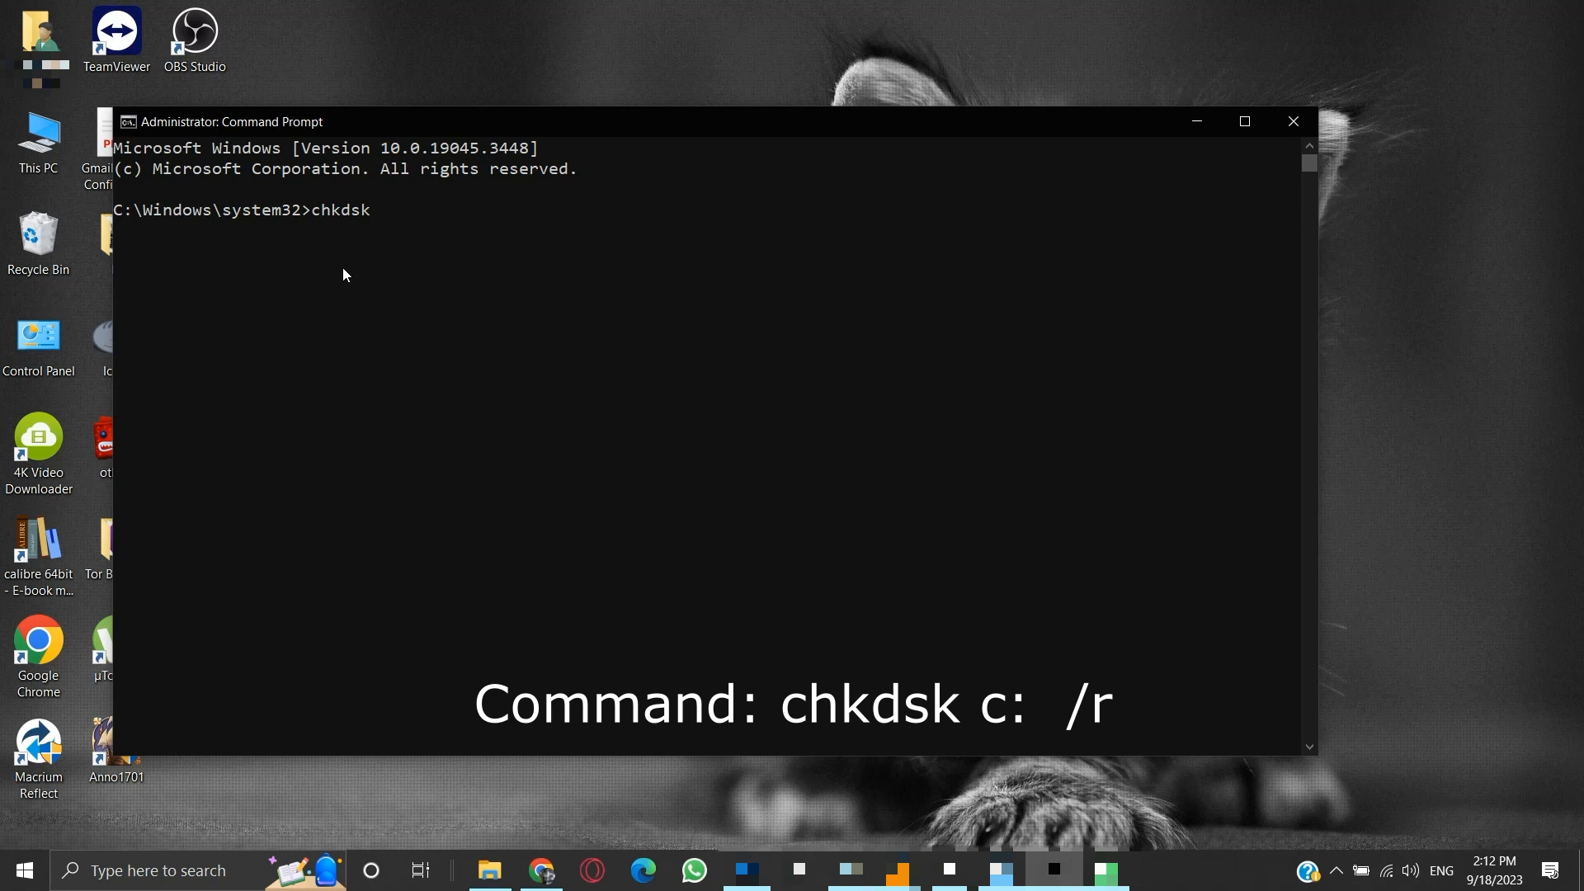
text(c:)
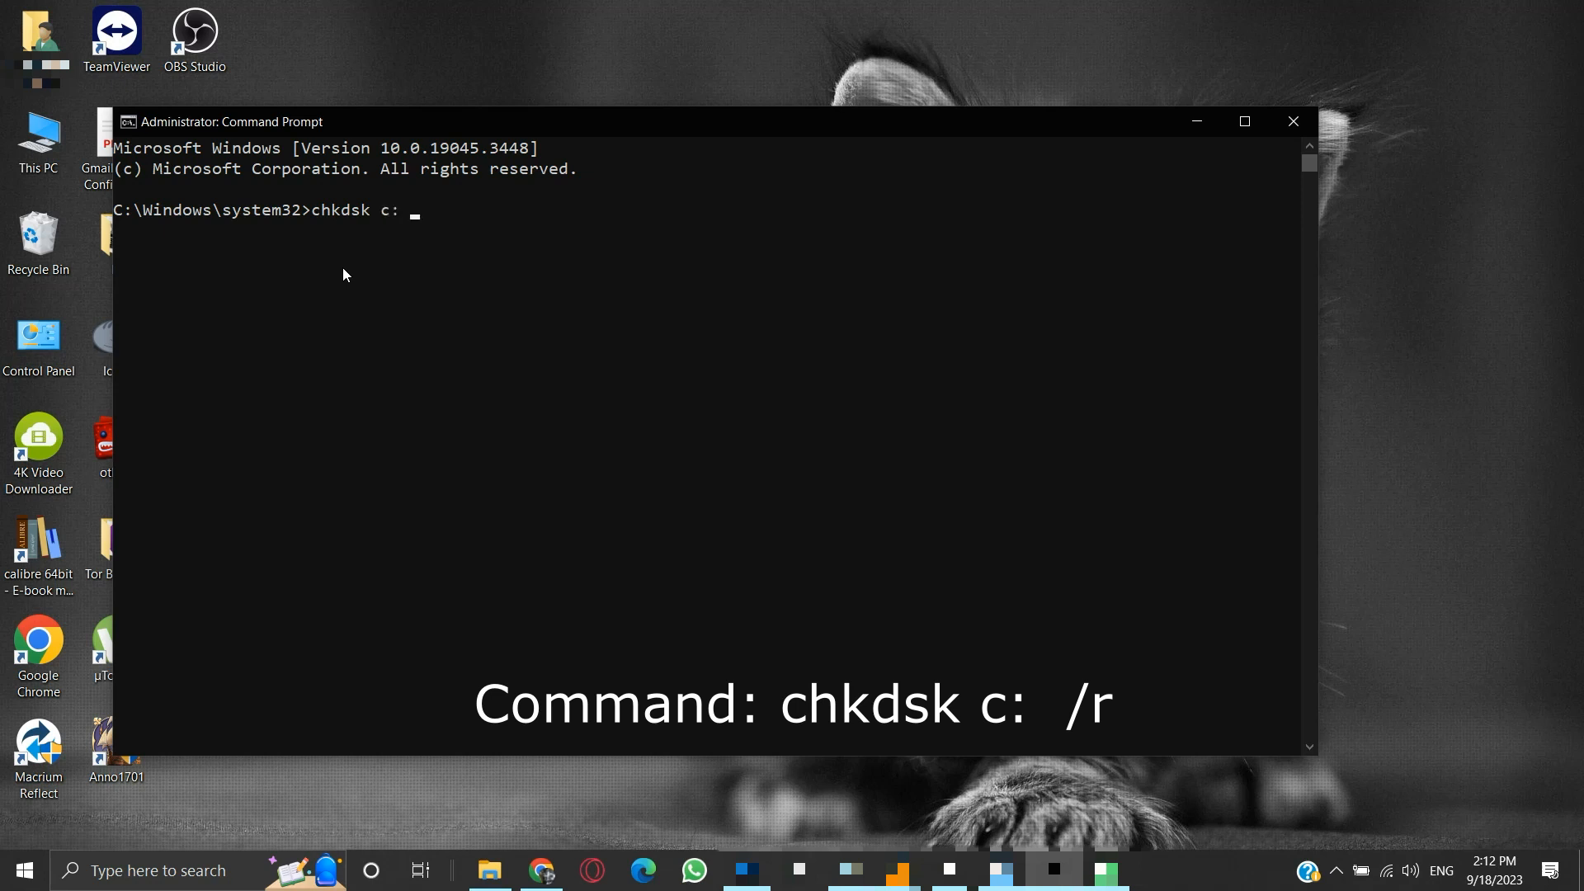
text(/r)
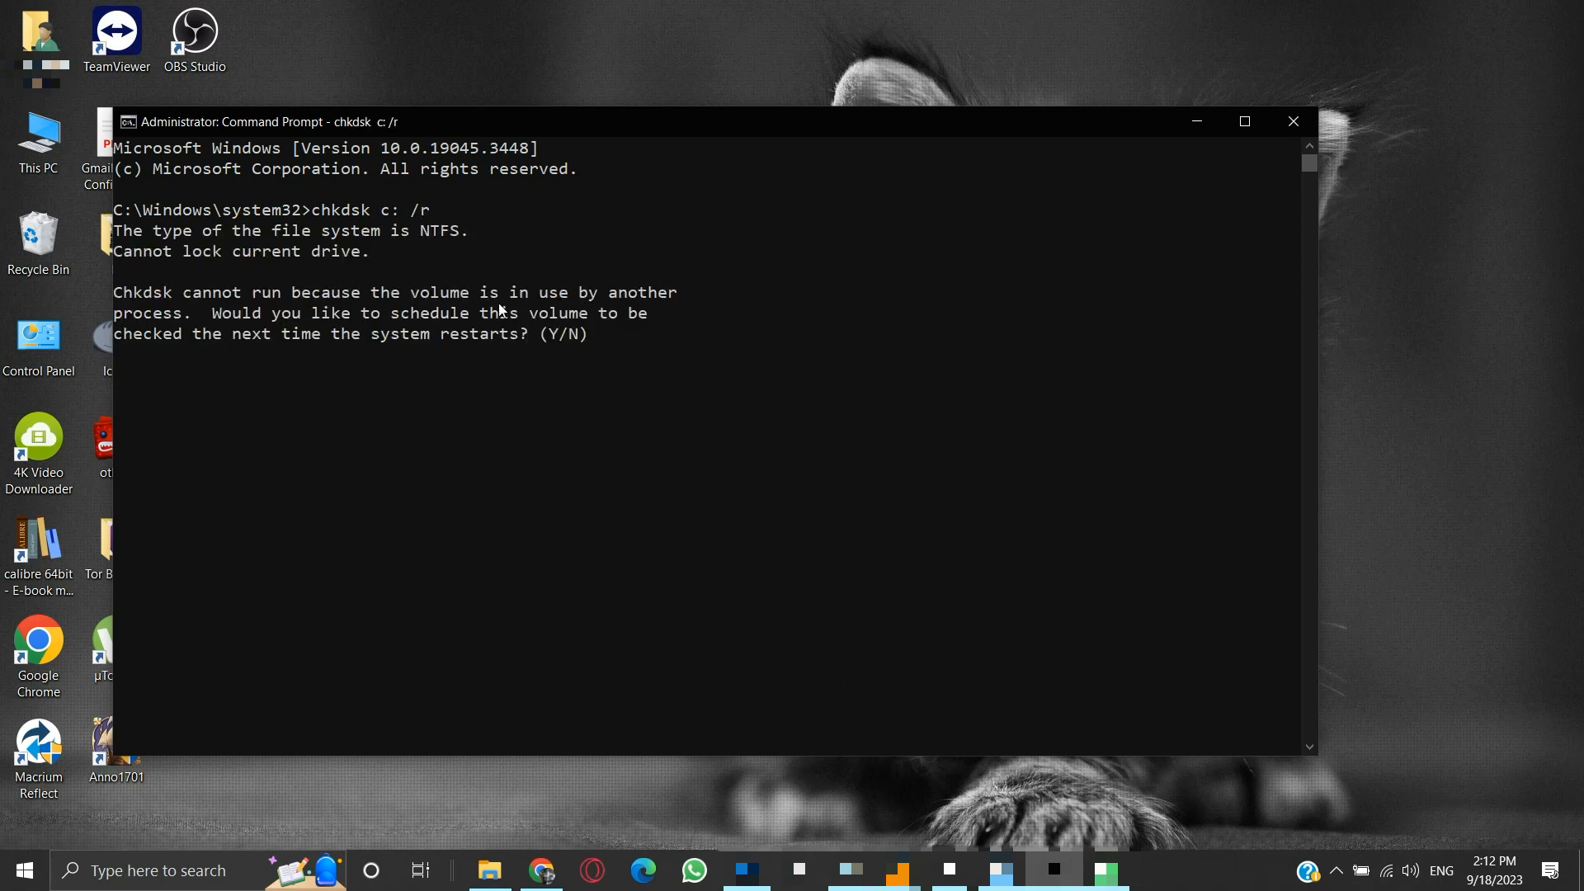
mouse_move(325, 374)
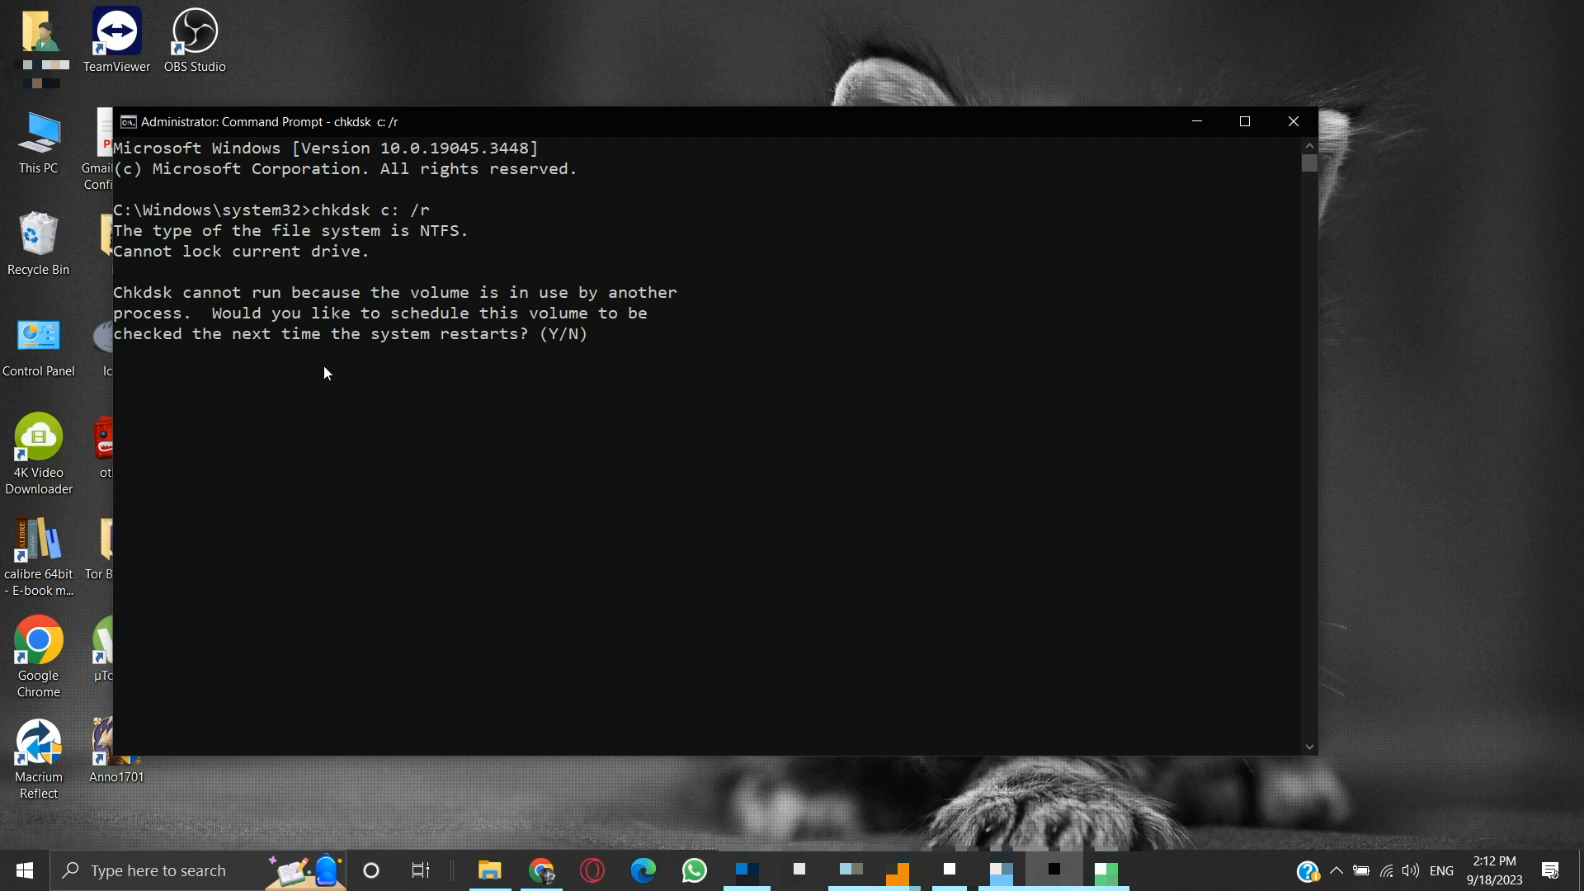
mouse_move(611, 366)
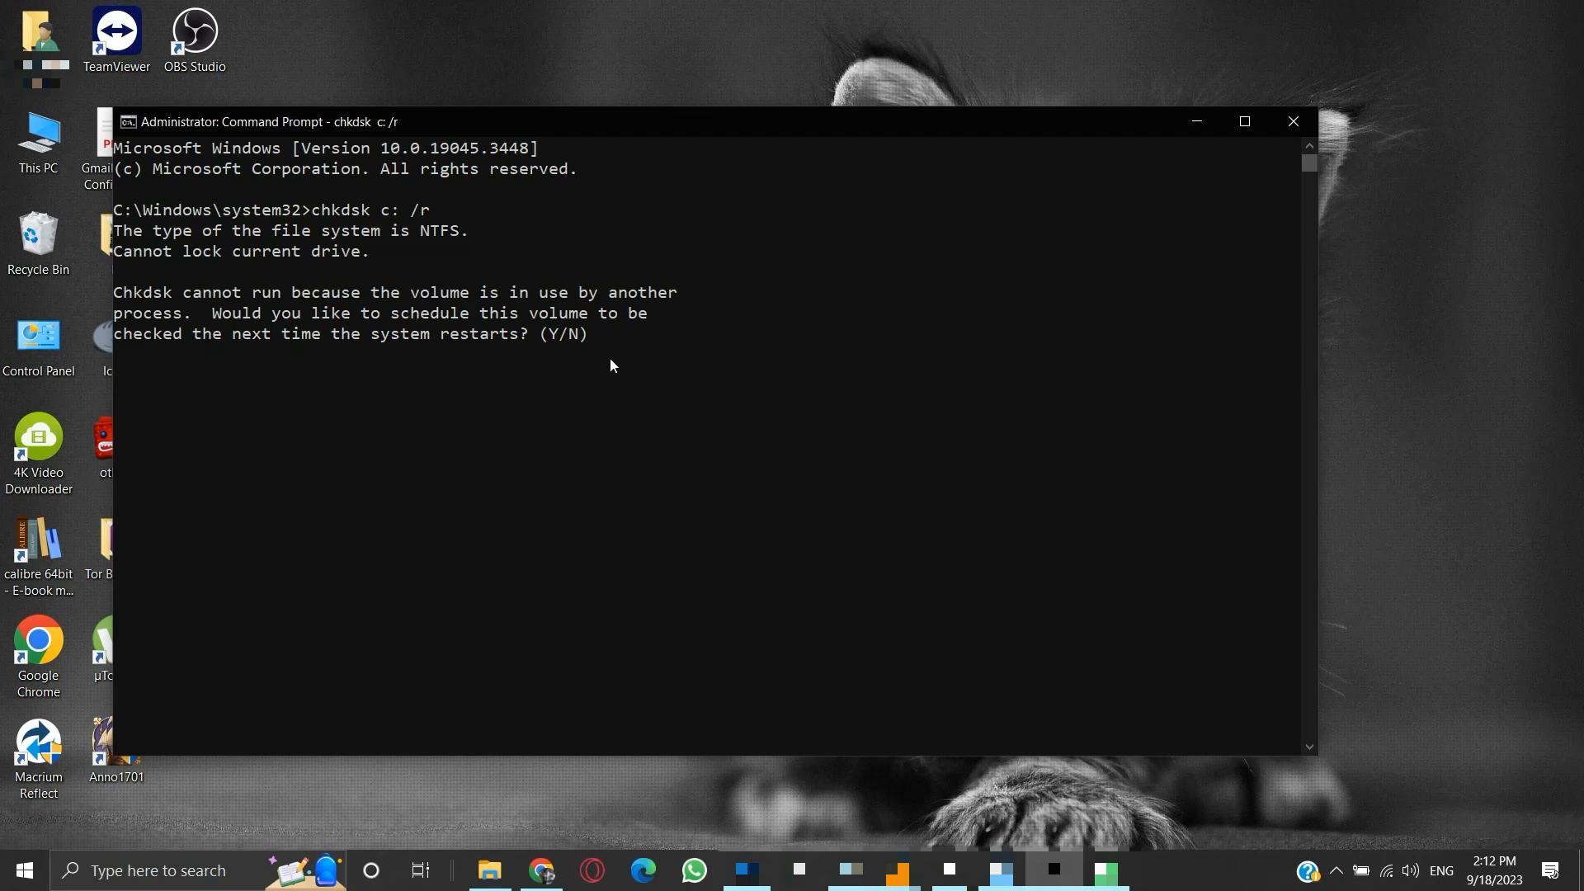
text(y)
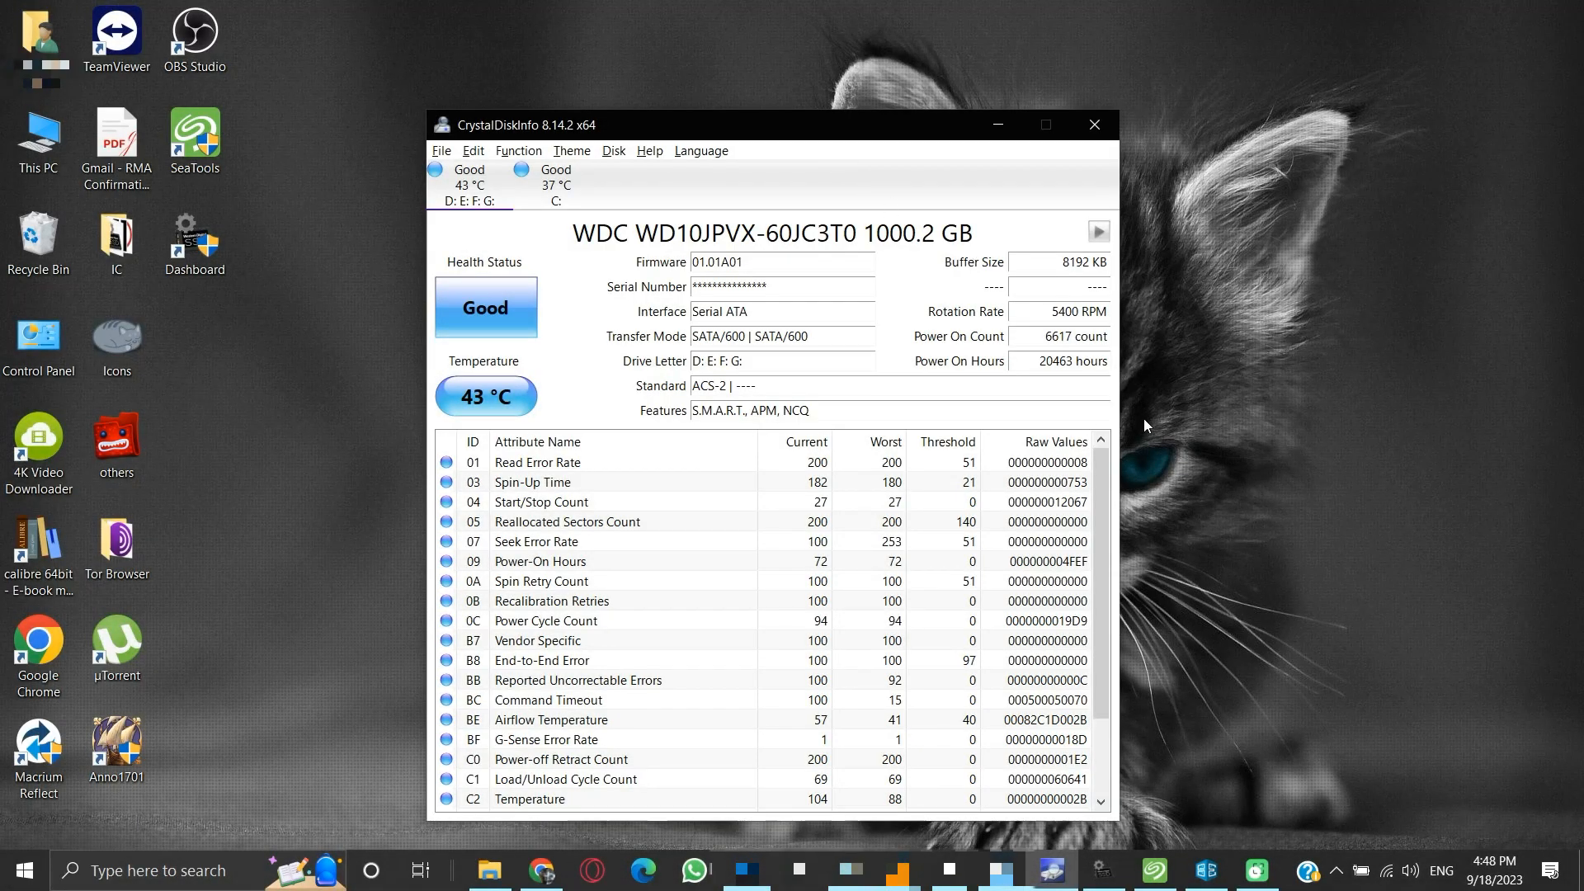
mouse_move(1146, 443)
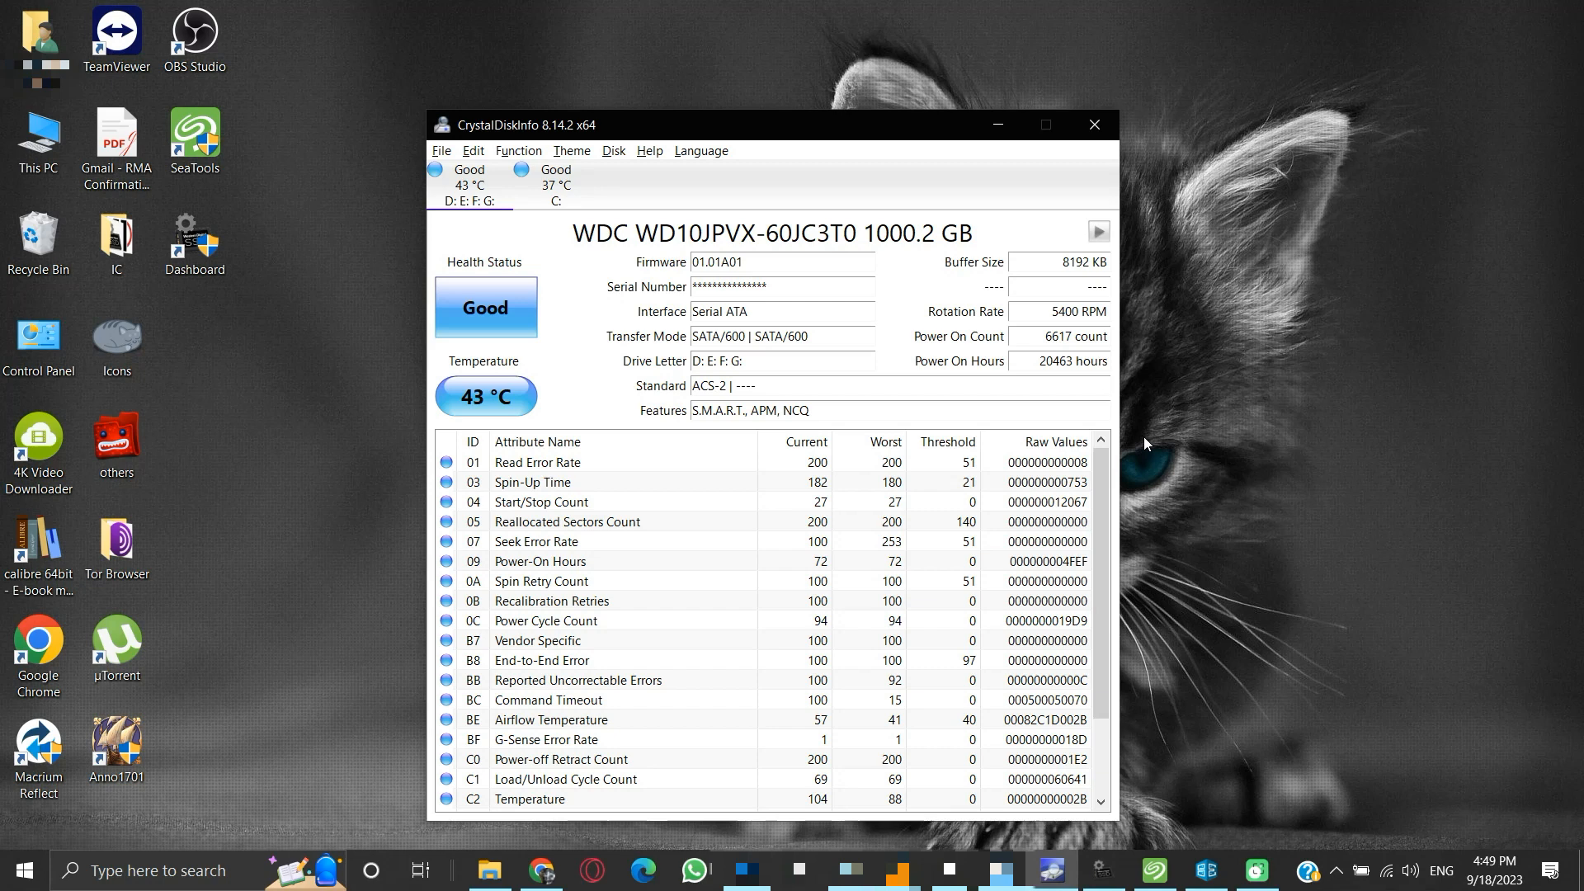
mouse_move(1108, 434)
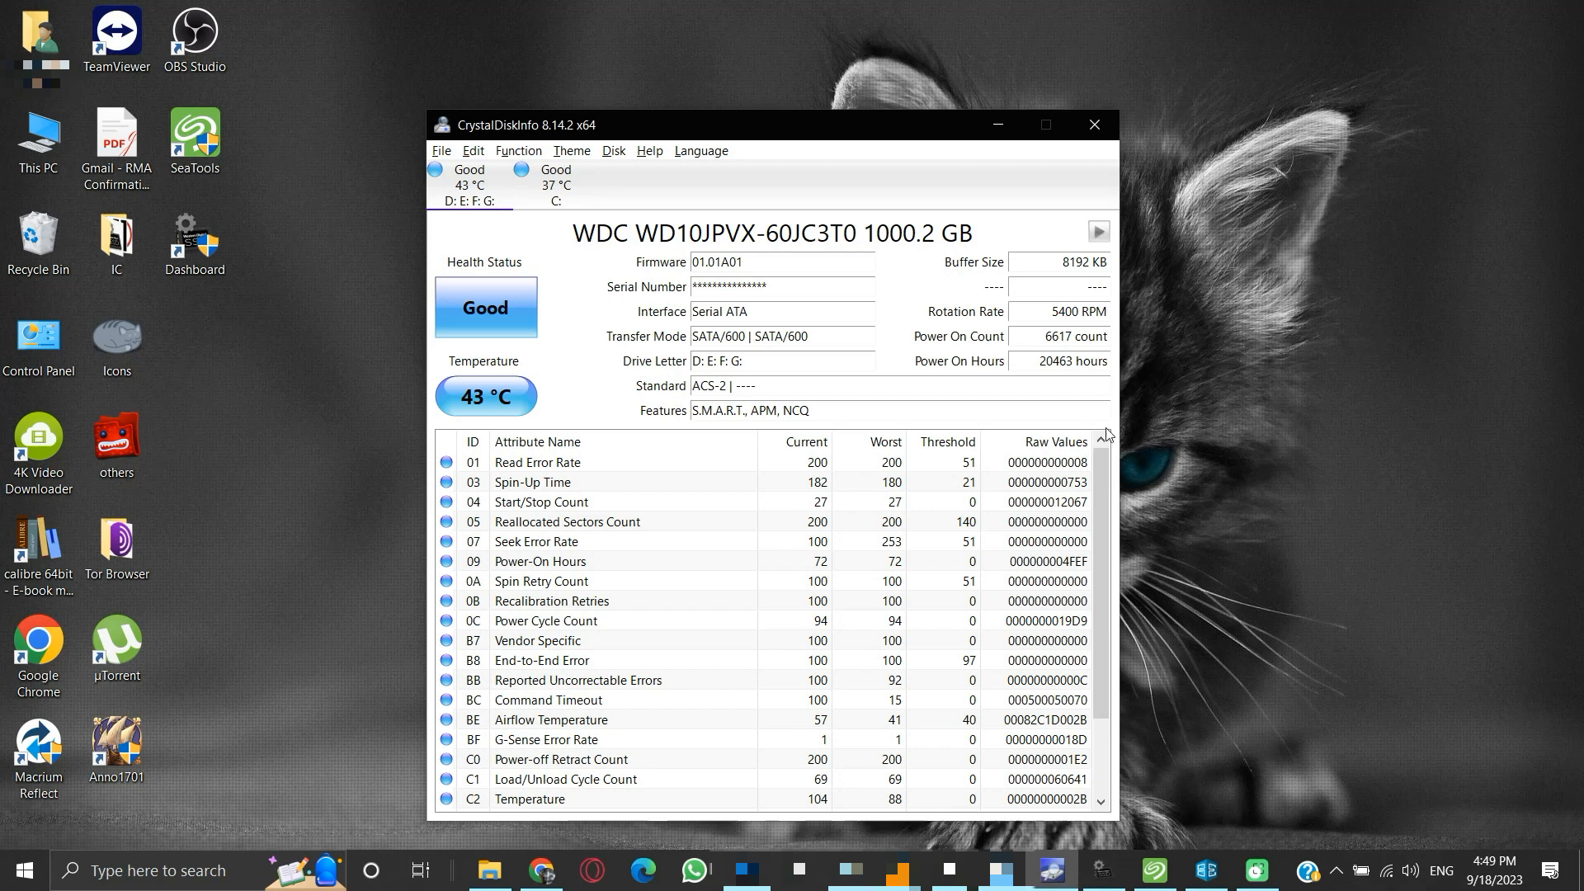
mouse_move(470, 197)
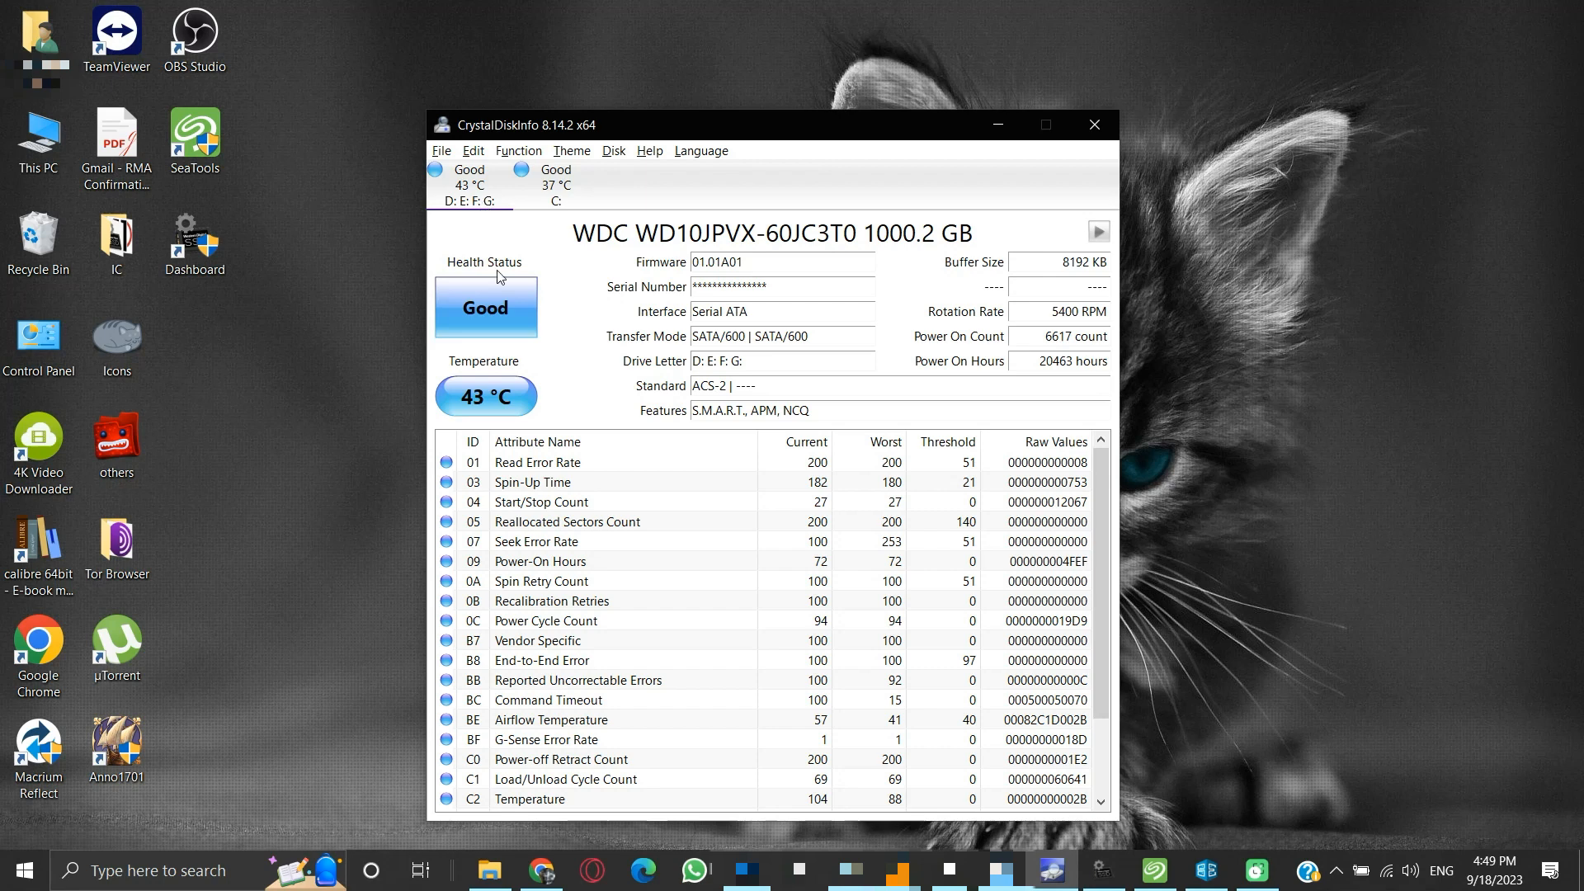
mouse_move(1009, 318)
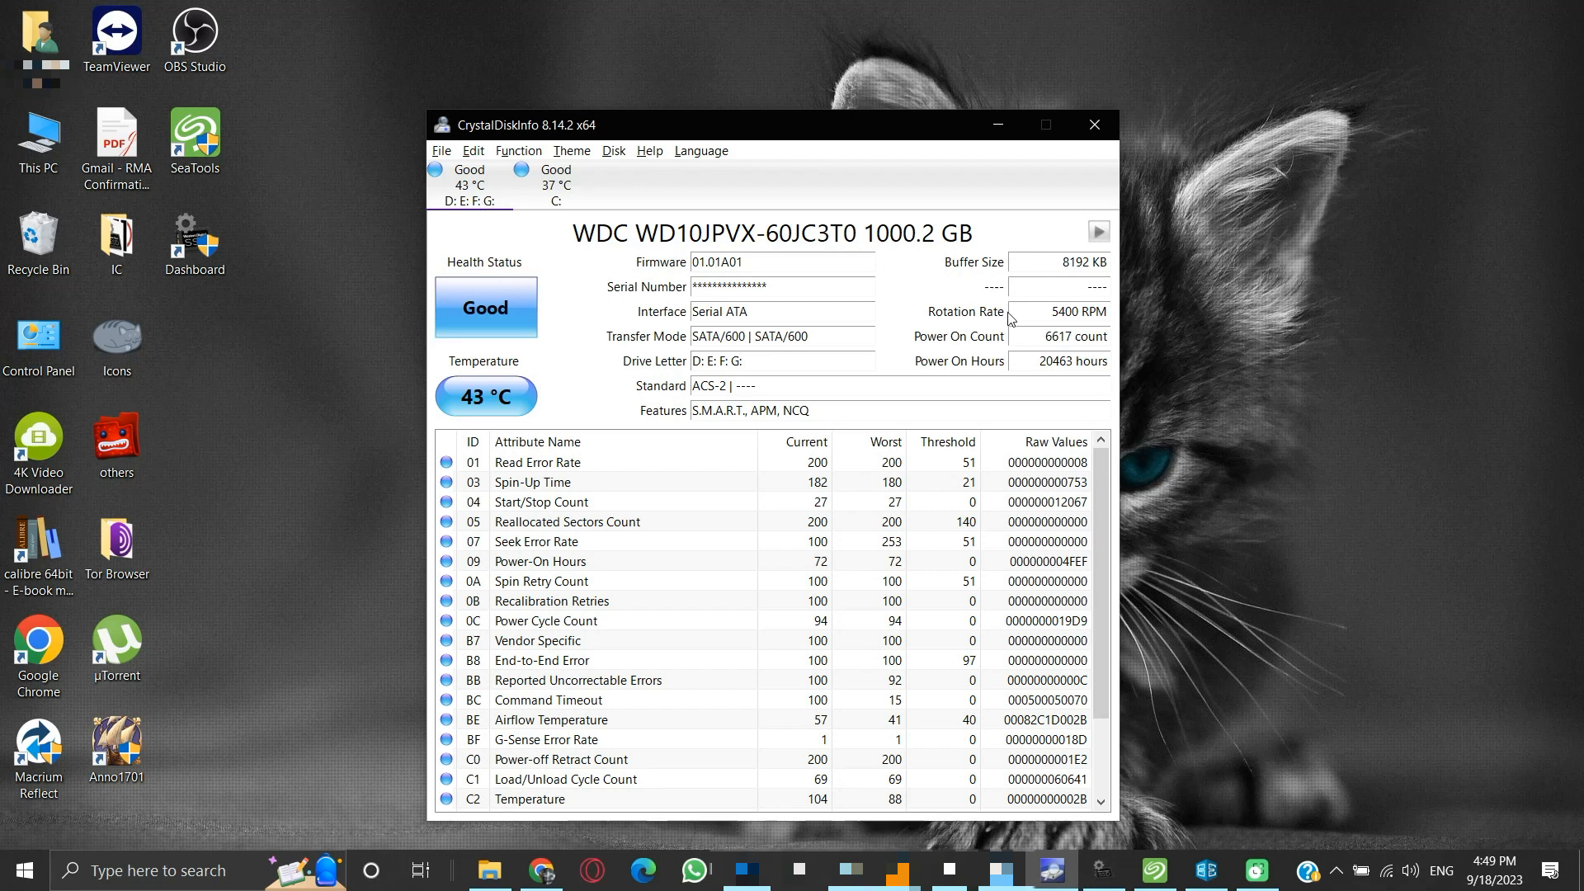
mouse_move(759, 219)
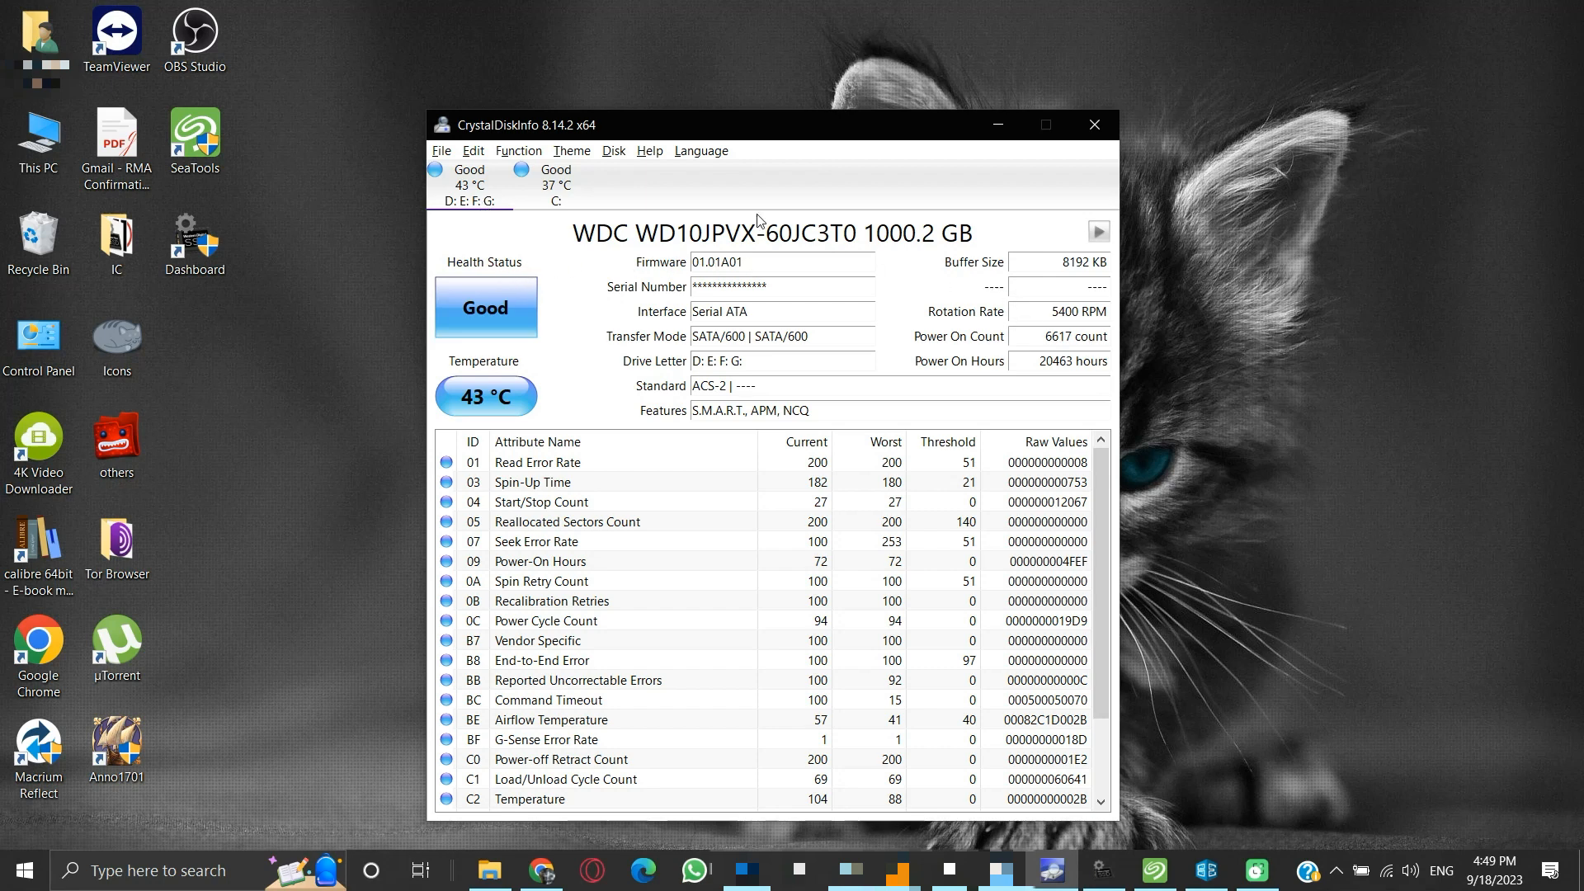
Step: View the C: SSD's health, then return to the WDC WD10JPVX drive rated Good at 43 °C
click(554, 200)
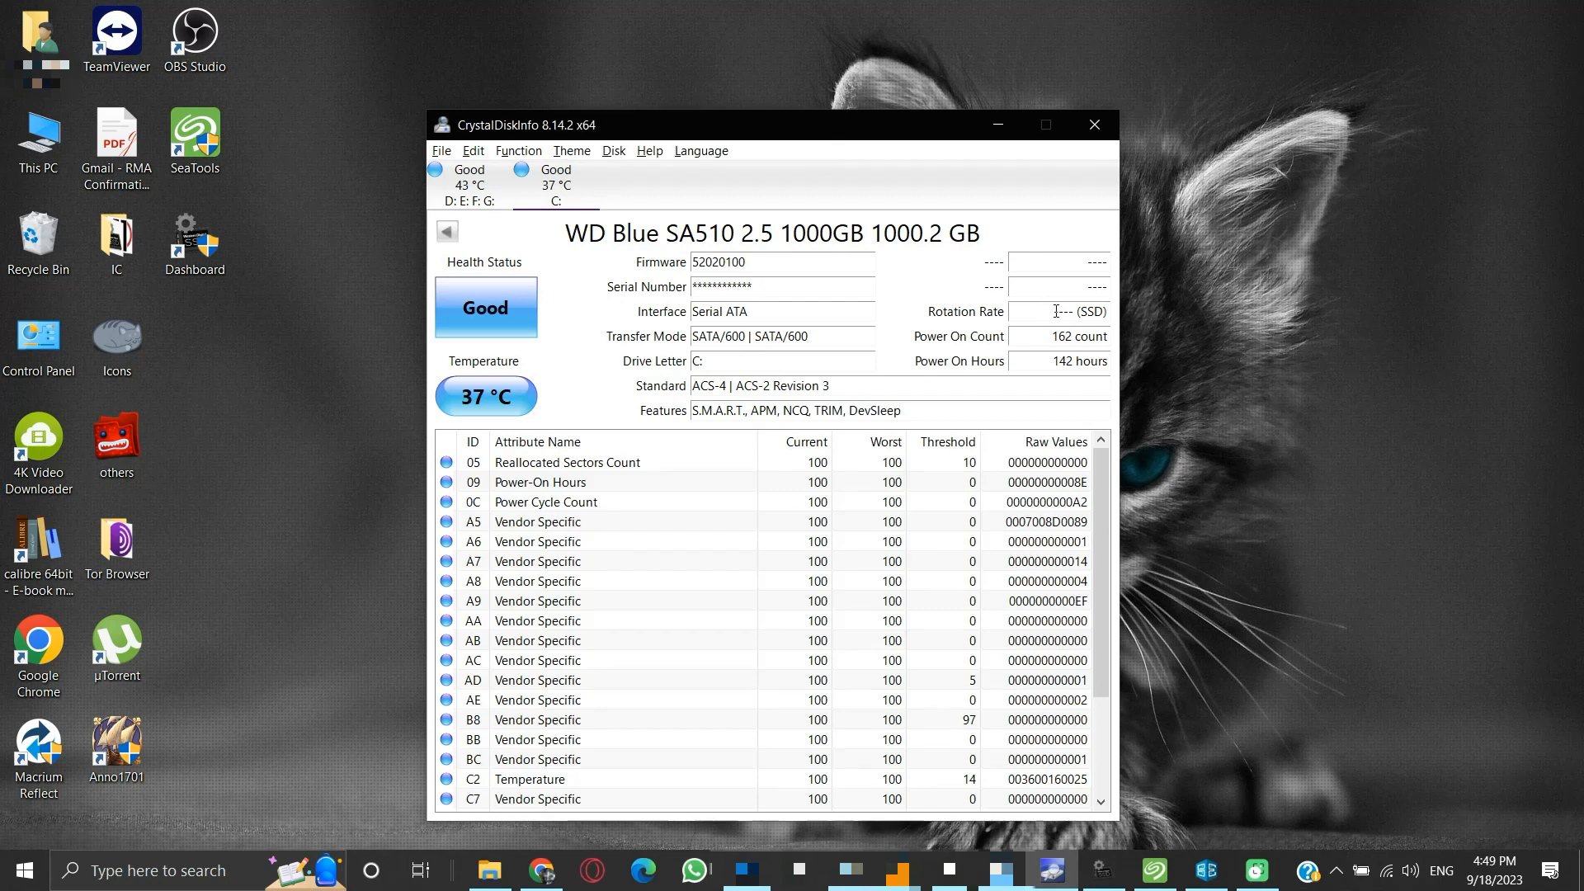
click(469, 202)
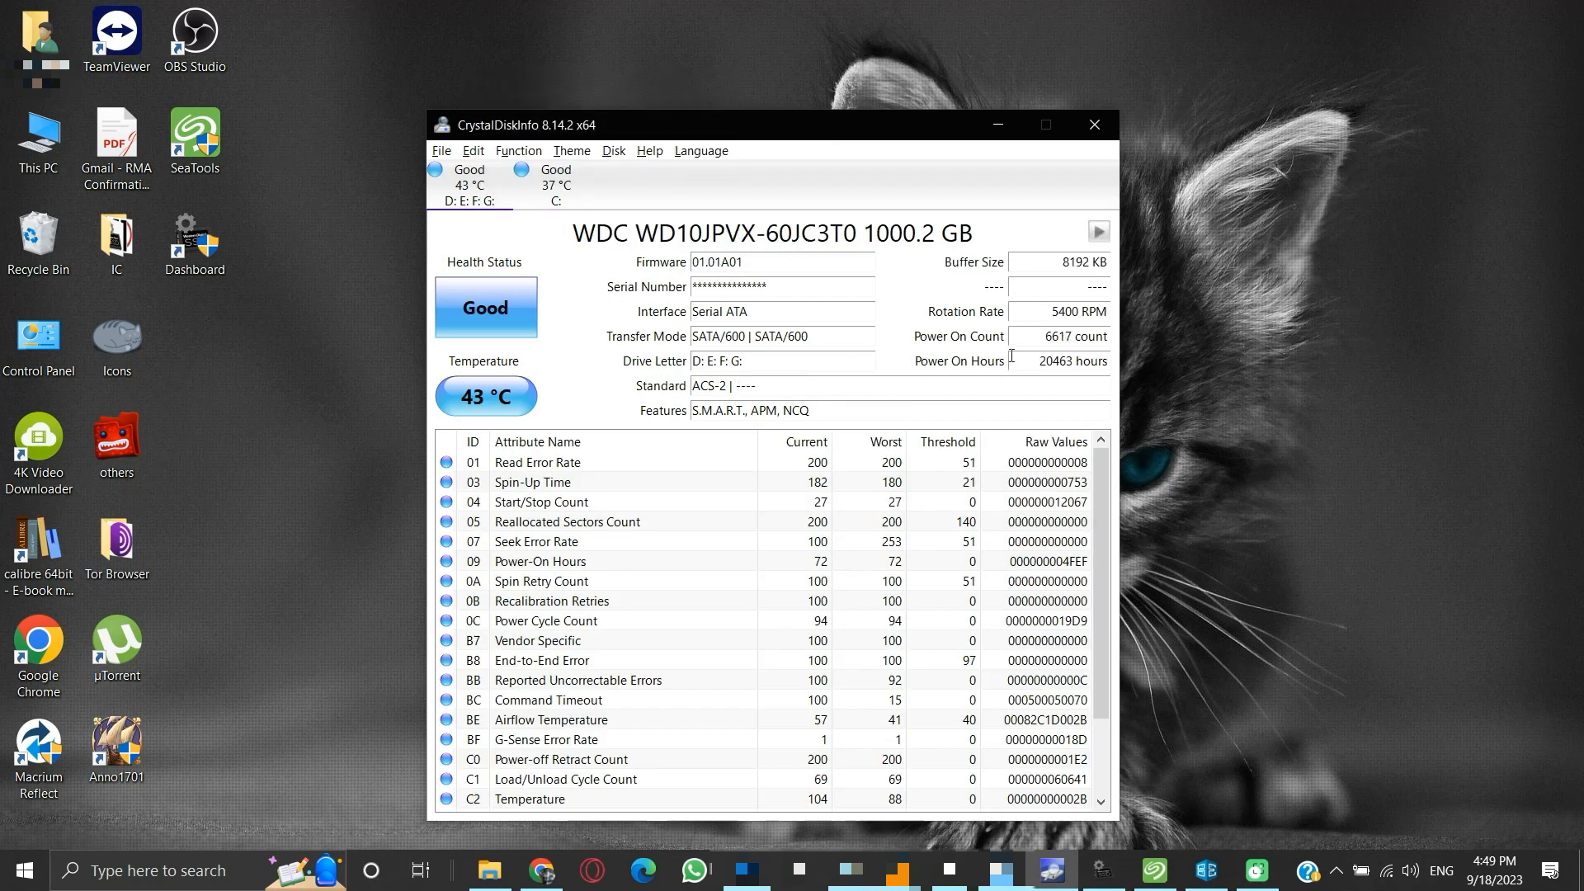
mouse_move(1051, 337)
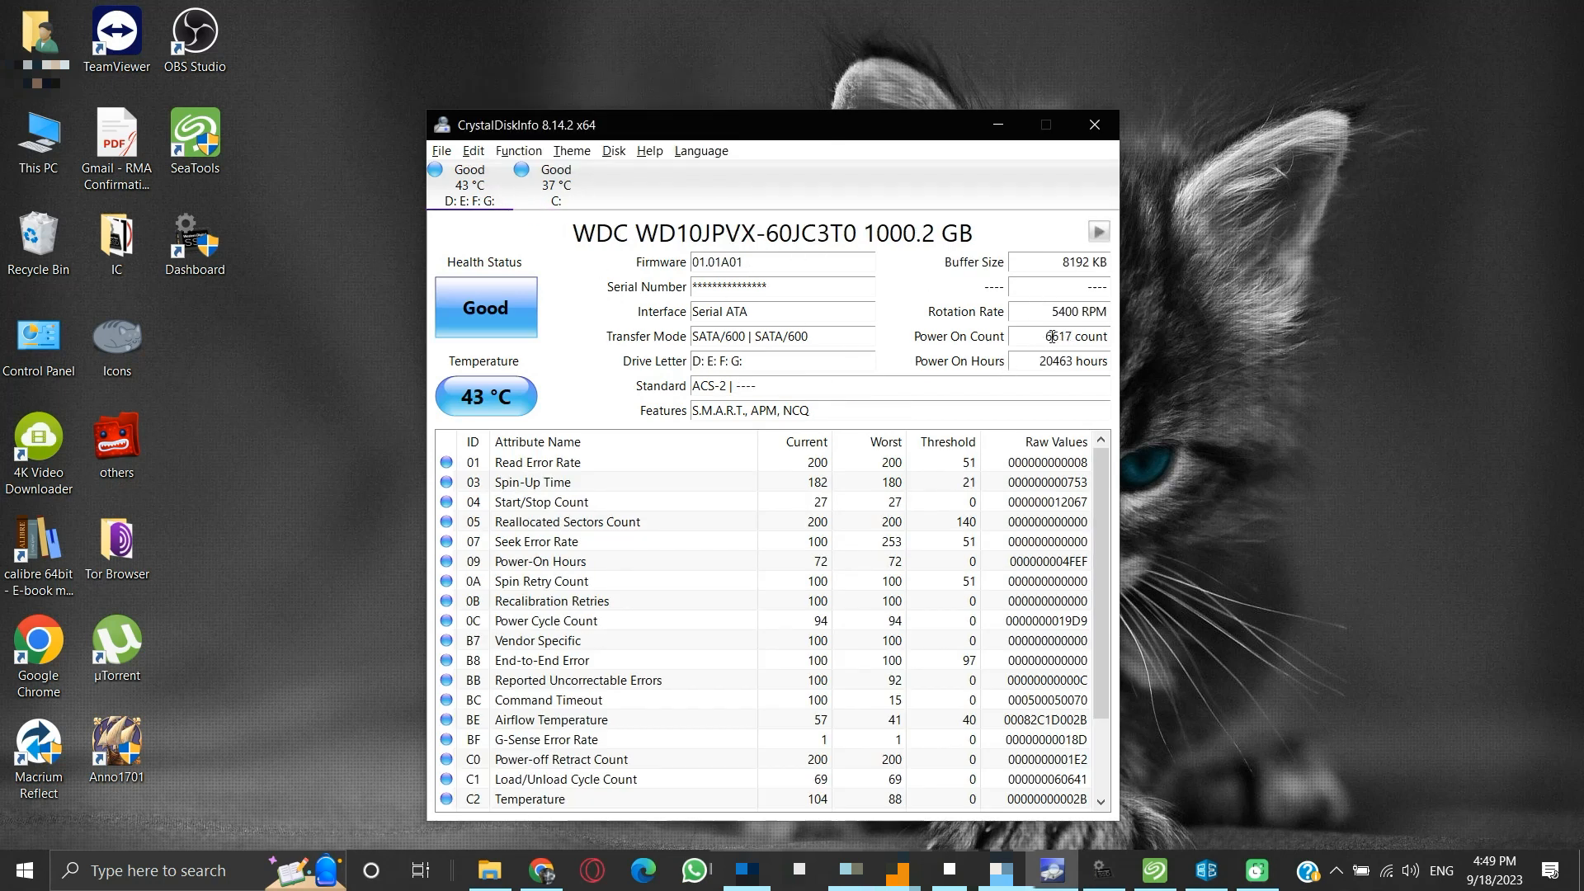
mouse_move(1041, 357)
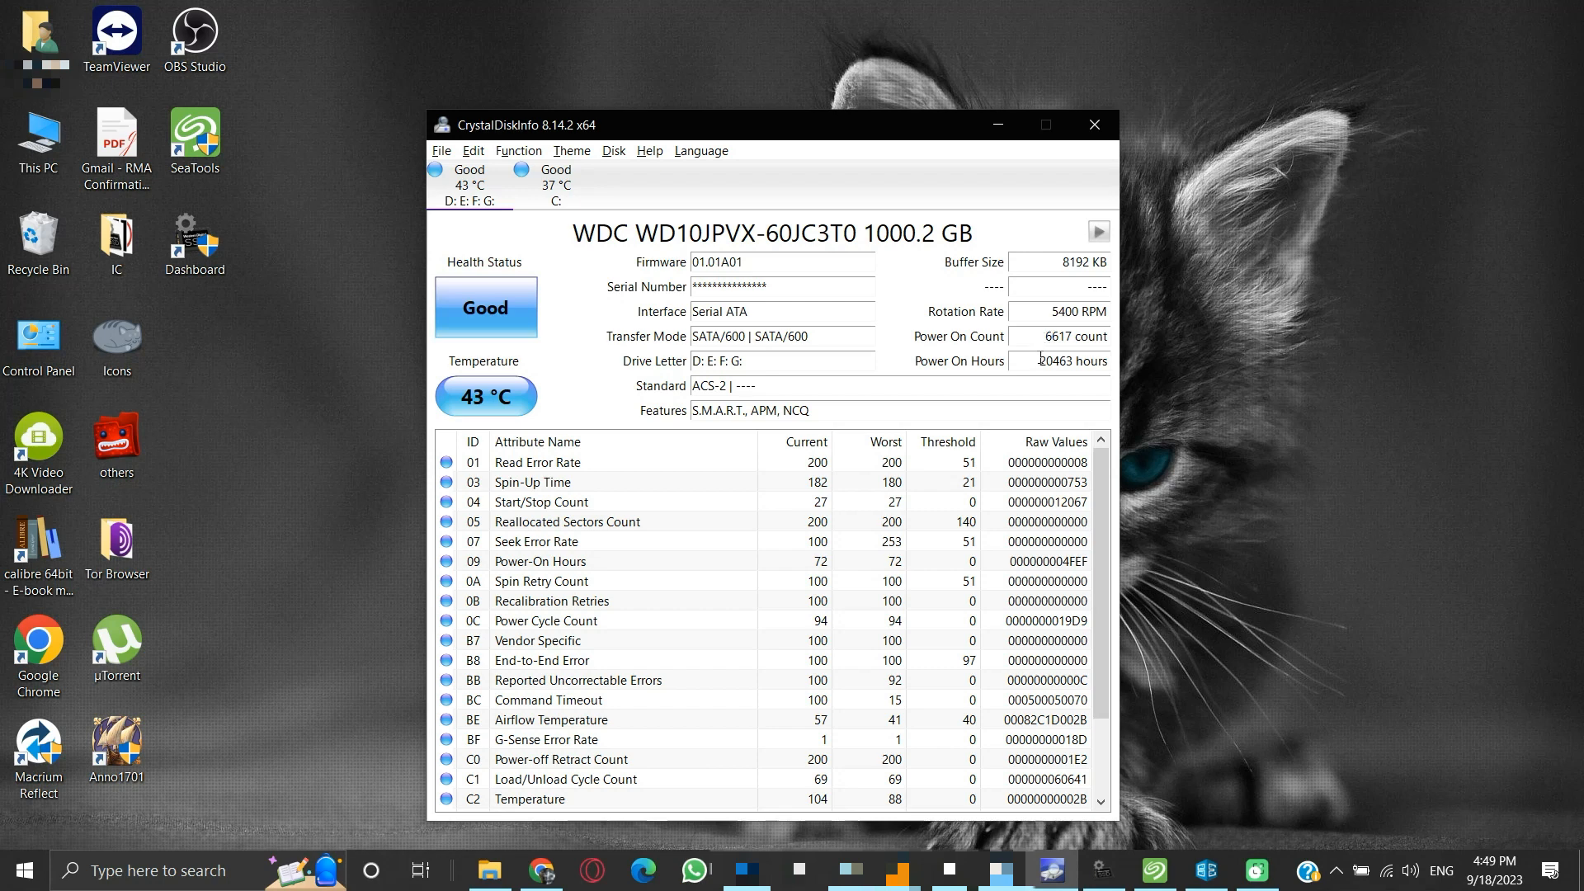
mouse_move(1051, 362)
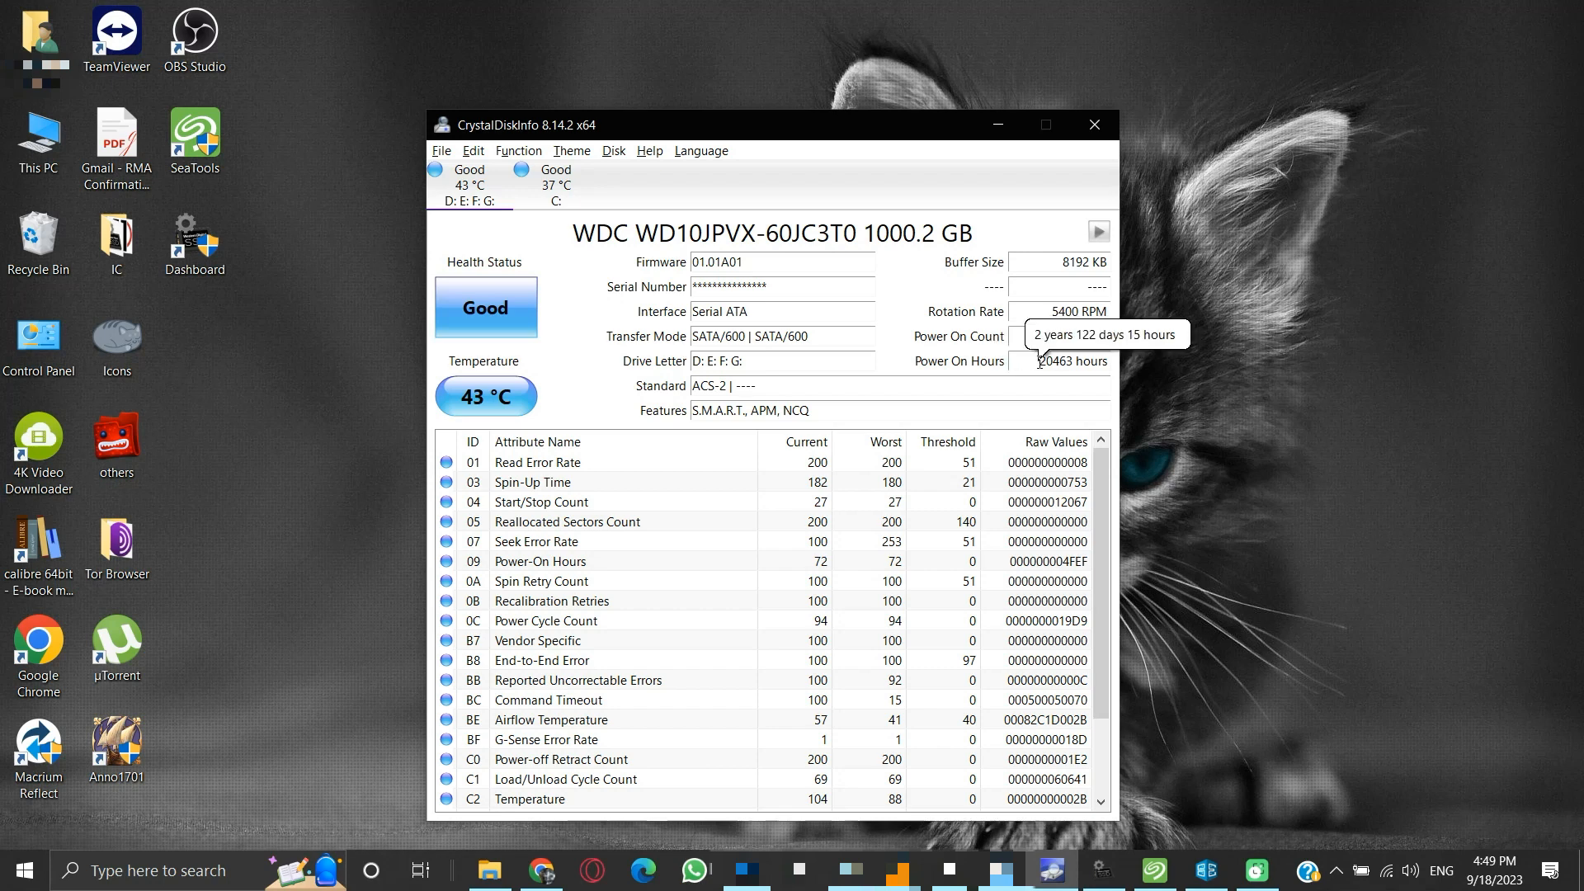
mouse_move(1000, 373)
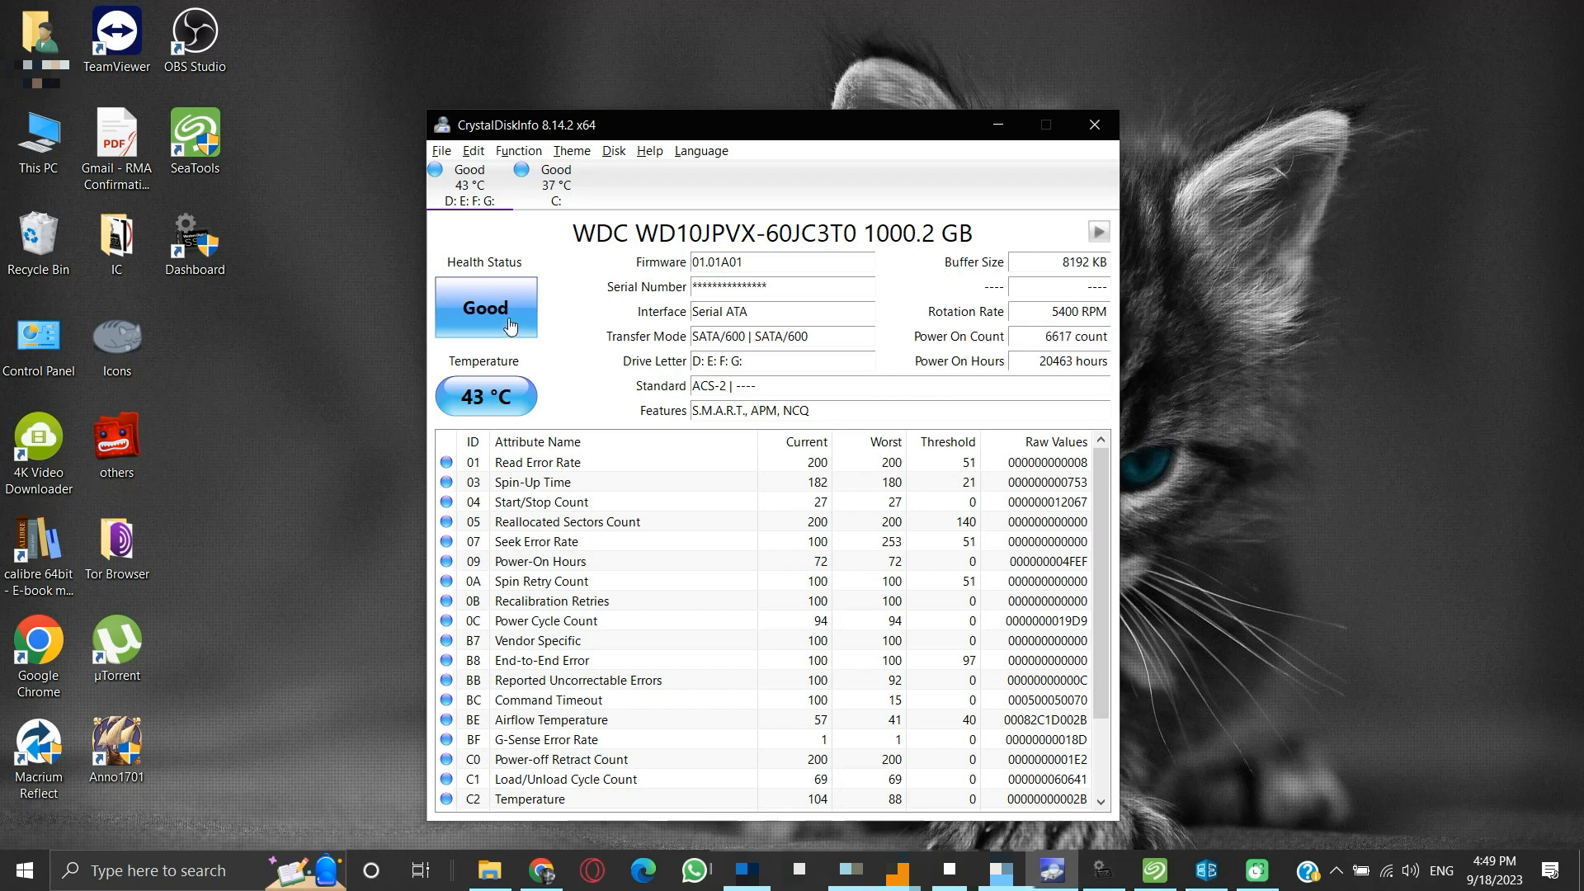
mouse_move(514, 386)
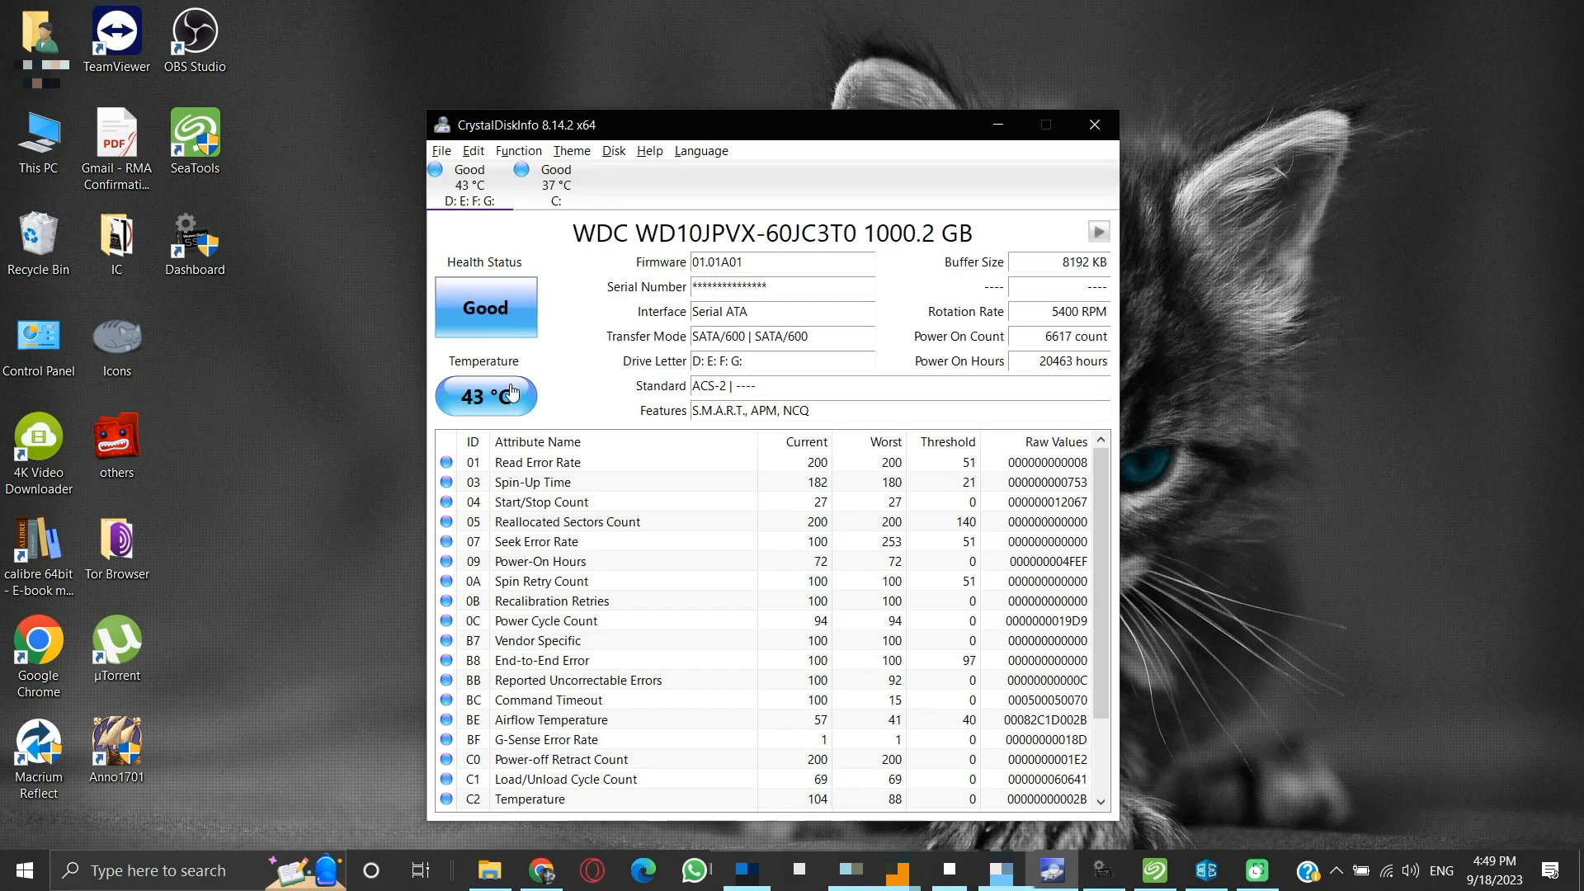
mouse_move(543, 376)
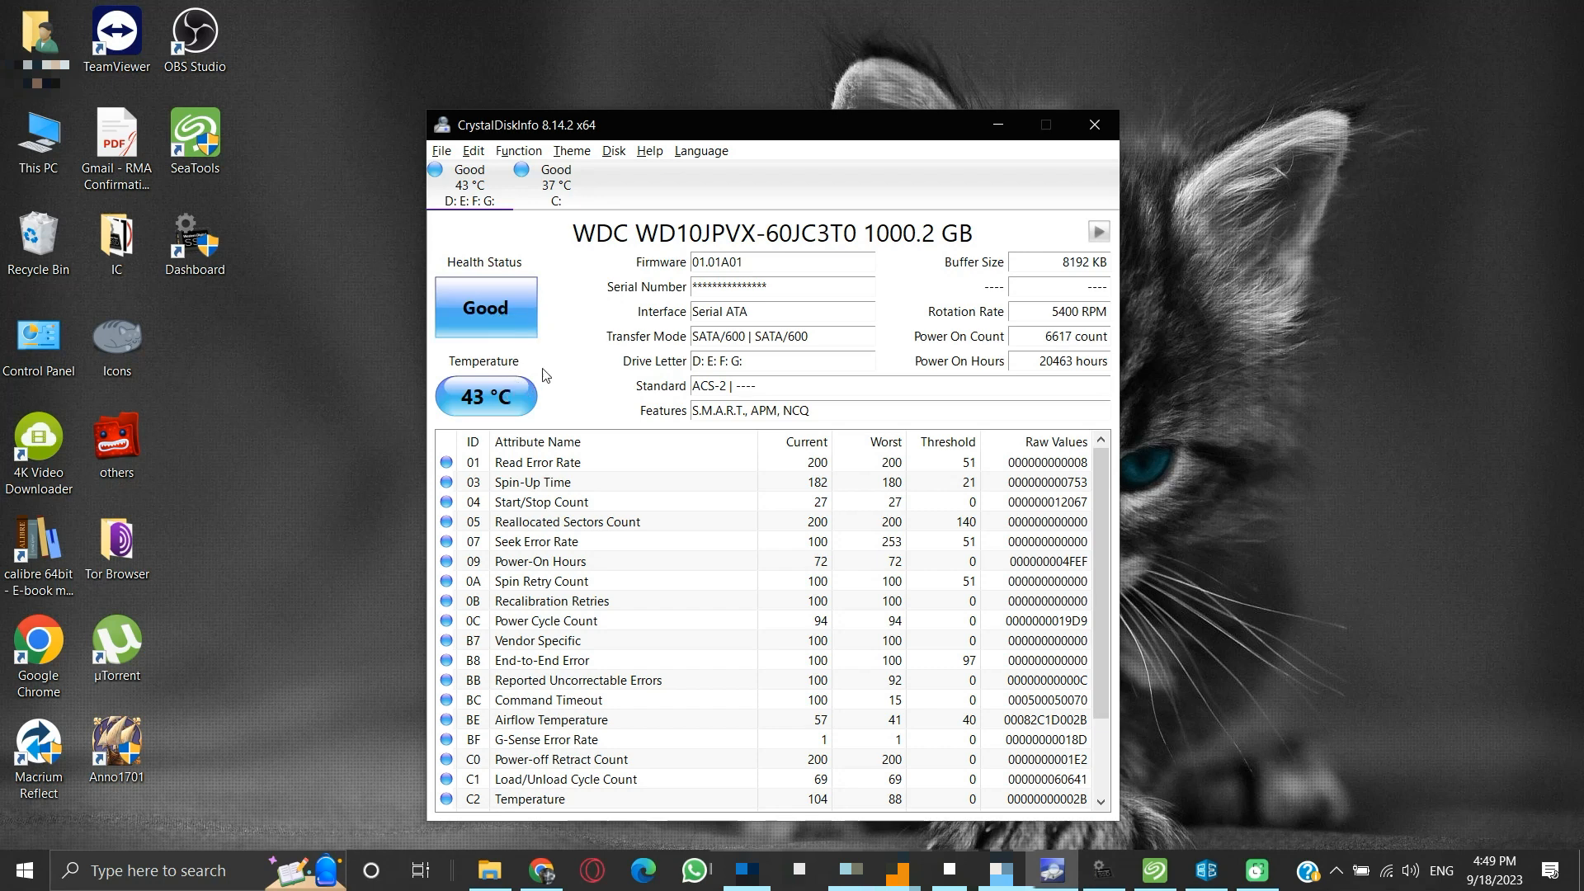
mouse_move(646, 275)
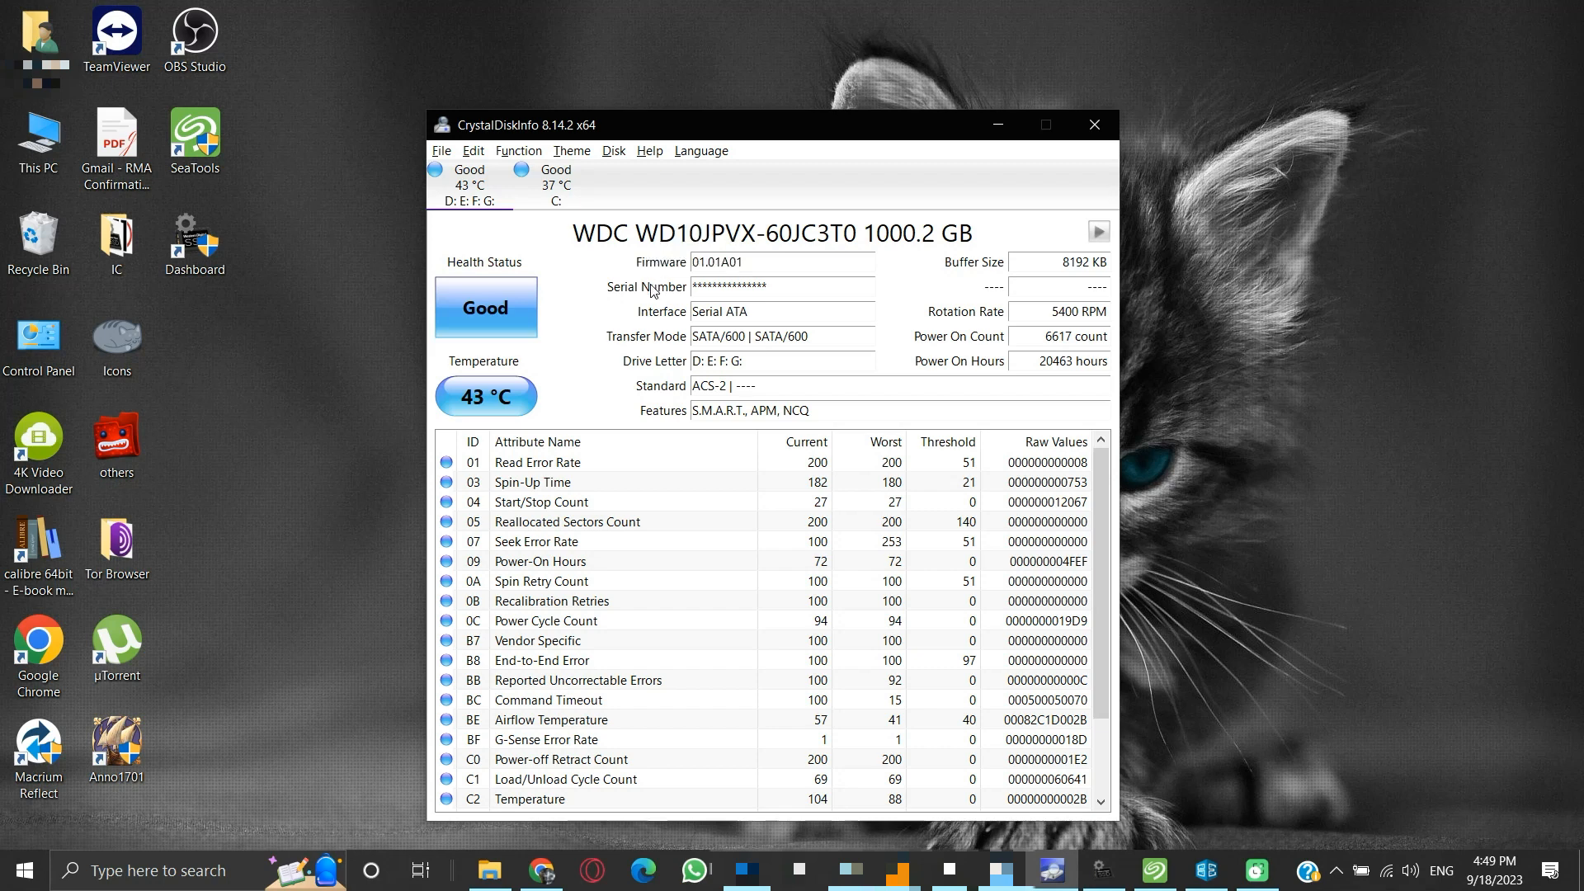
mouse_move(647, 308)
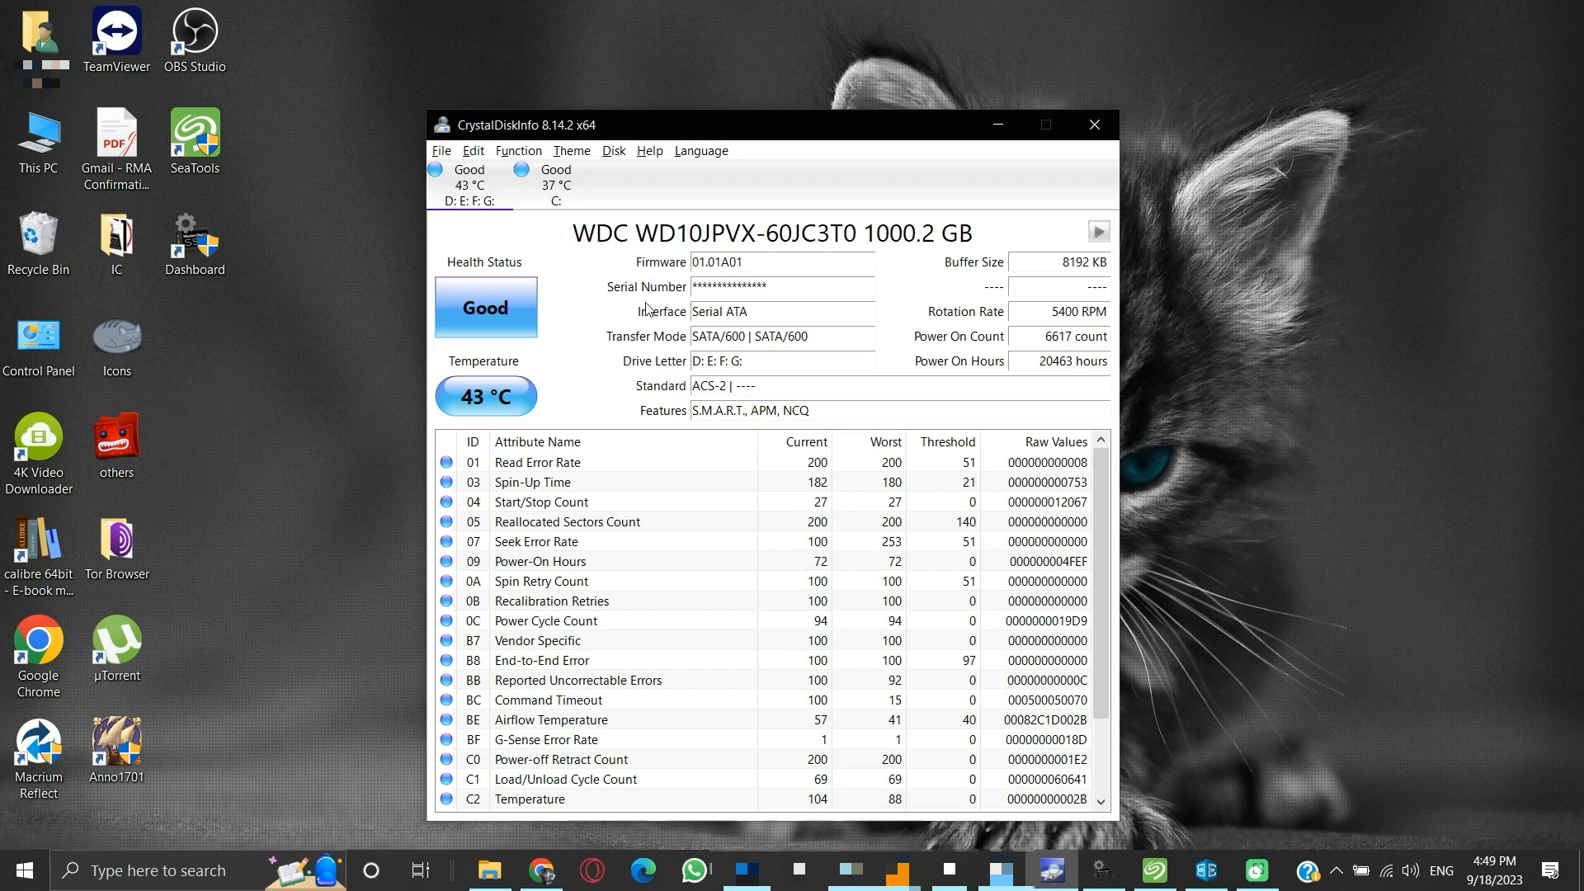
mouse_move(650, 418)
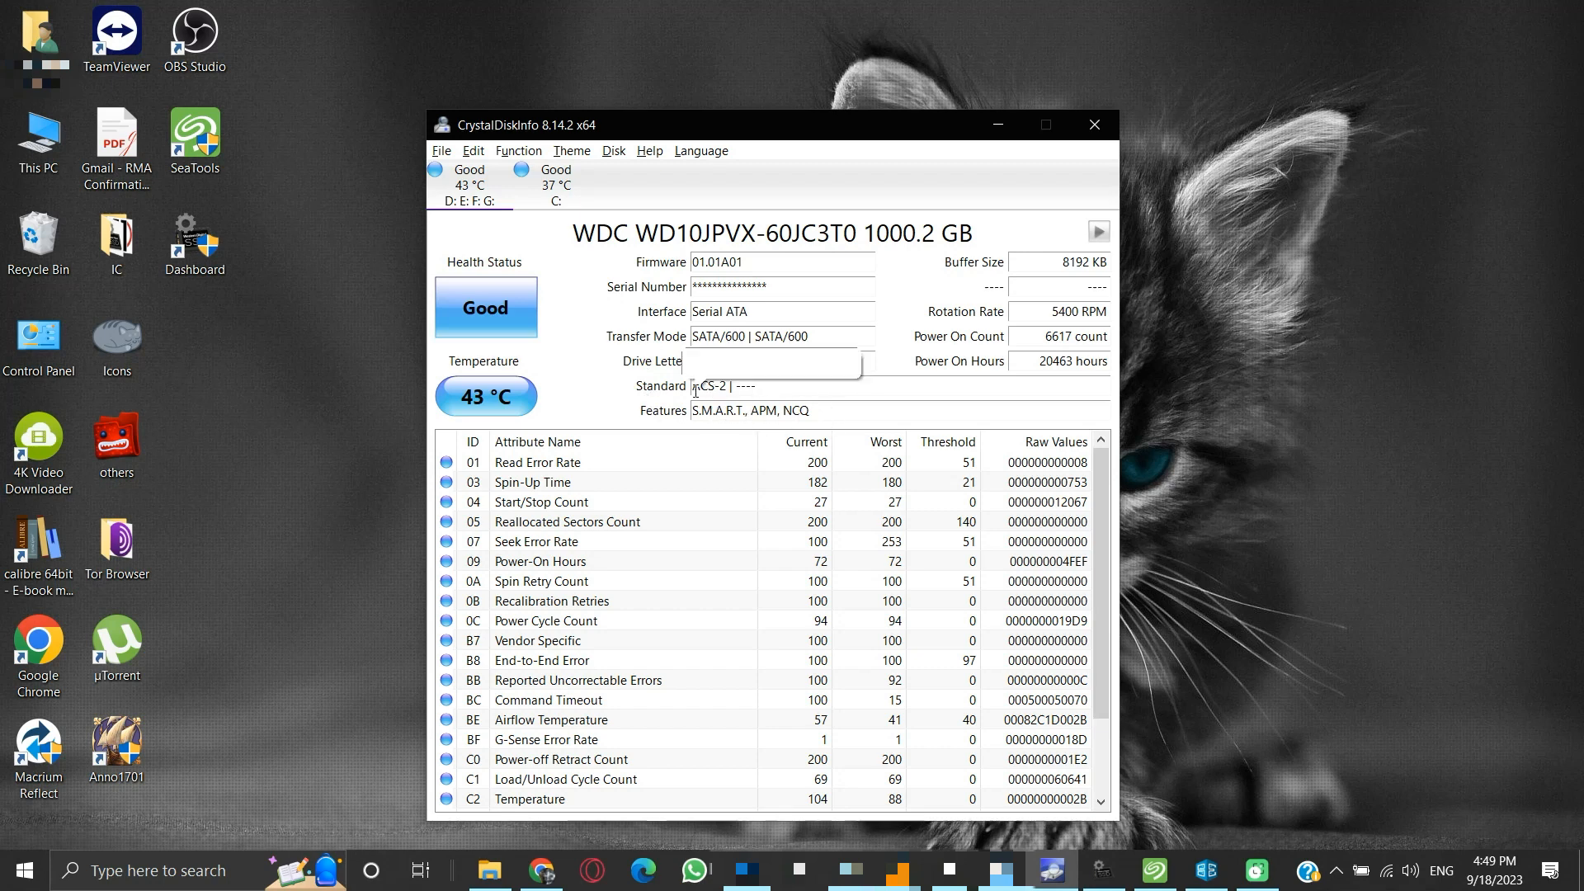
mouse_move(617, 415)
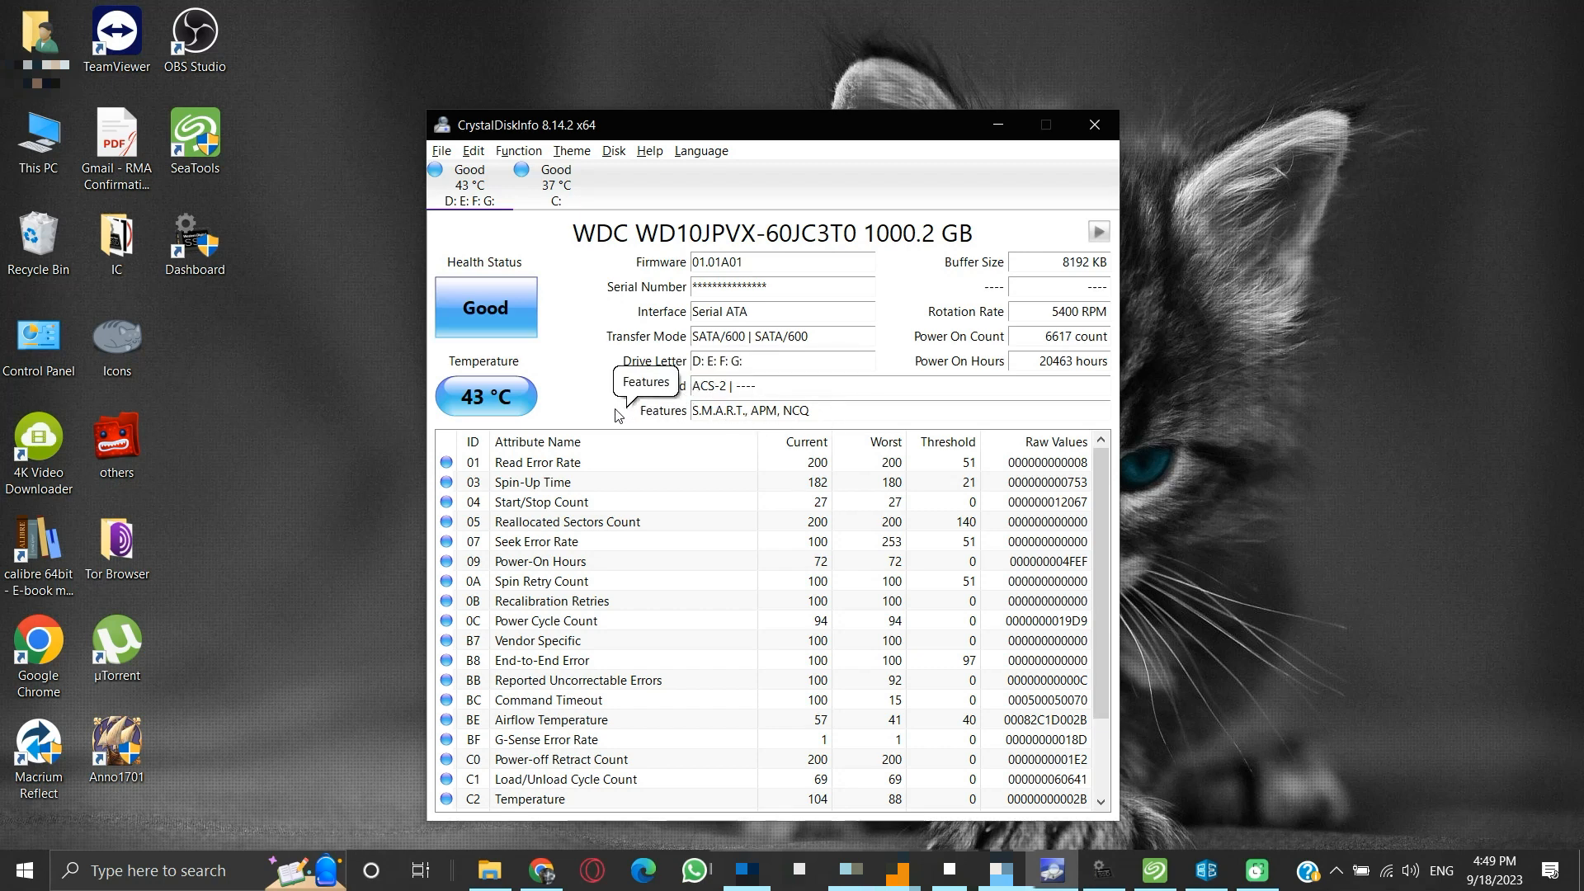
mouse_move(587, 397)
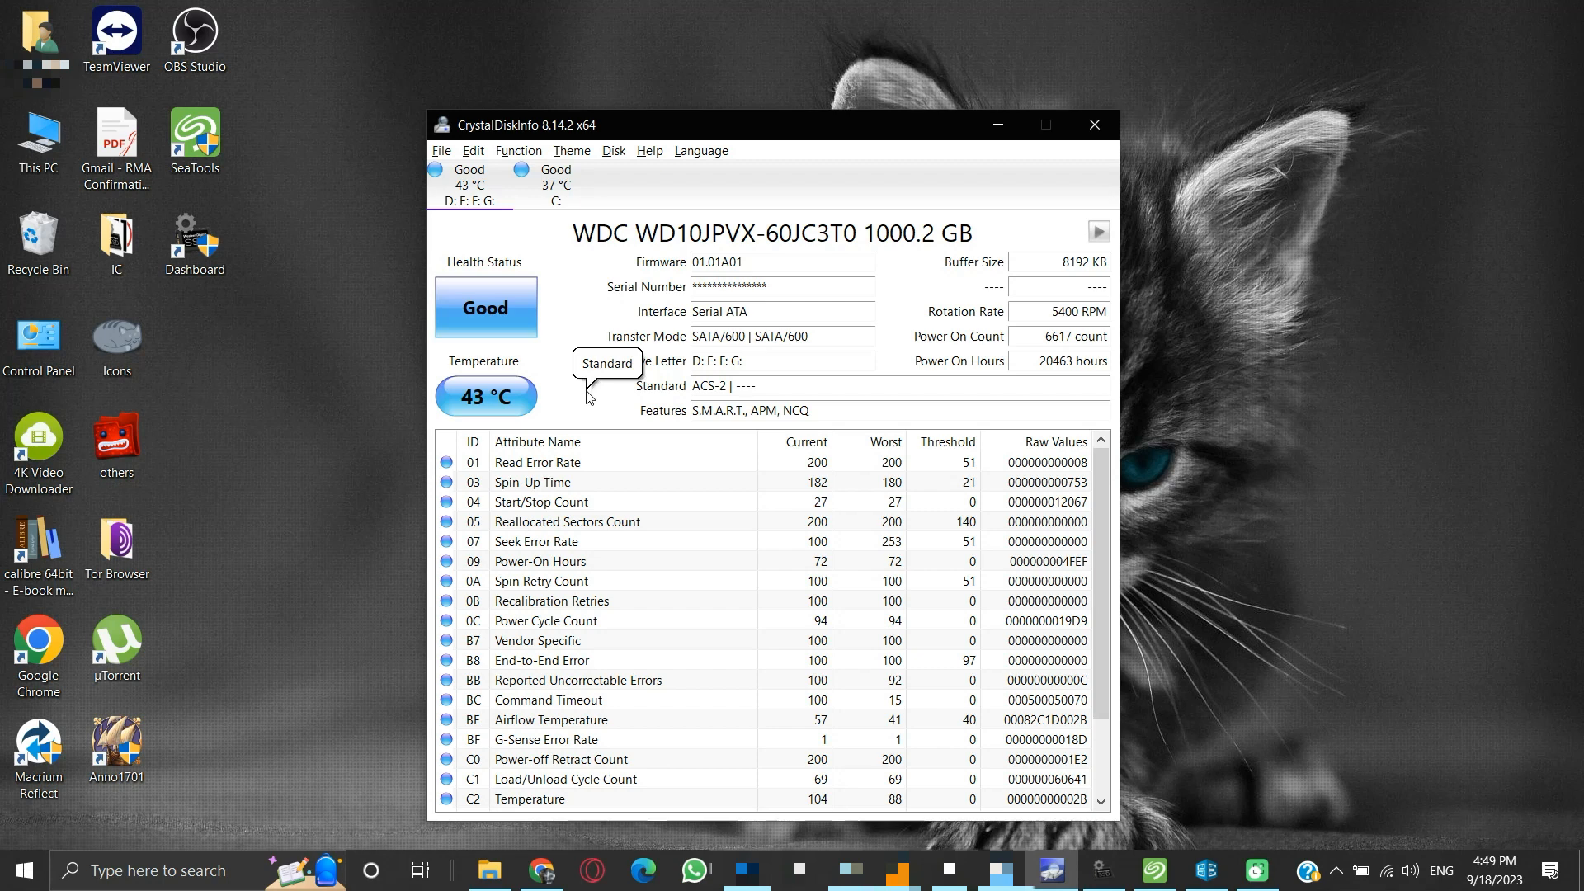
mouse_move(590, 396)
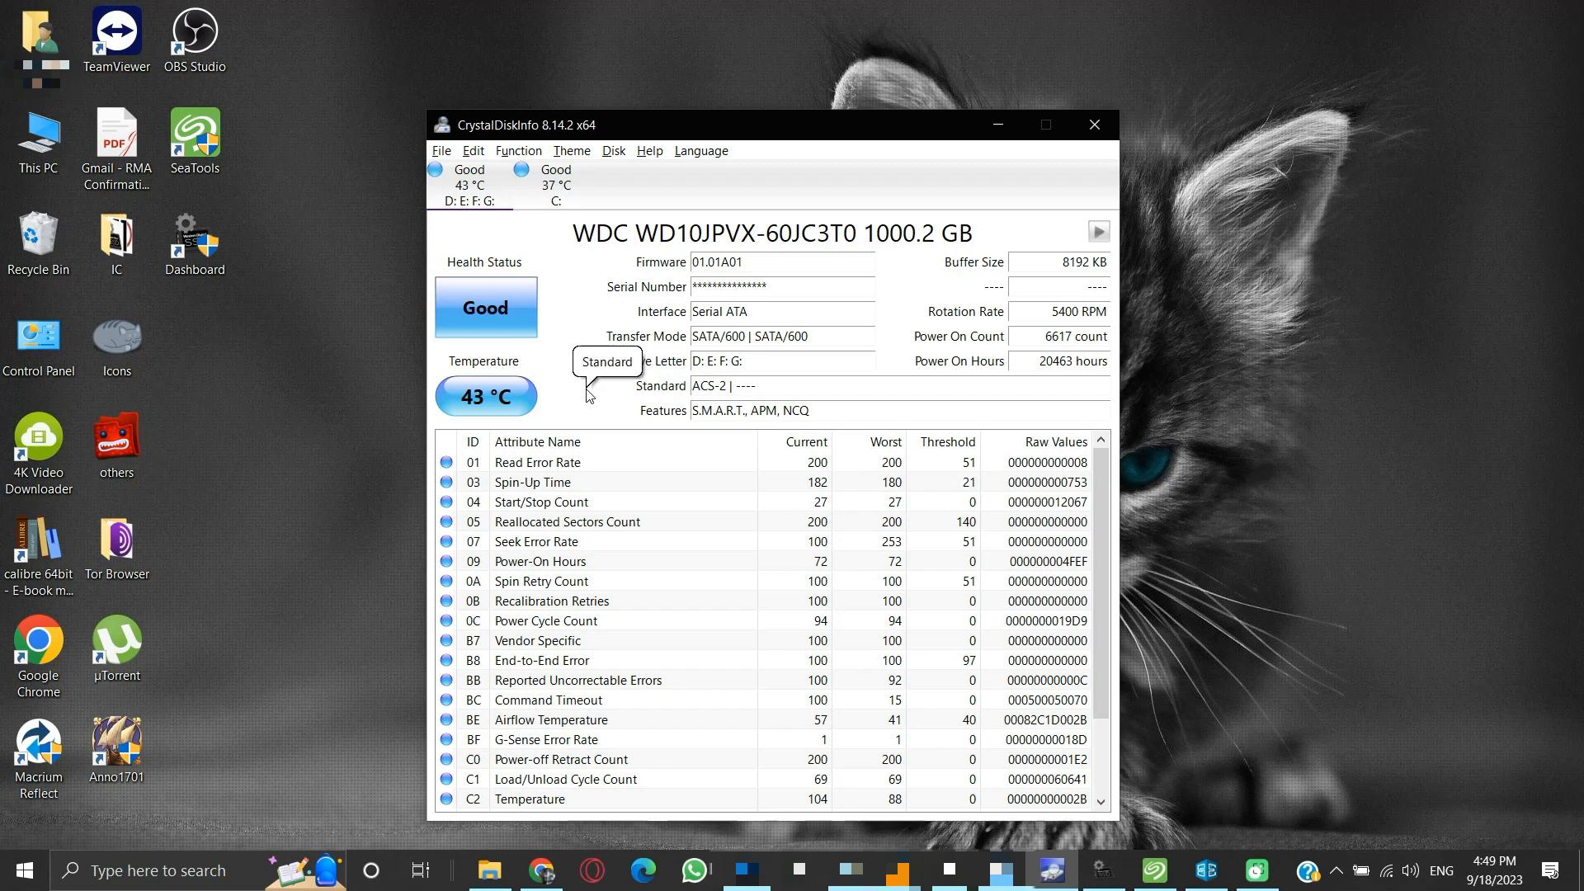
mouse_move(975, 153)
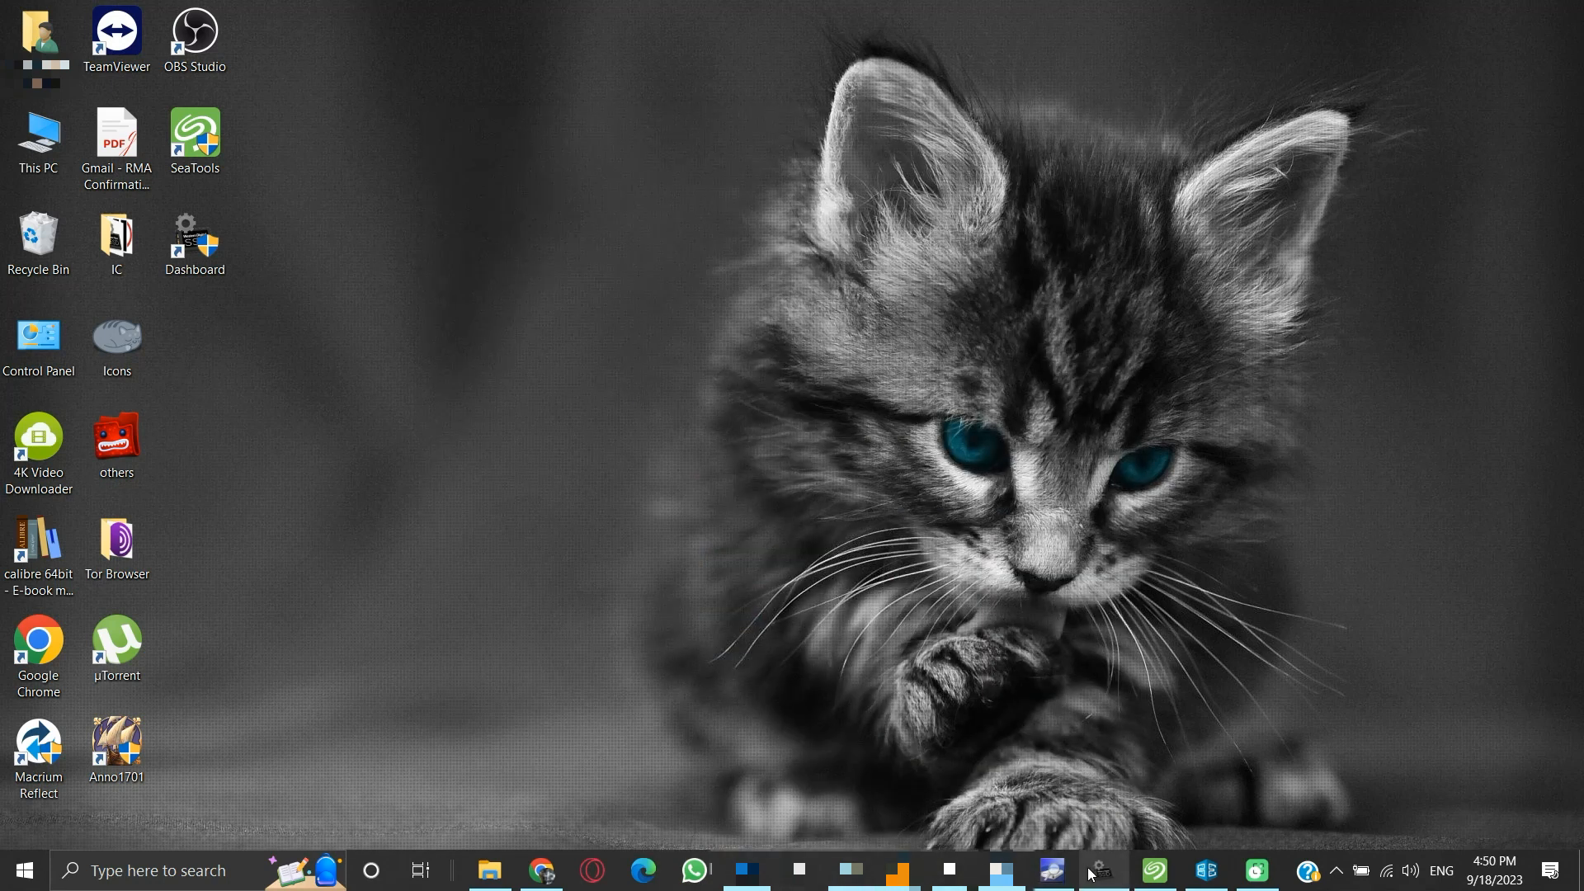
click(1100, 870)
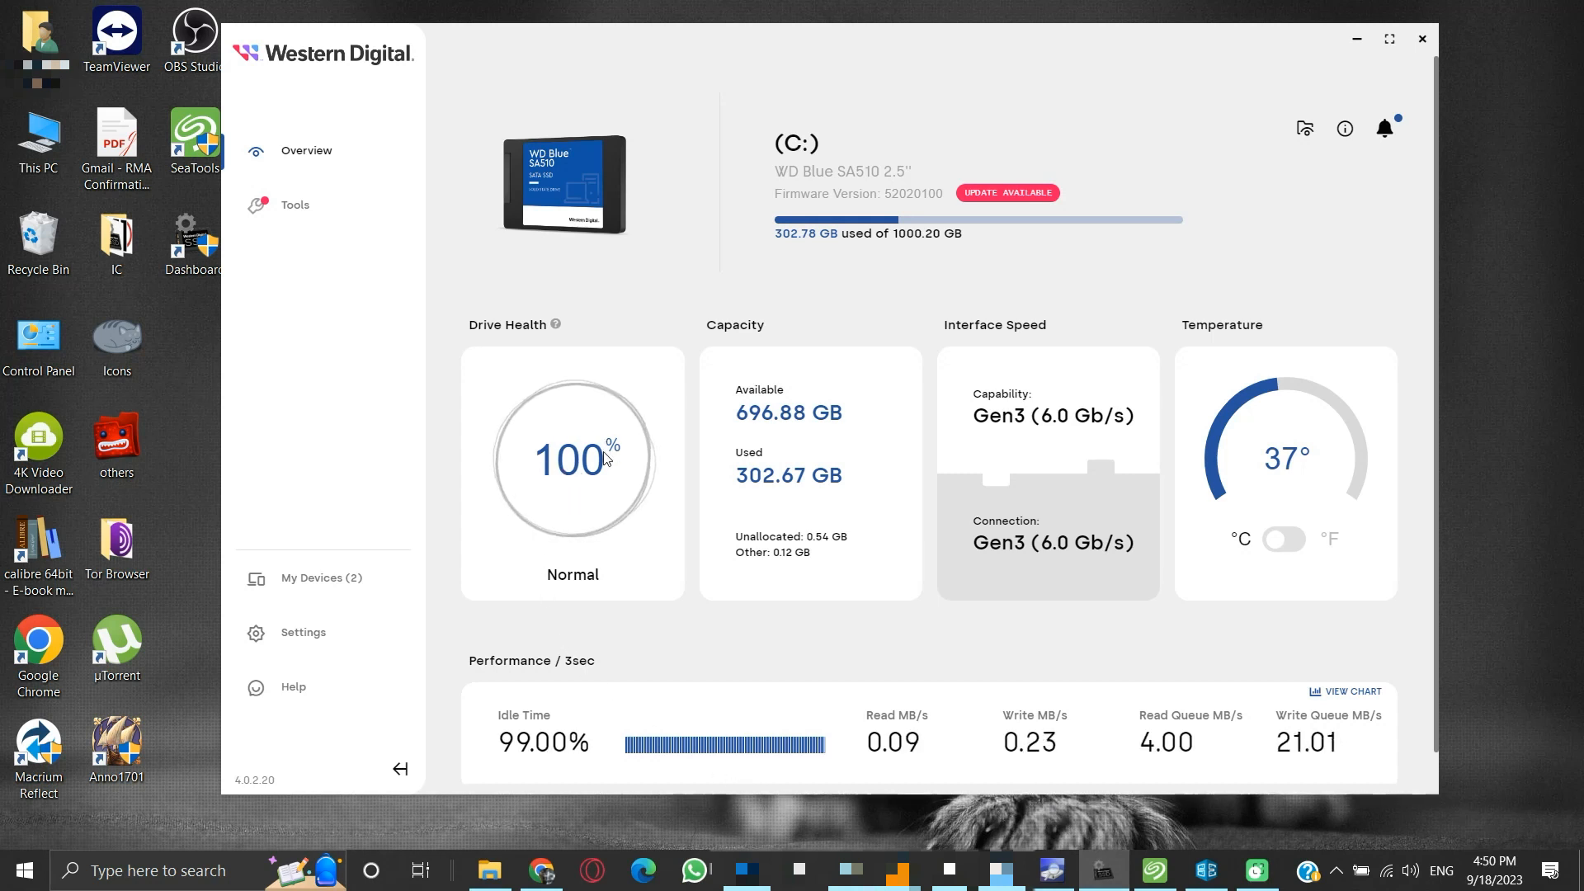
mouse_move(924, 348)
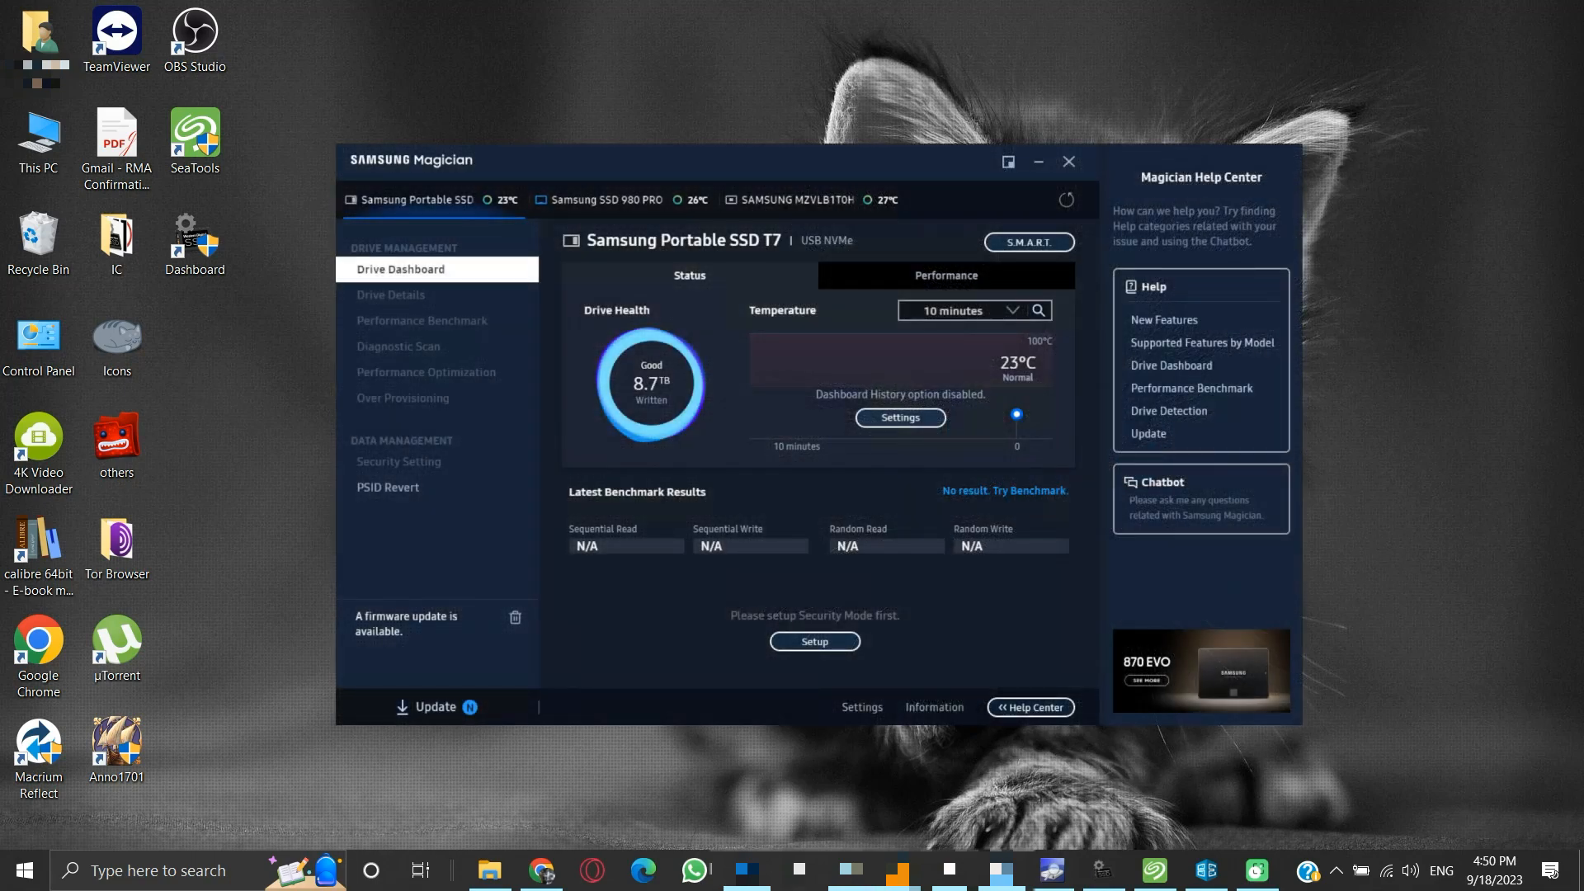
click(1067, 161)
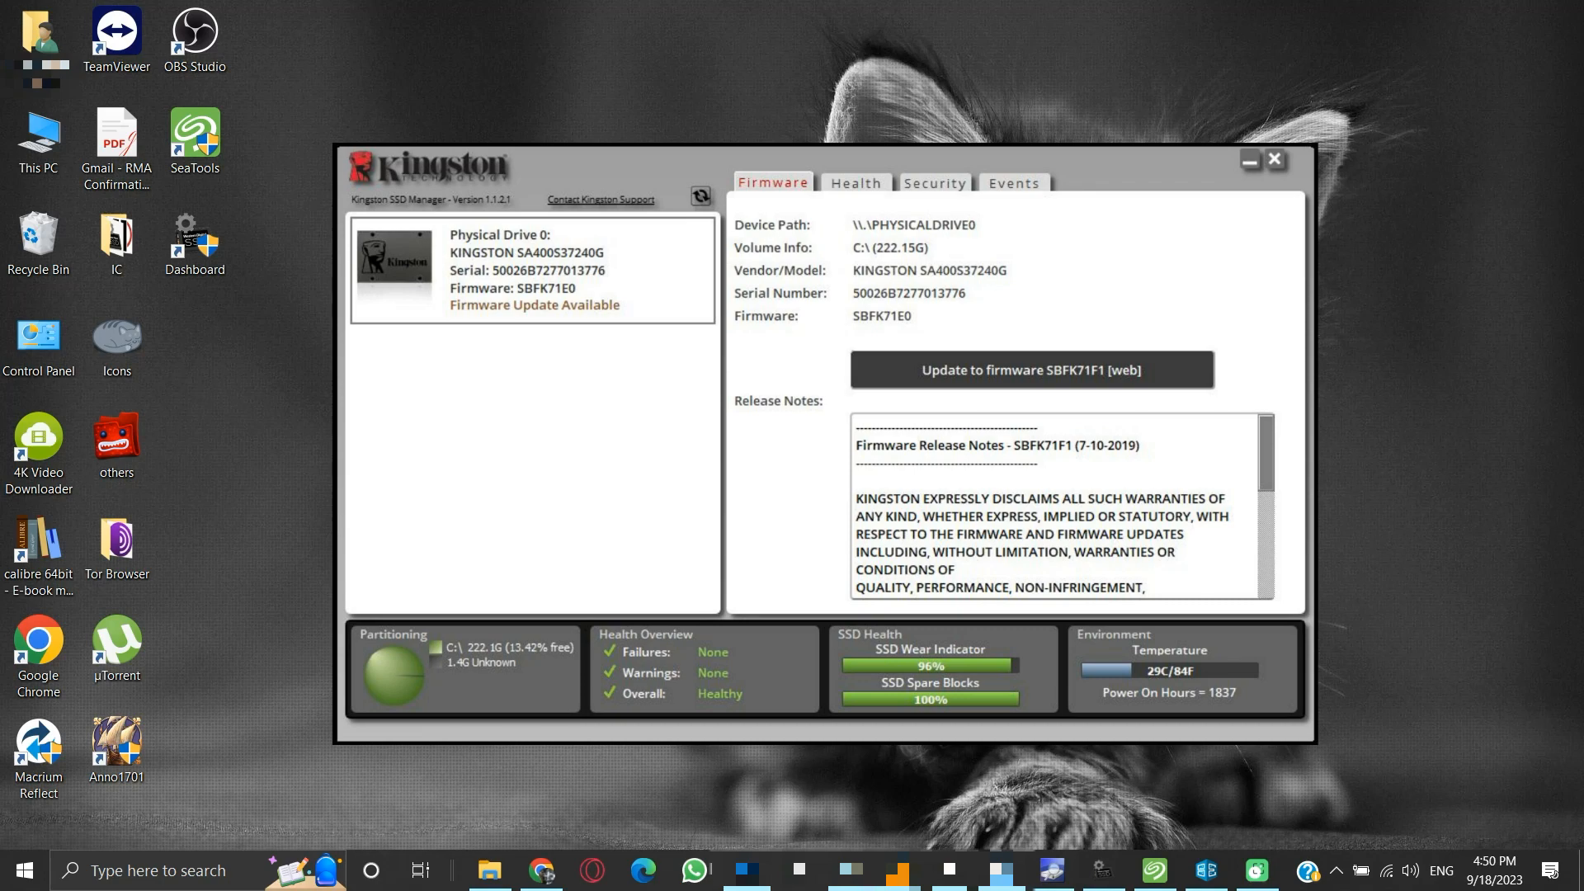
click(1272, 160)
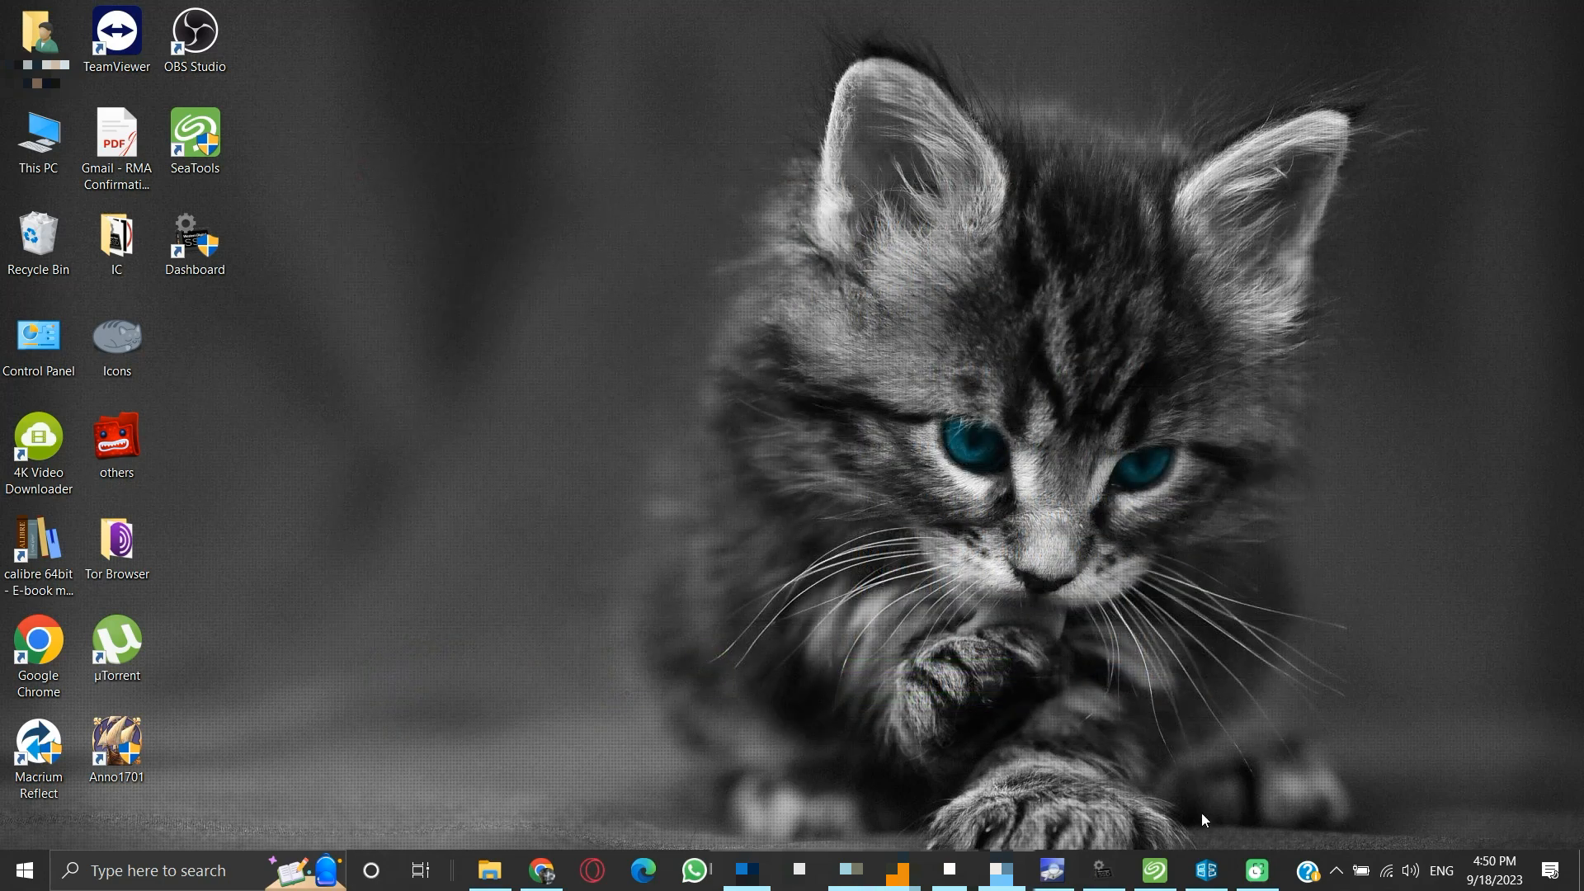
Step: Bring up Crucial Storage Executive's System Information listing both drives in good health
click(1204, 869)
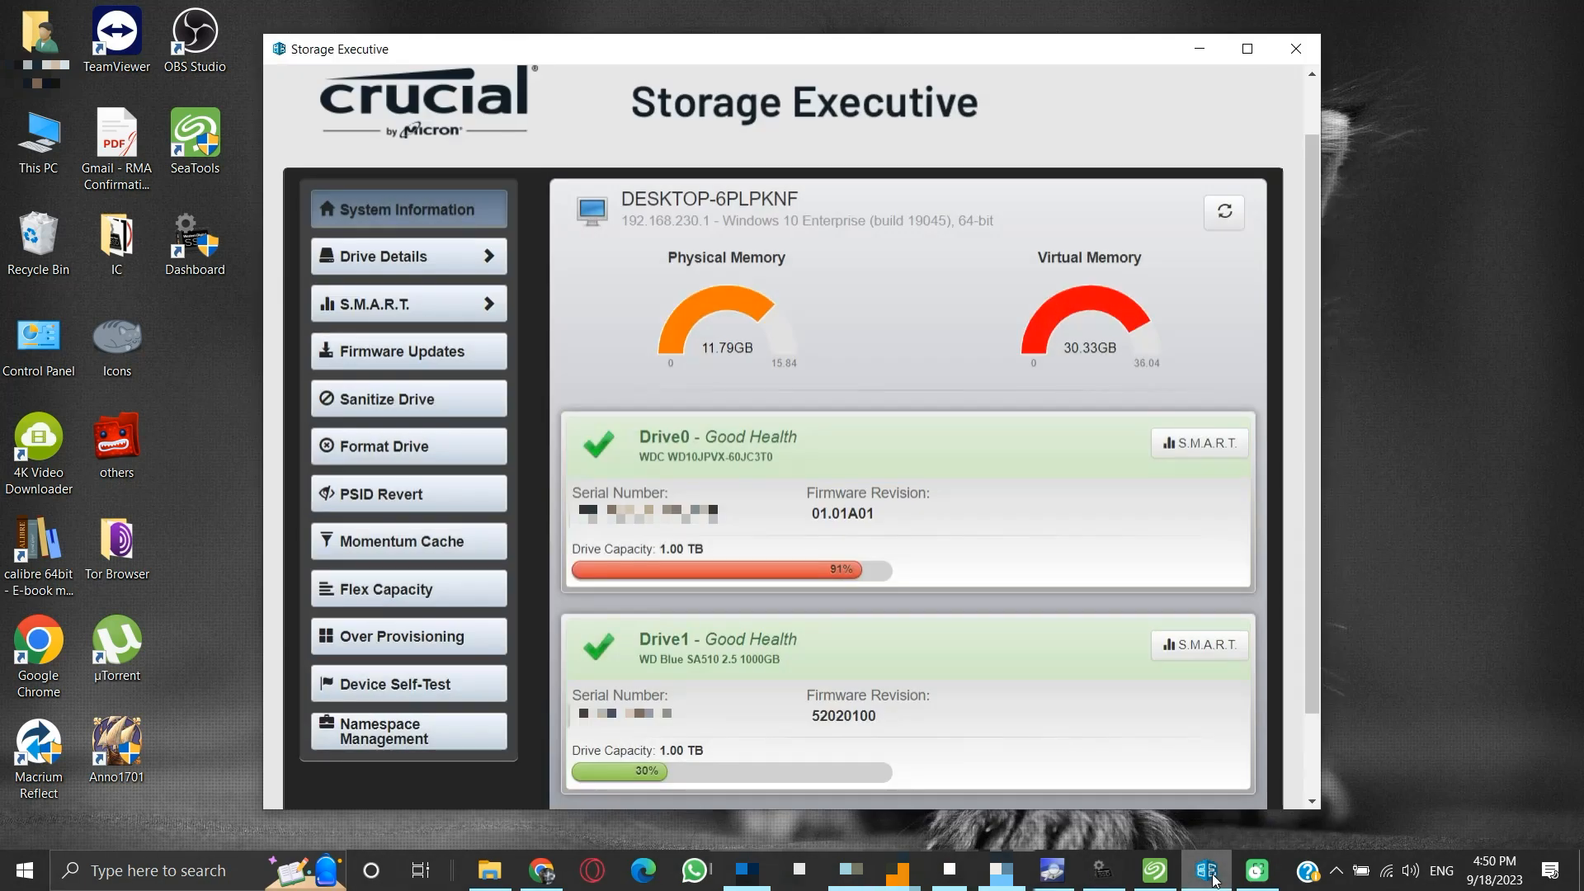
mouse_move(1247, 836)
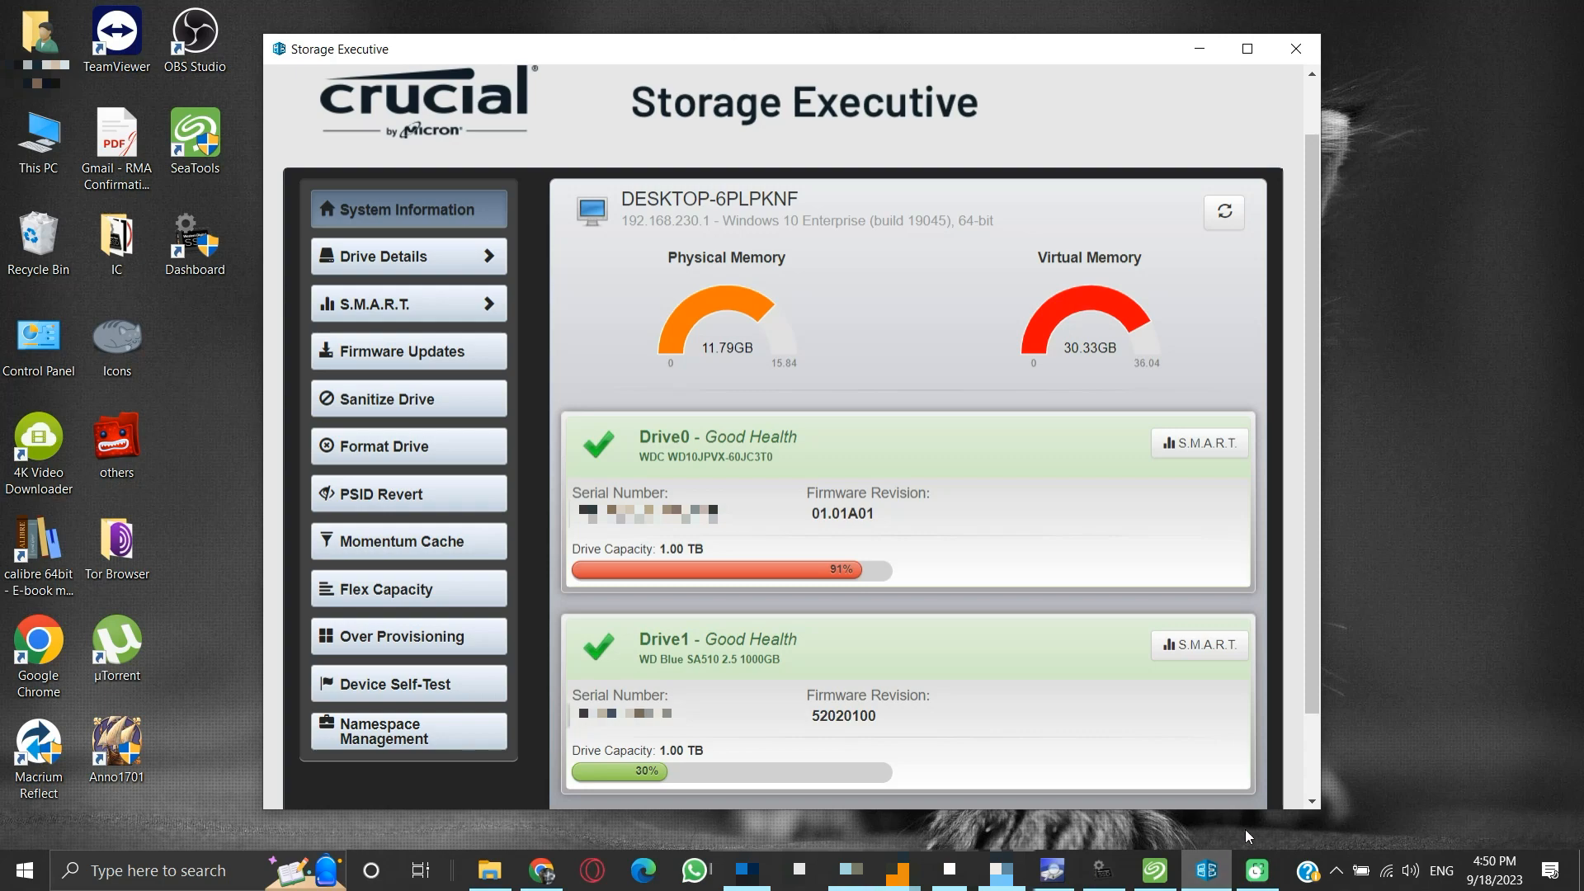
mouse_move(1376, 673)
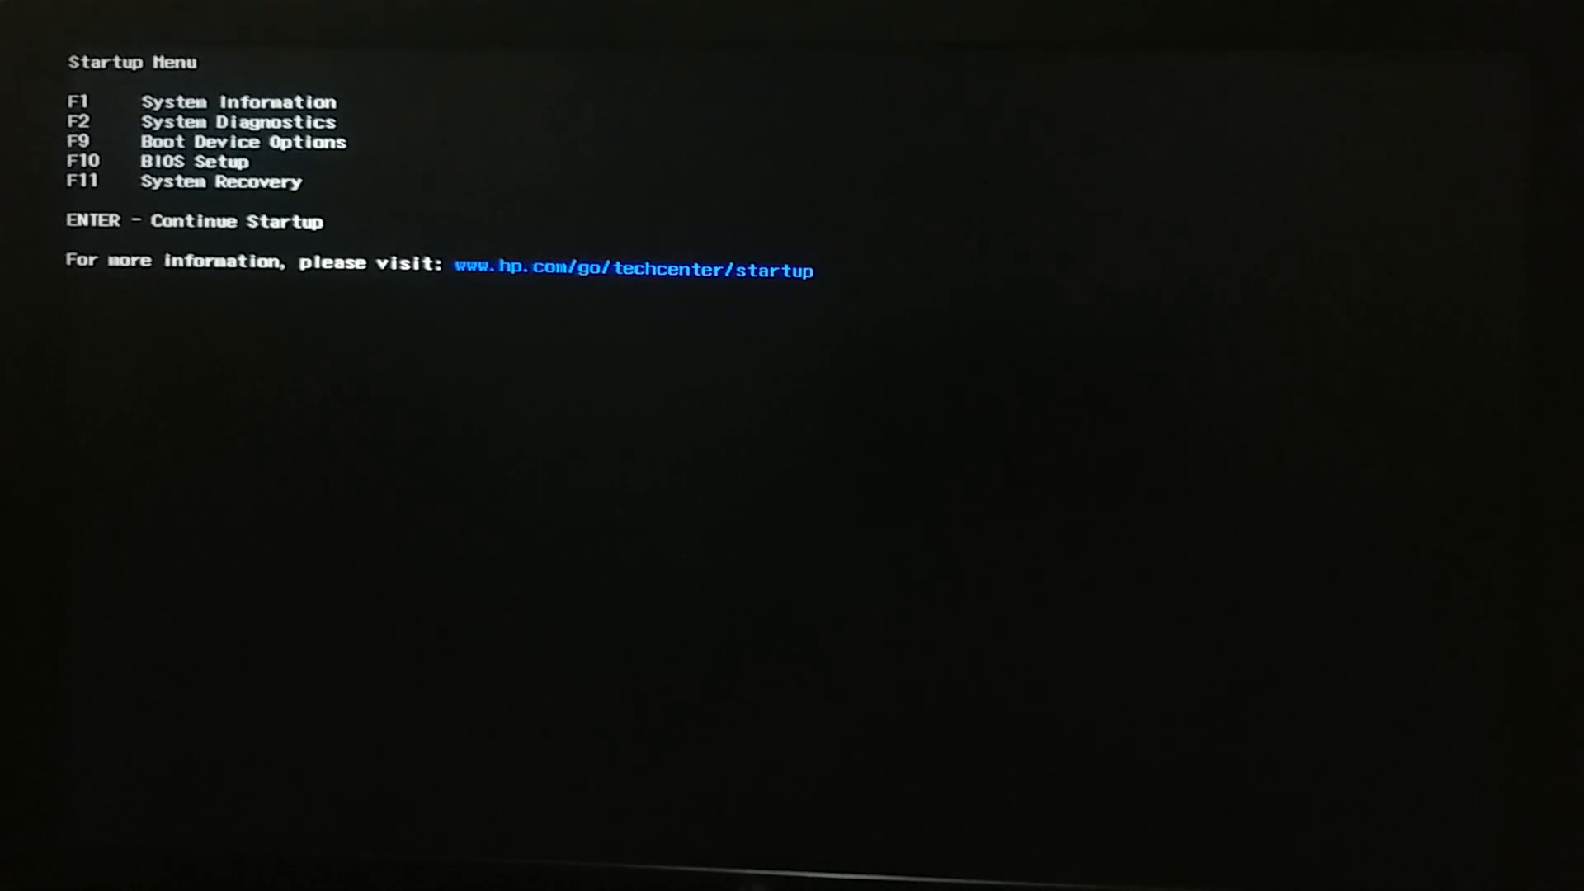
Step: Enter System Diagnostics with F2 and start the Extensive Hard Drive Check
key(F2)
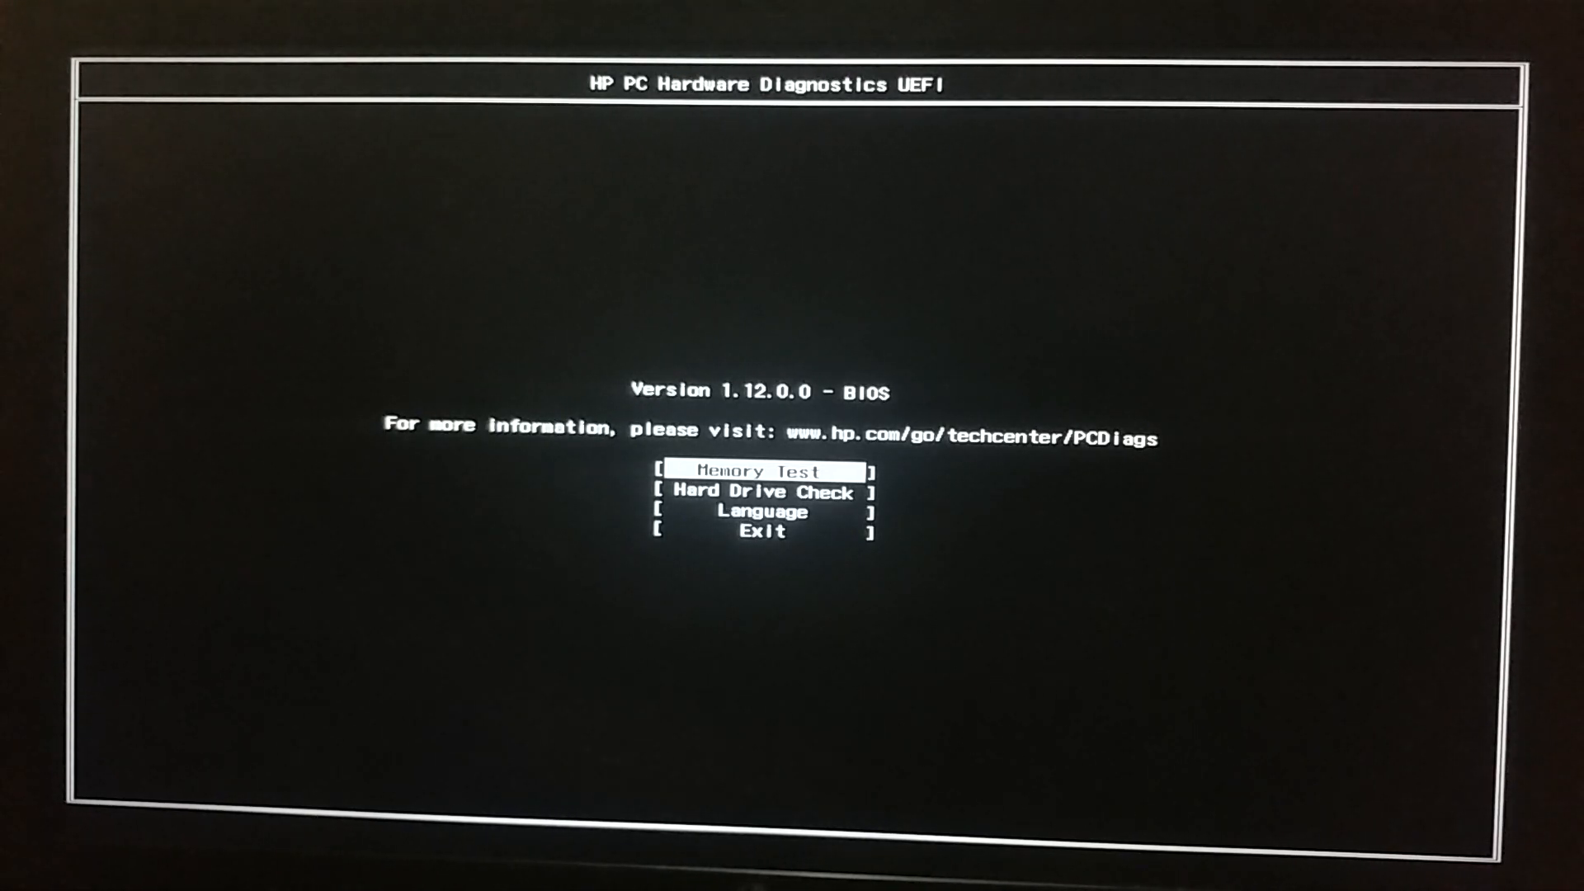
key(Down)
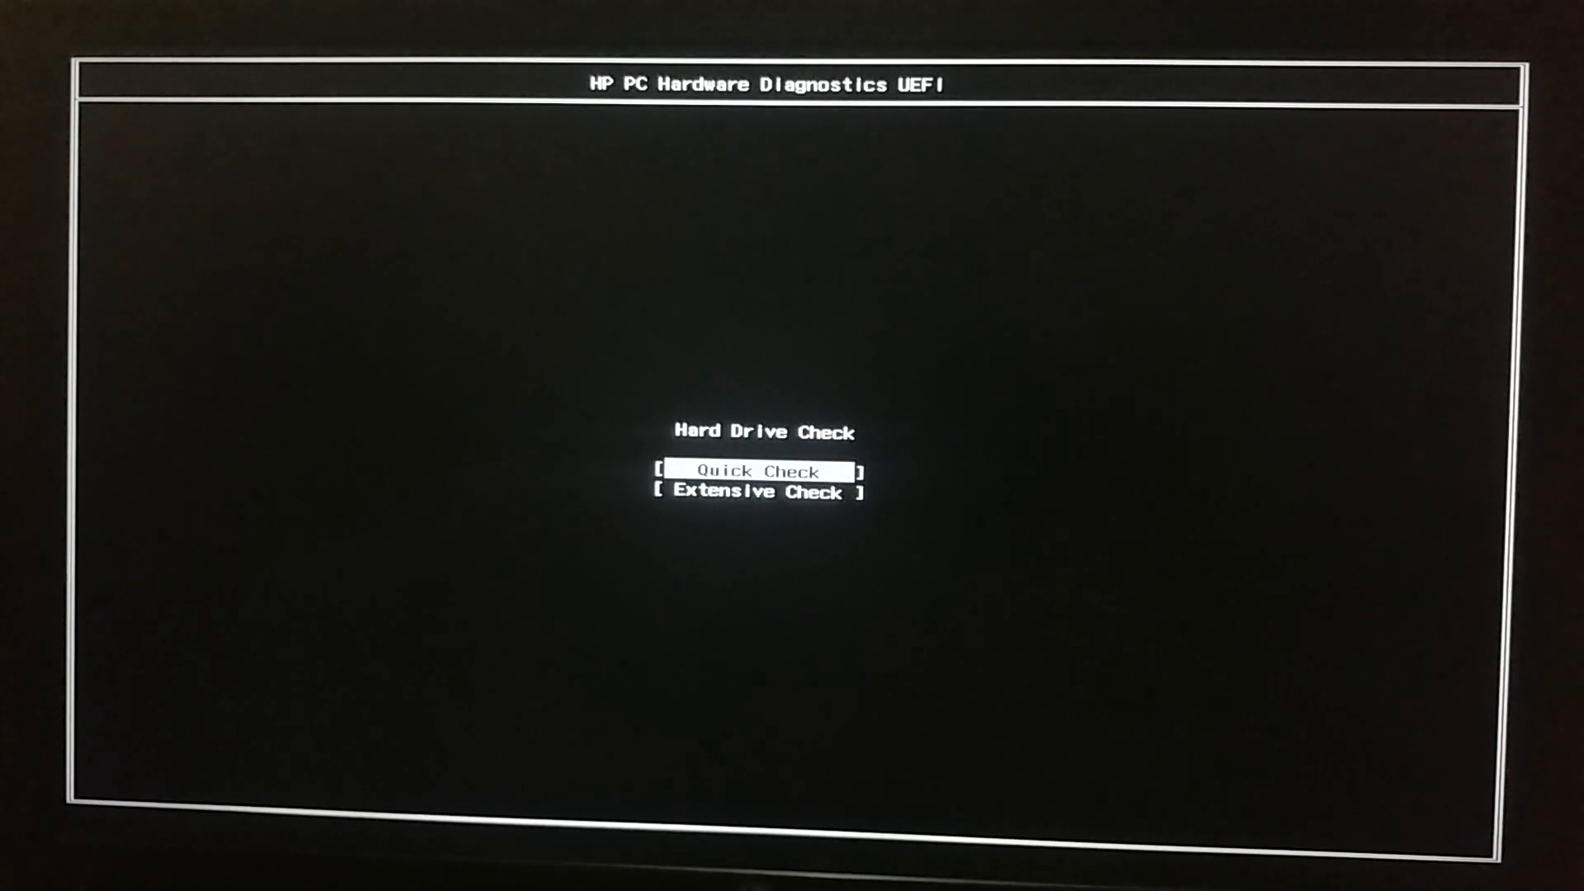
key(Down)
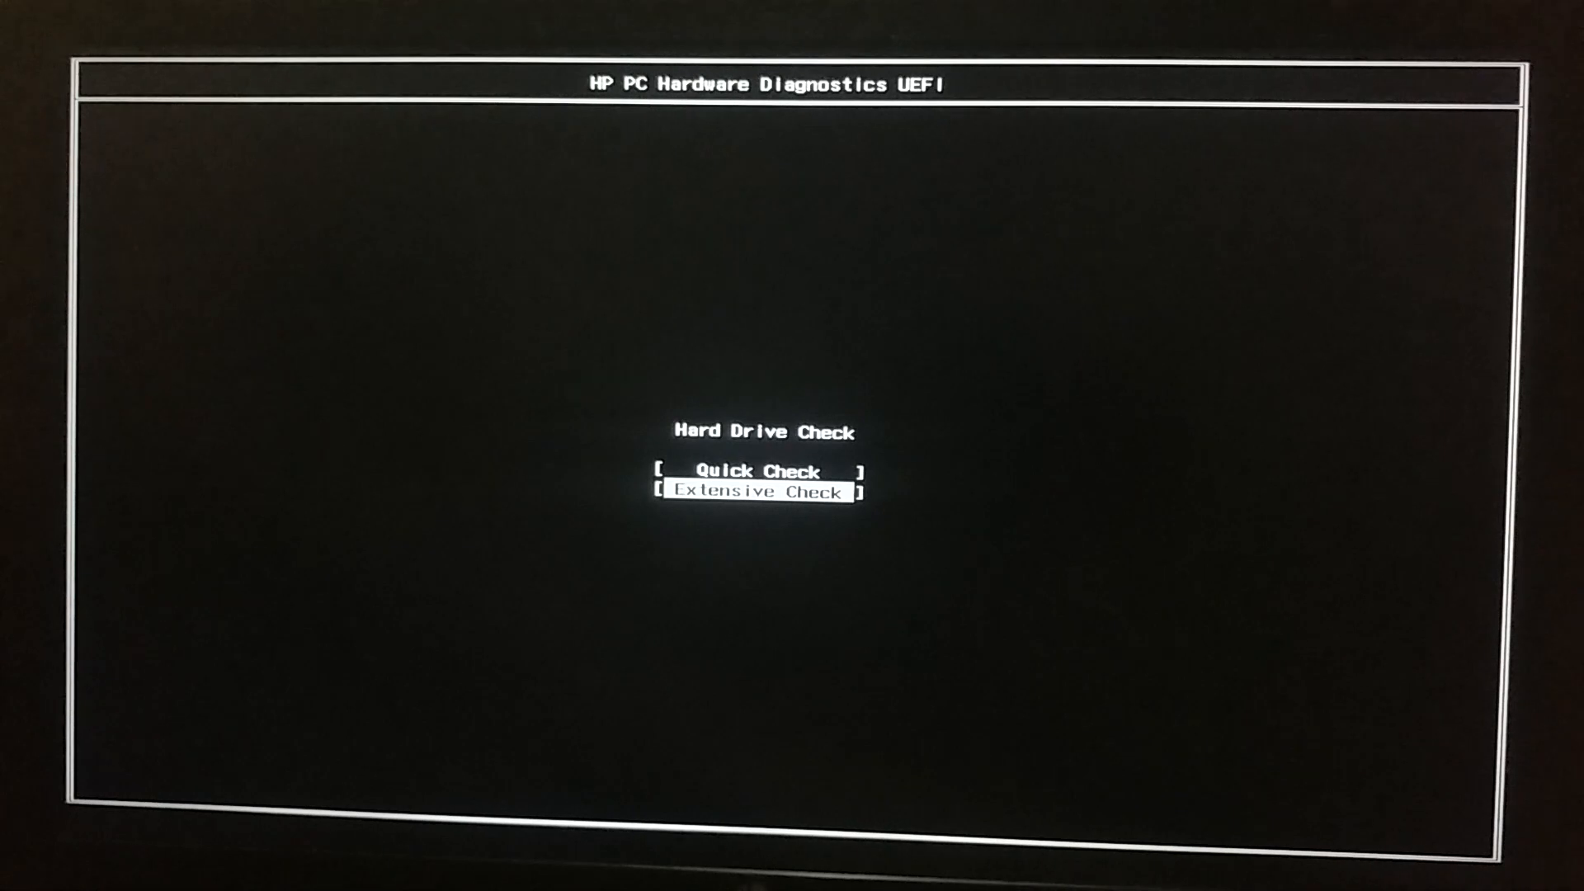
key(Up)
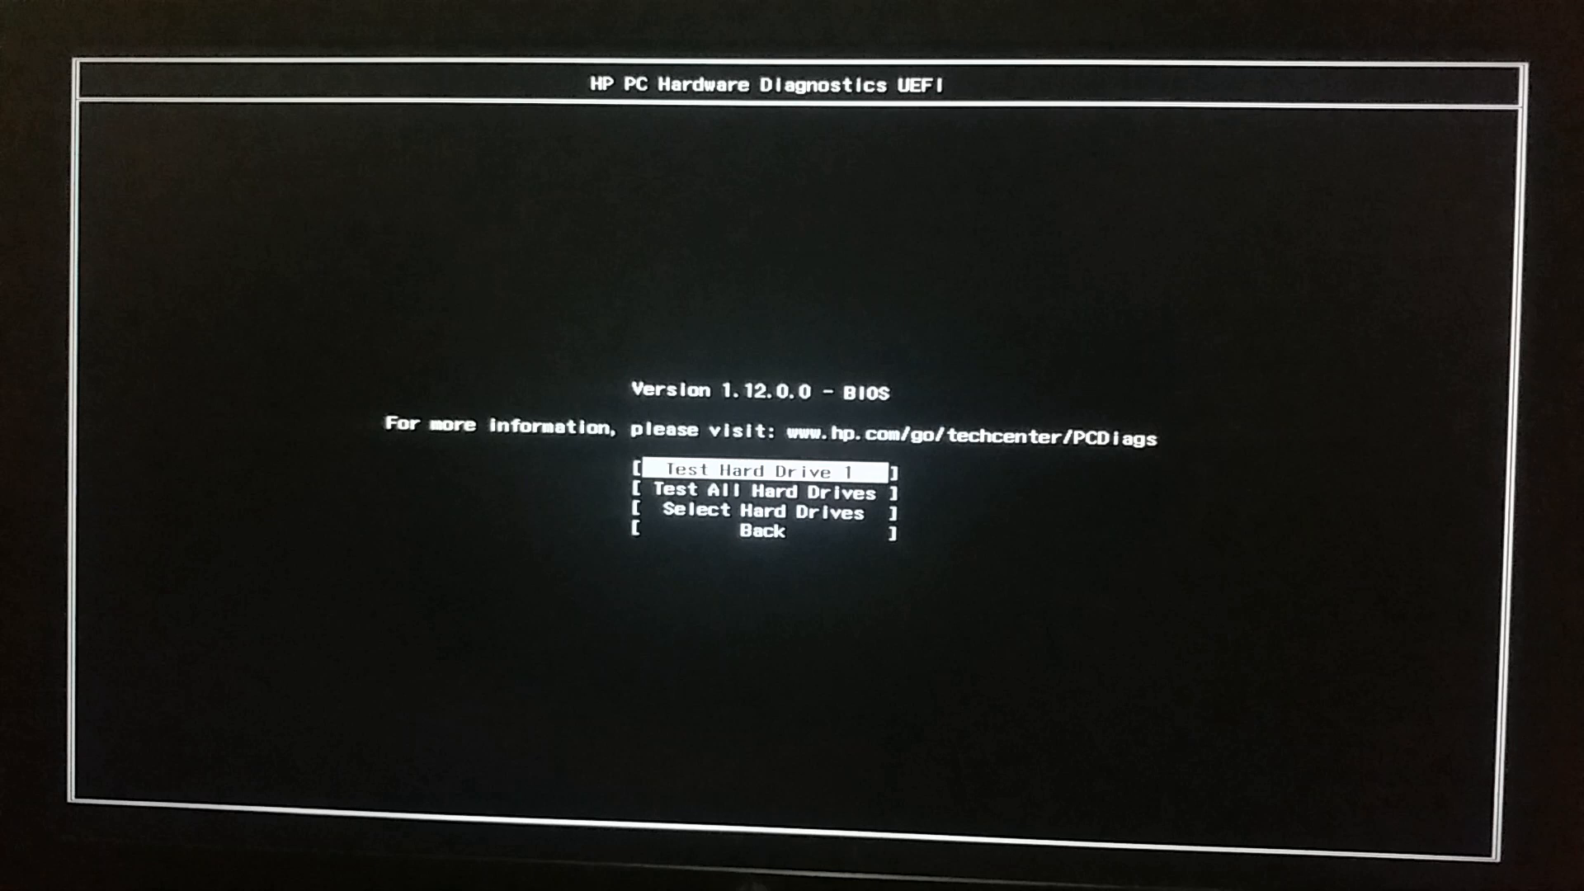
Step: Choose Select Hard Drives and confirm drive 2, the WD Blue SA510 SSD, for testing
key(Down)
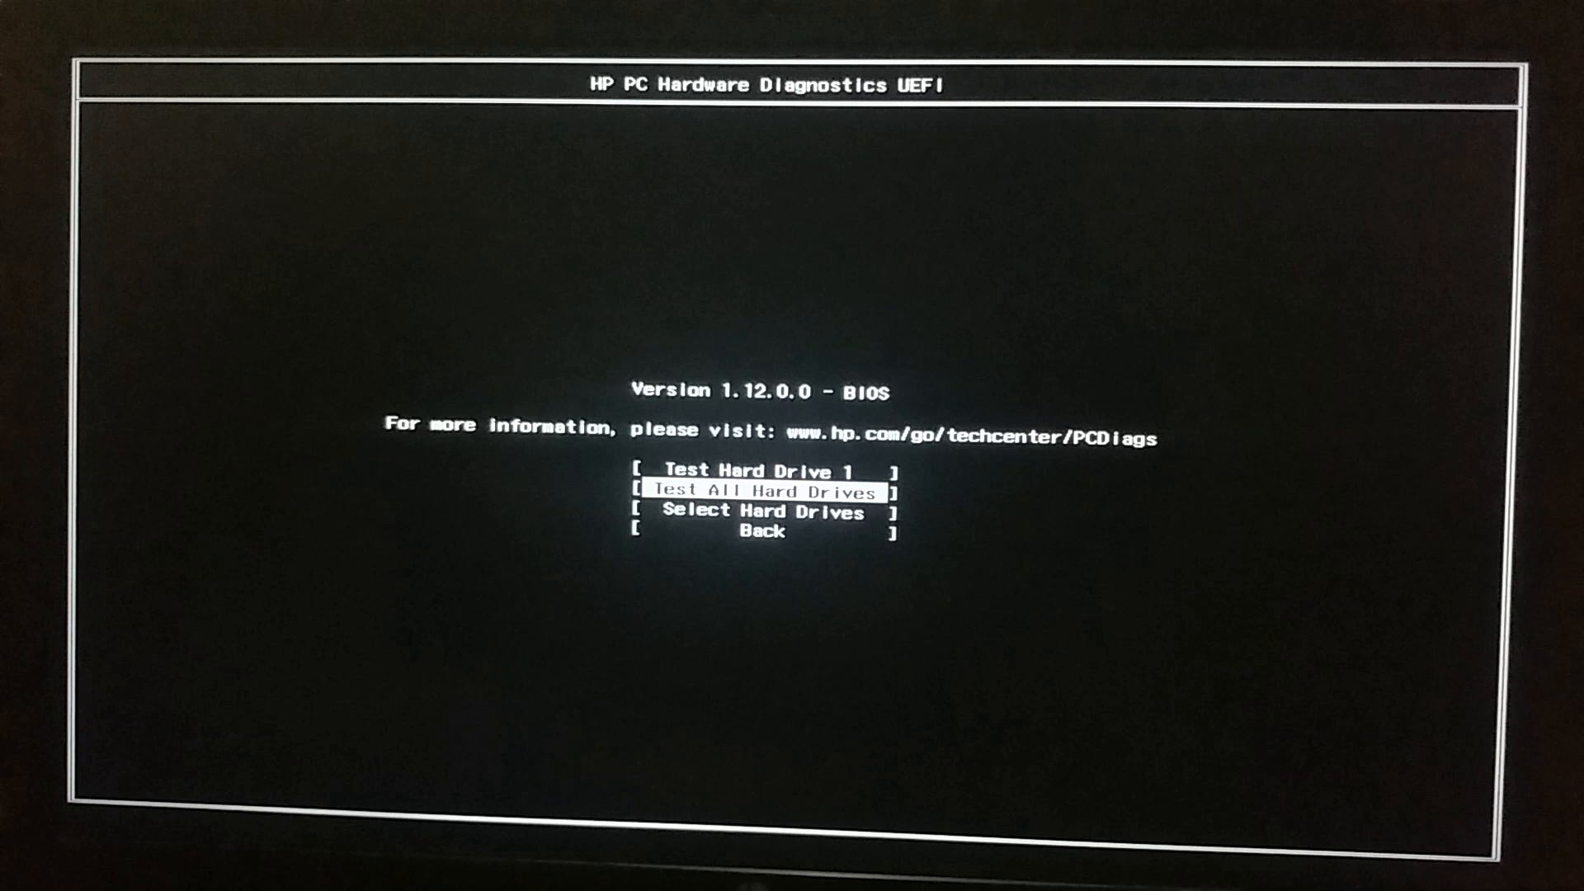
key(Down)
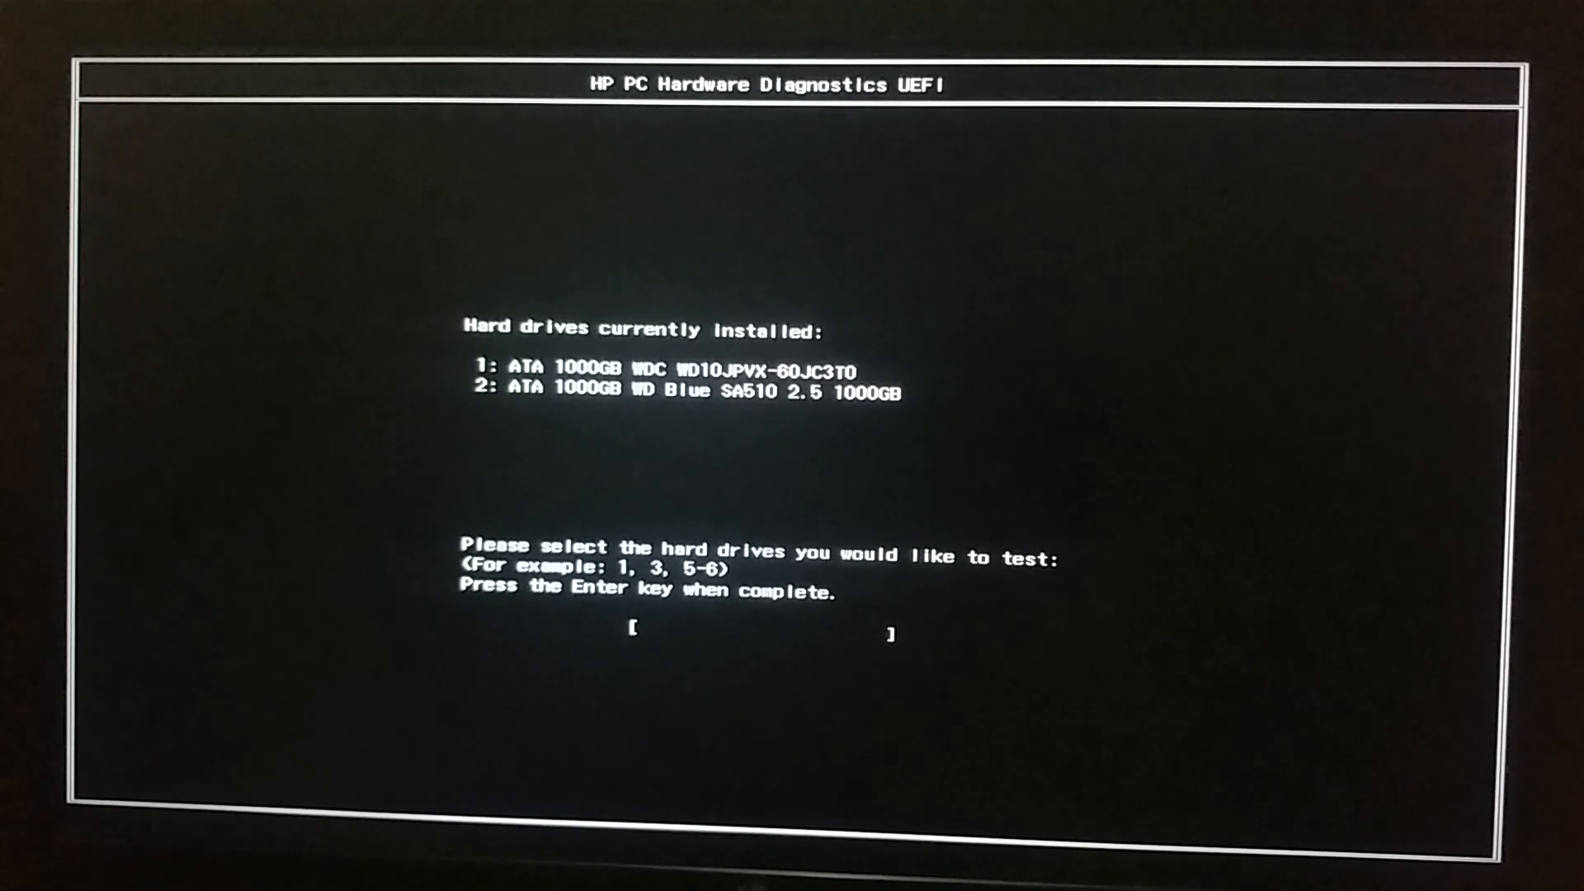
text(2)
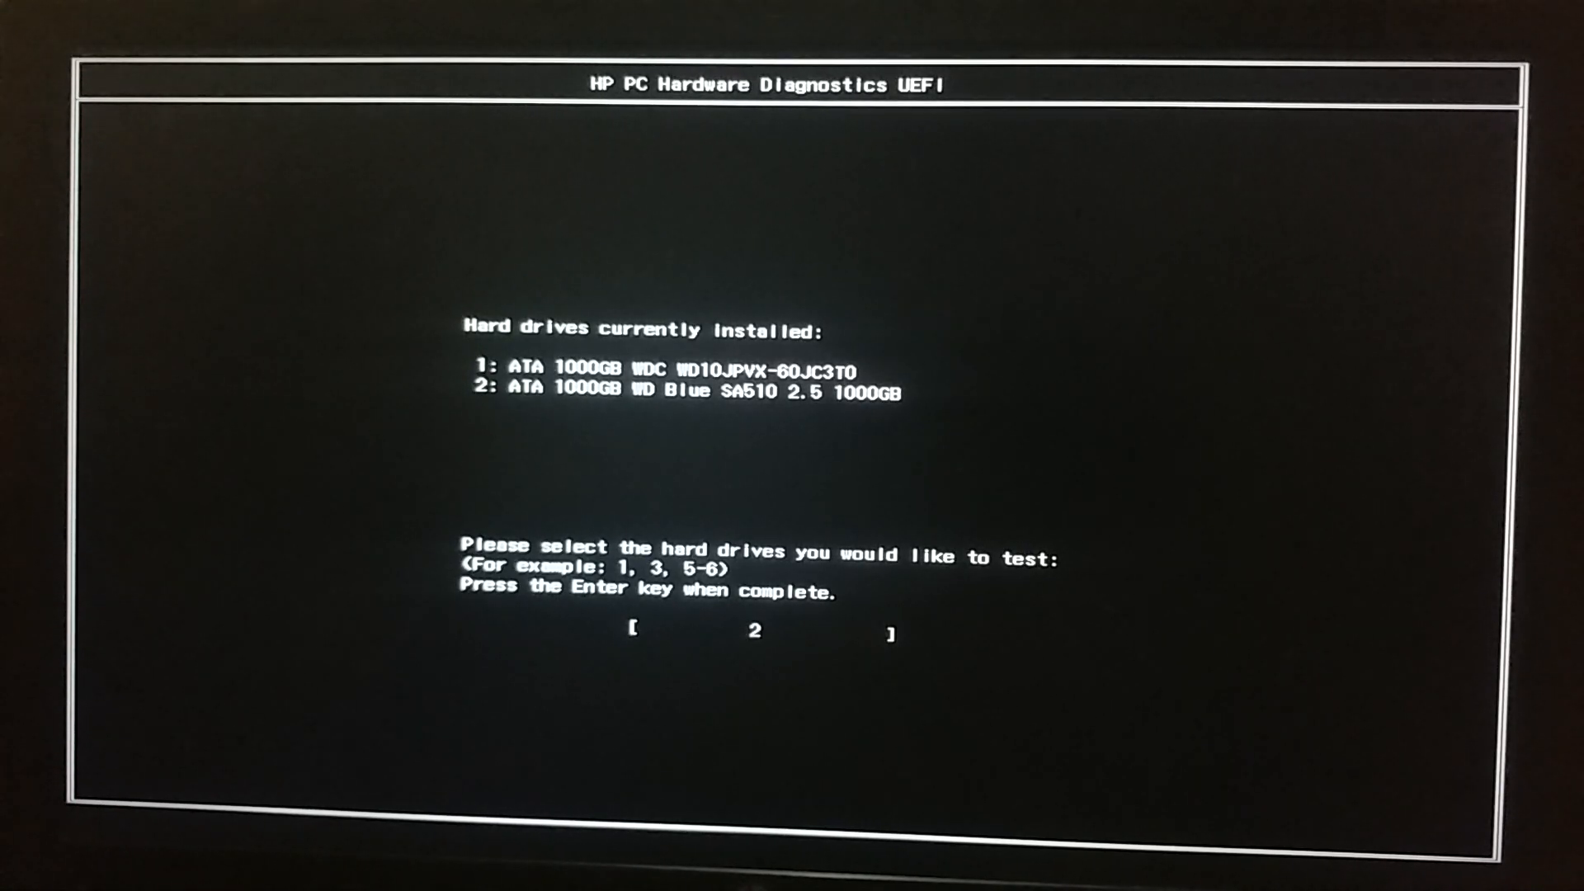
mouse_move(759, 738)
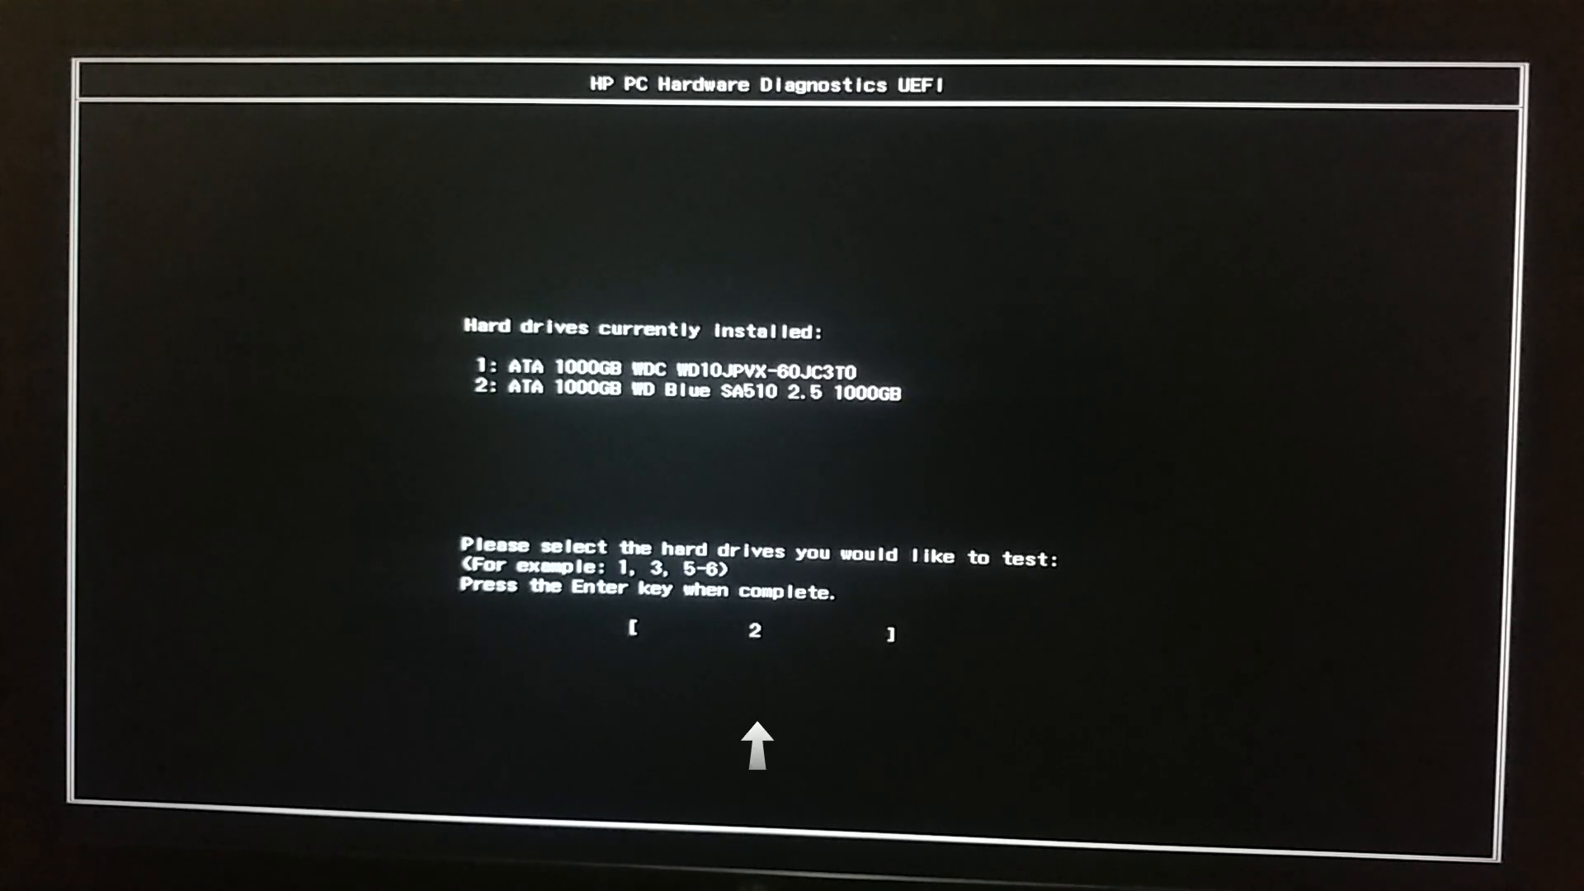
mouse_move(759, 696)
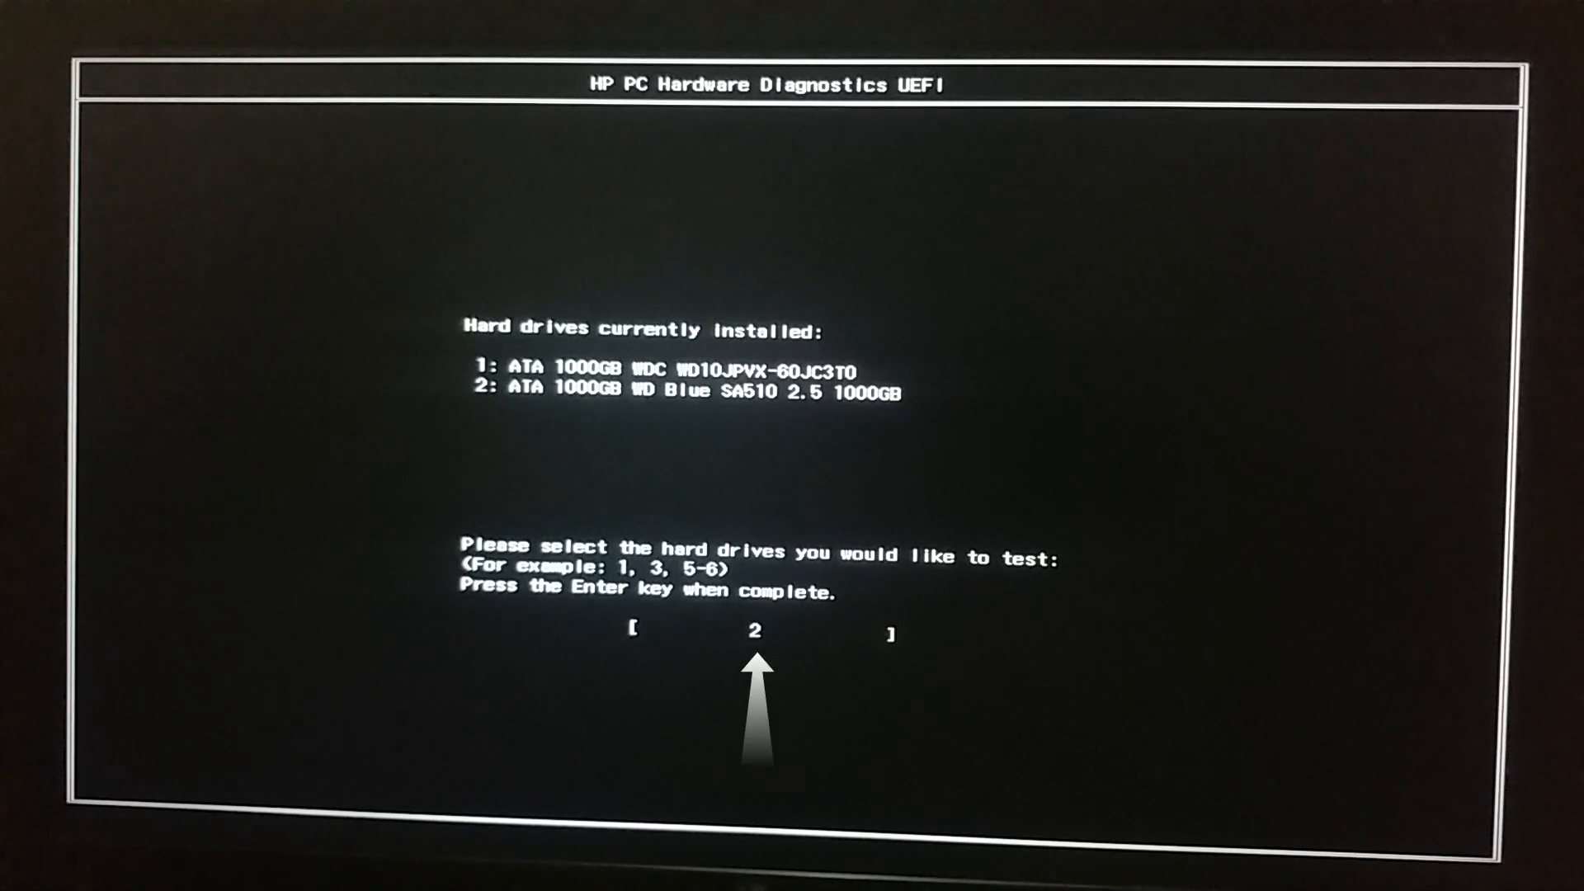
key(Return)
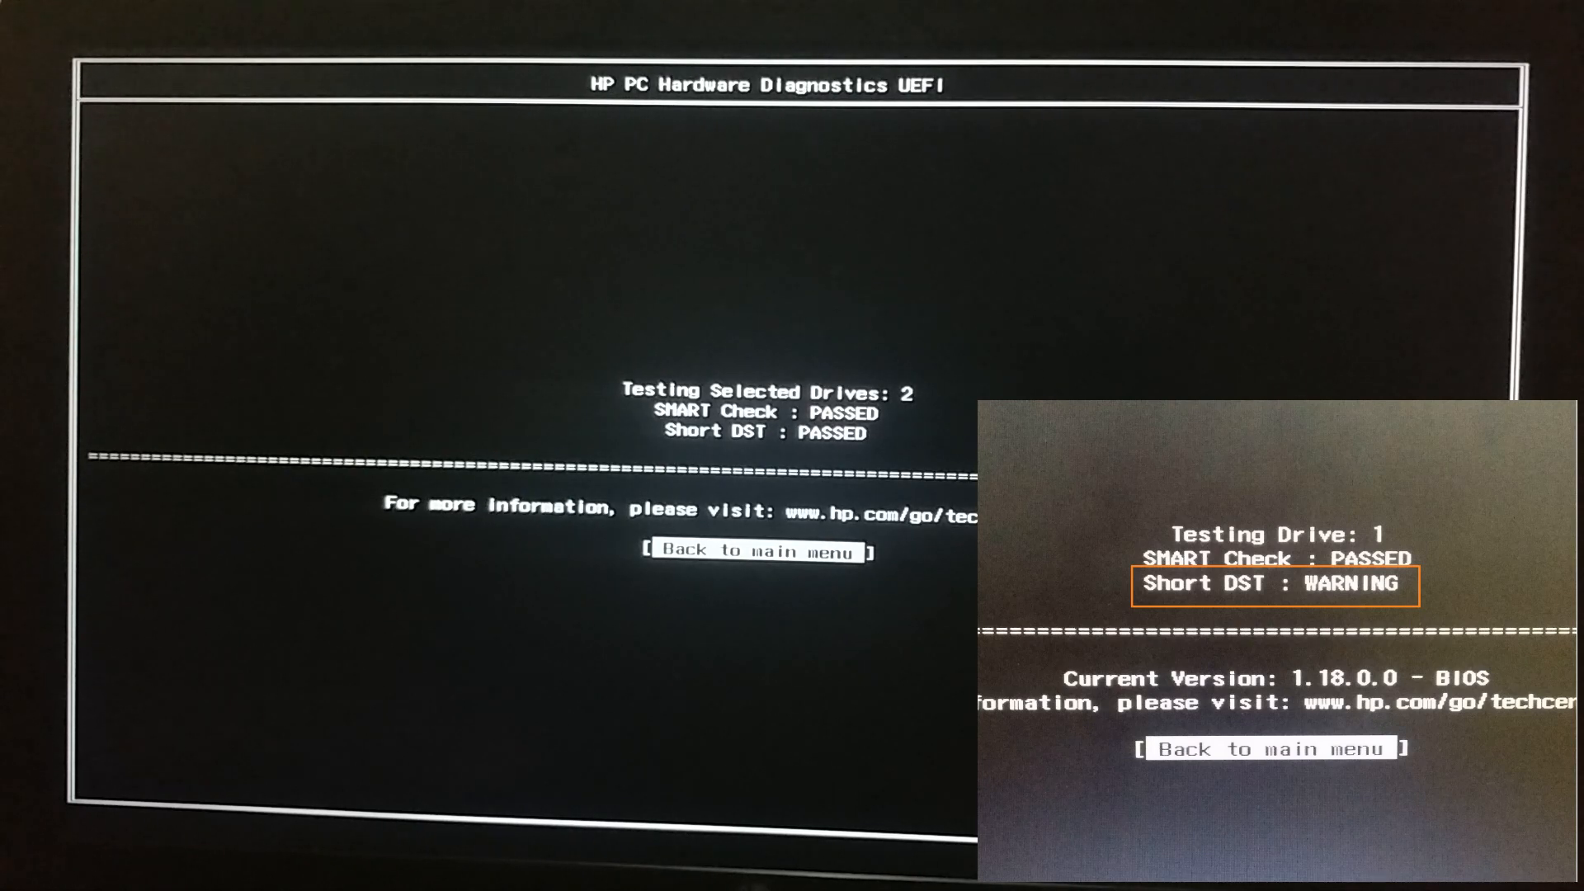
Step: Leave the passed drive 2 results for the main menu and continue normal startup
click(761, 551)
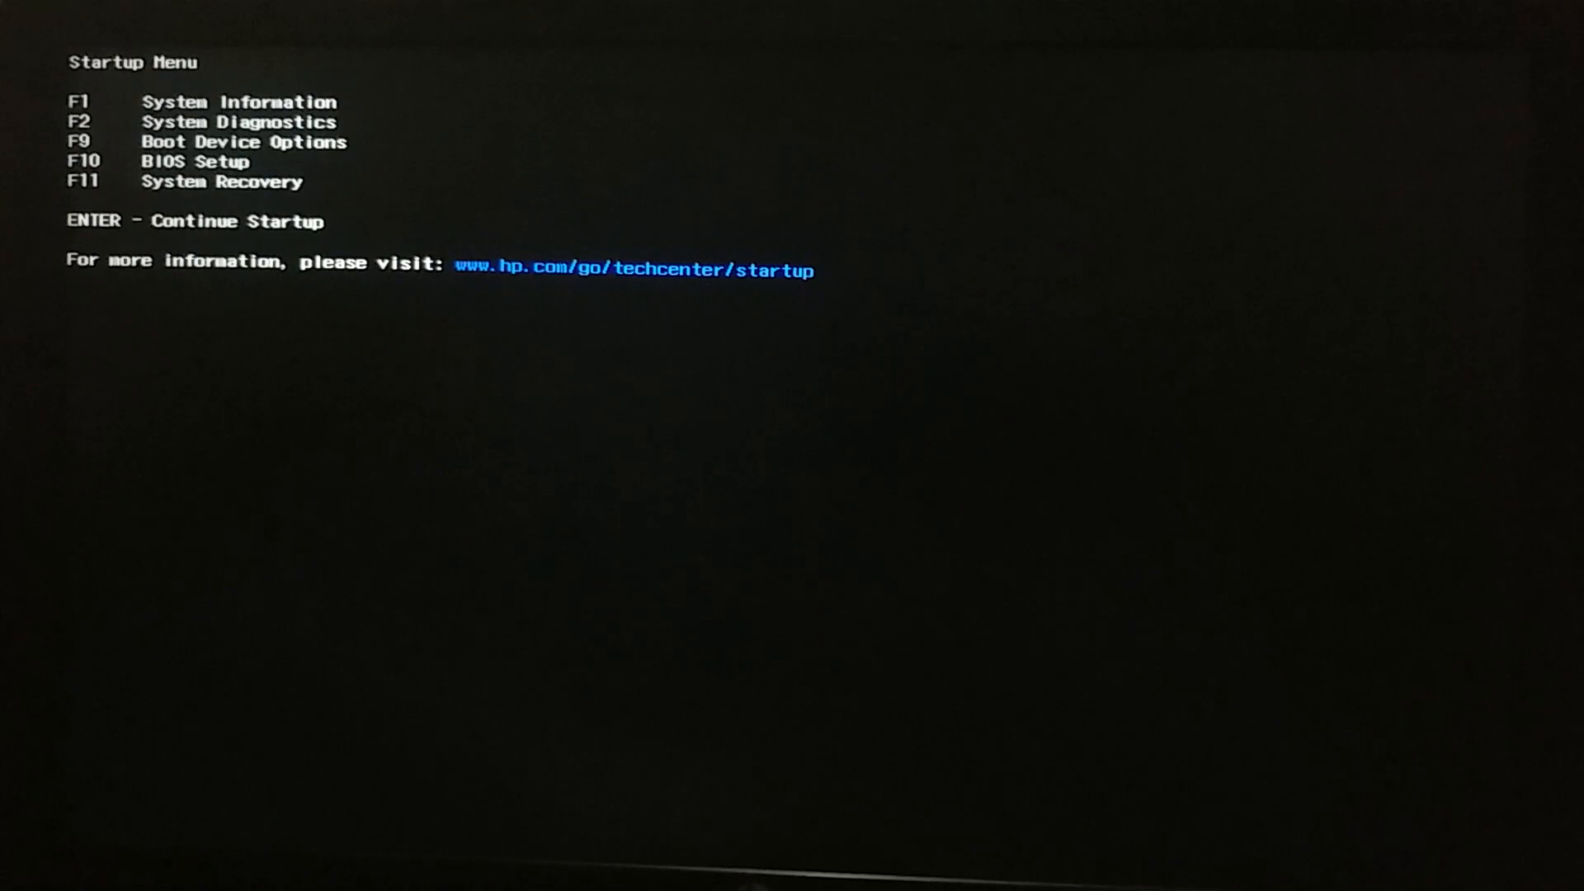
key(Return)
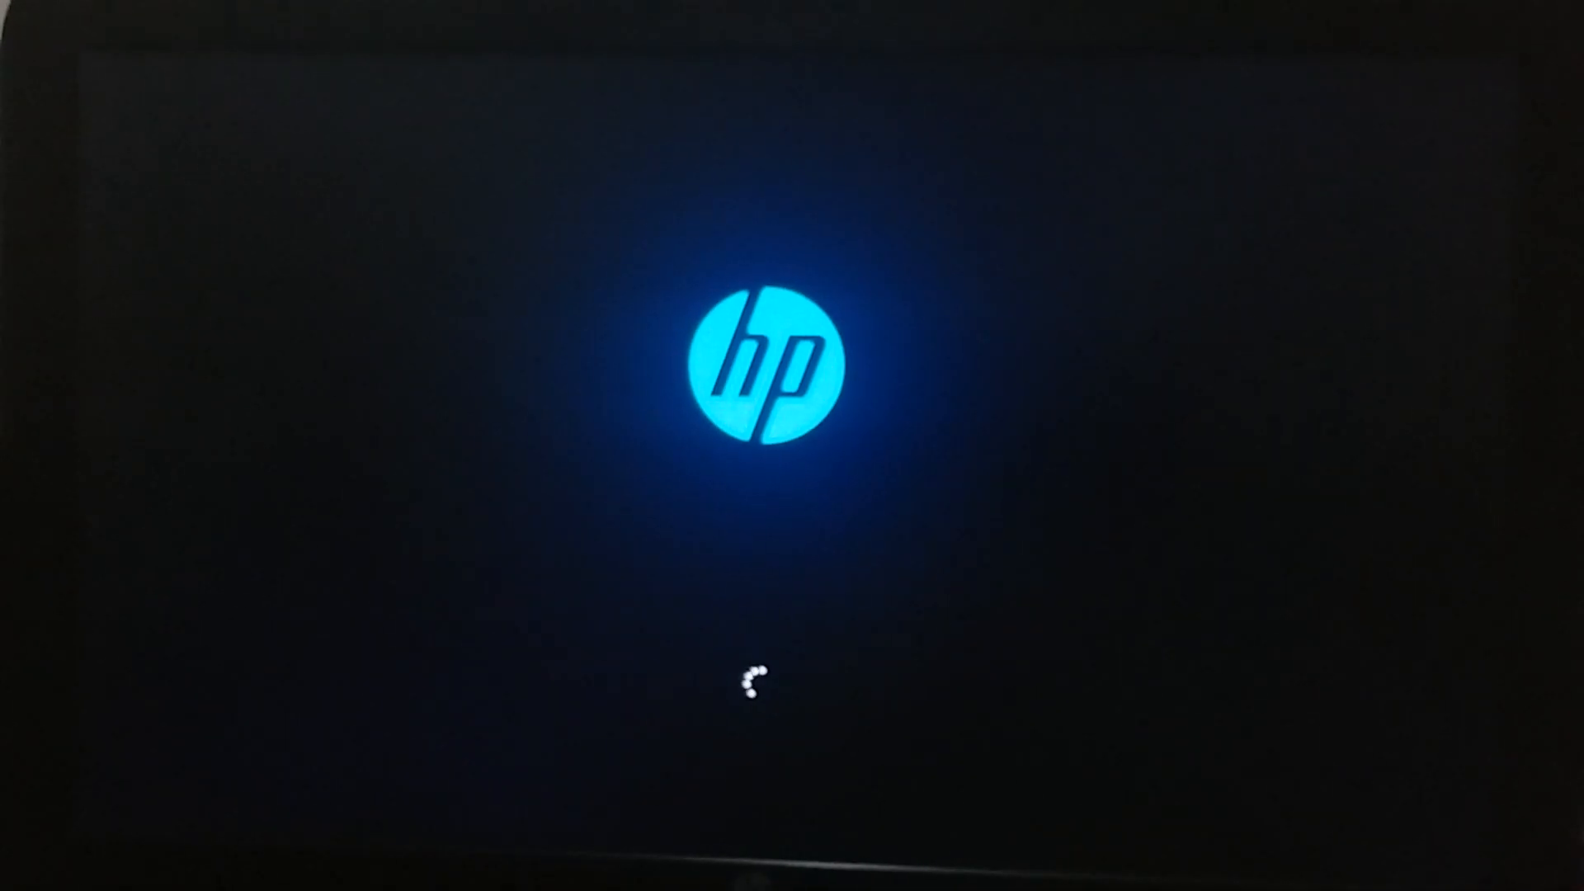